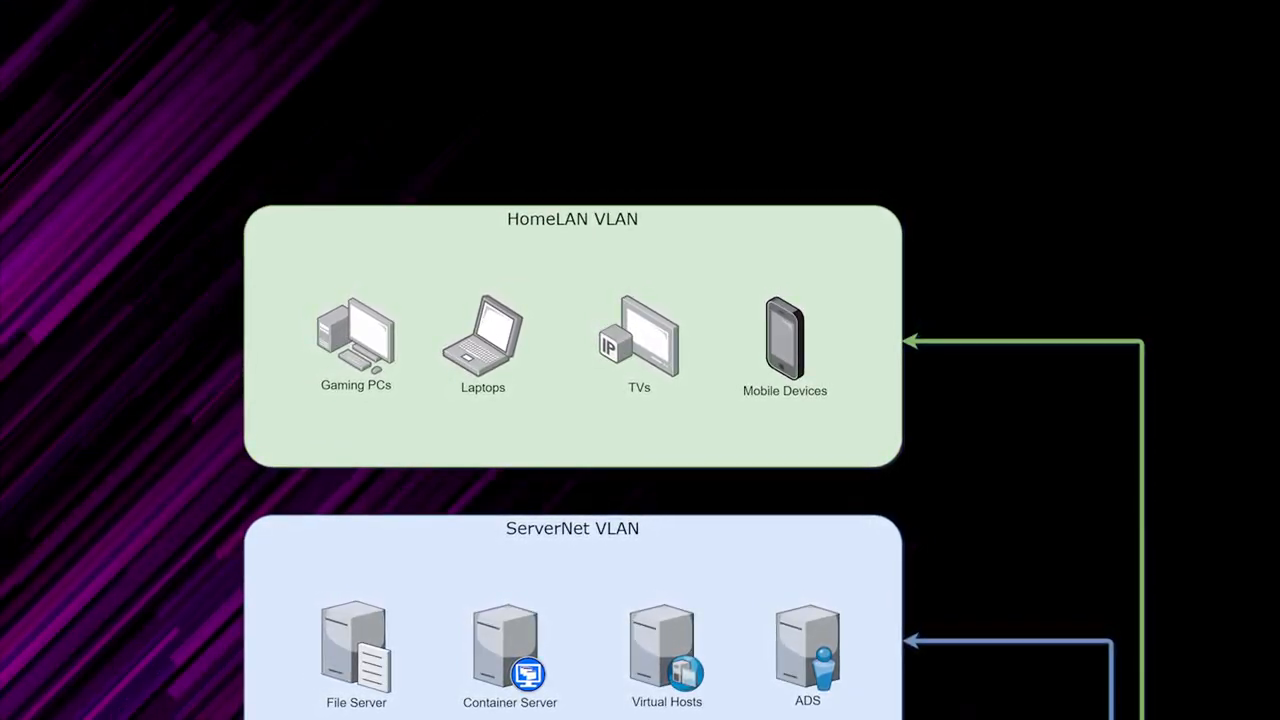
Step: Scroll the Network dashboard showing 99 clients, three access points and wireless history
scroll("down", 3)
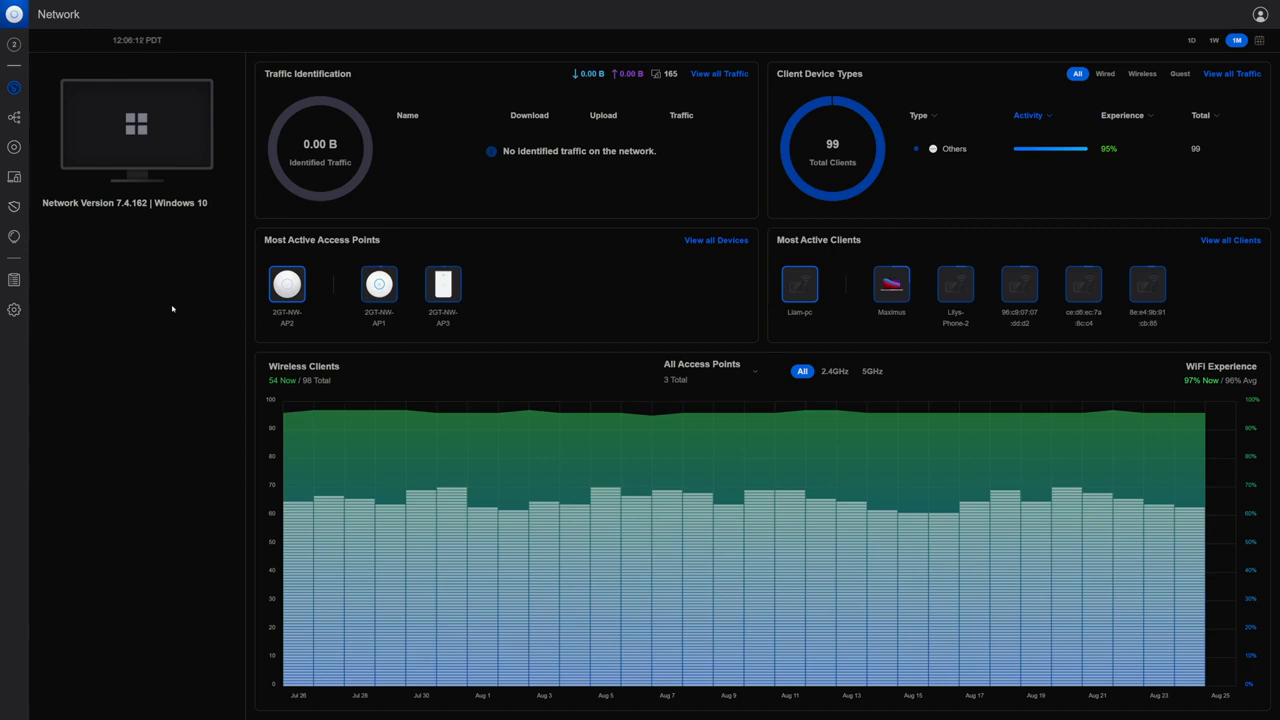
Step: Go to the Networks settings list of seven virtual networks and start a new one
left_click(14, 309)
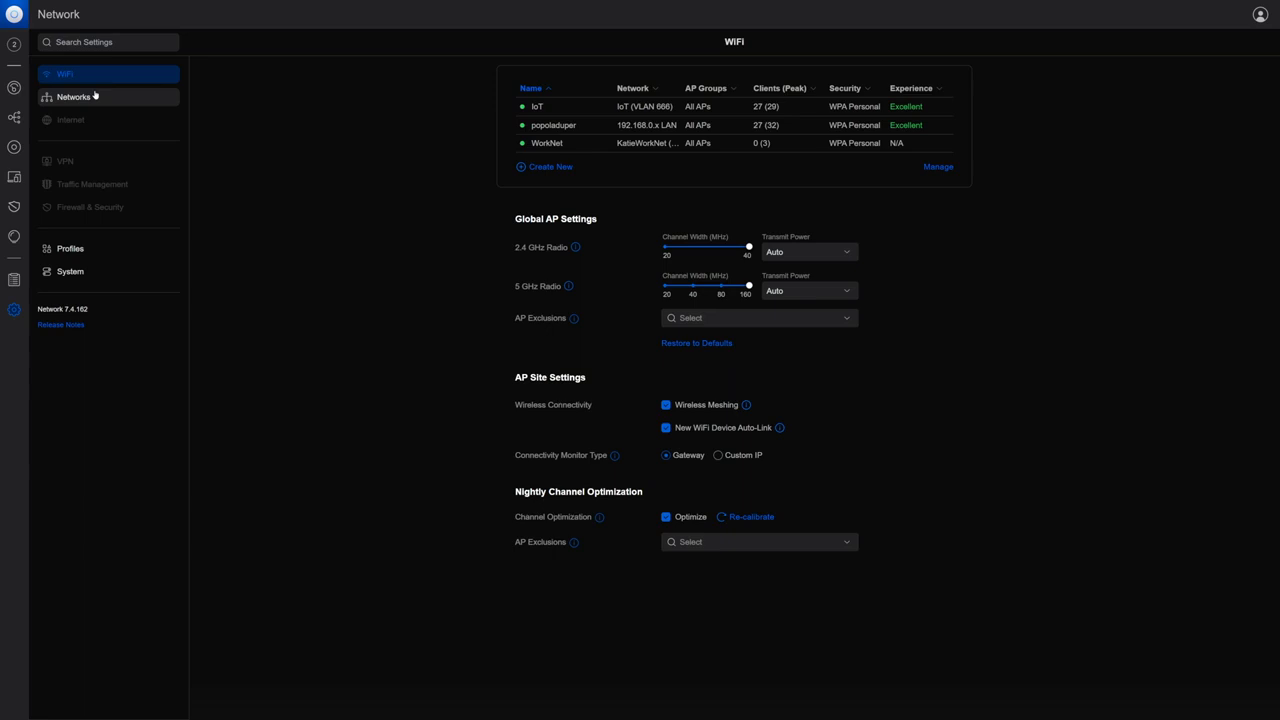
left_click(73, 96)
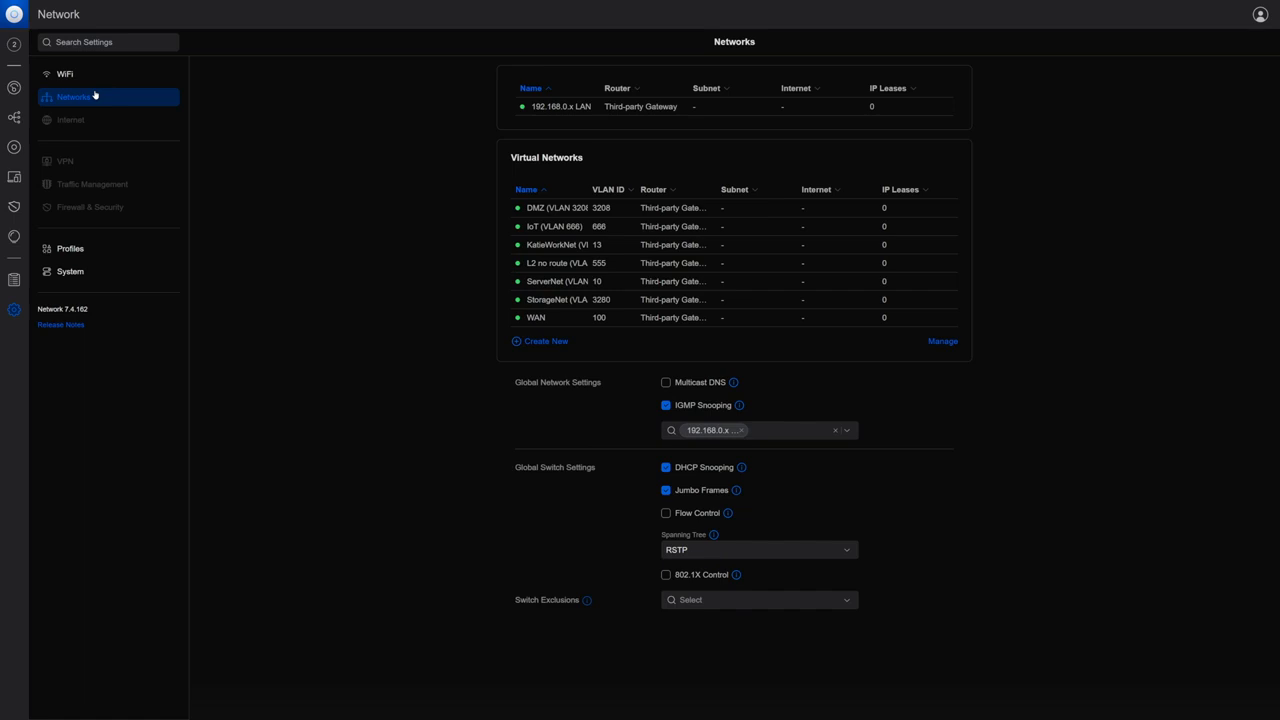
mouse_move(509, 319)
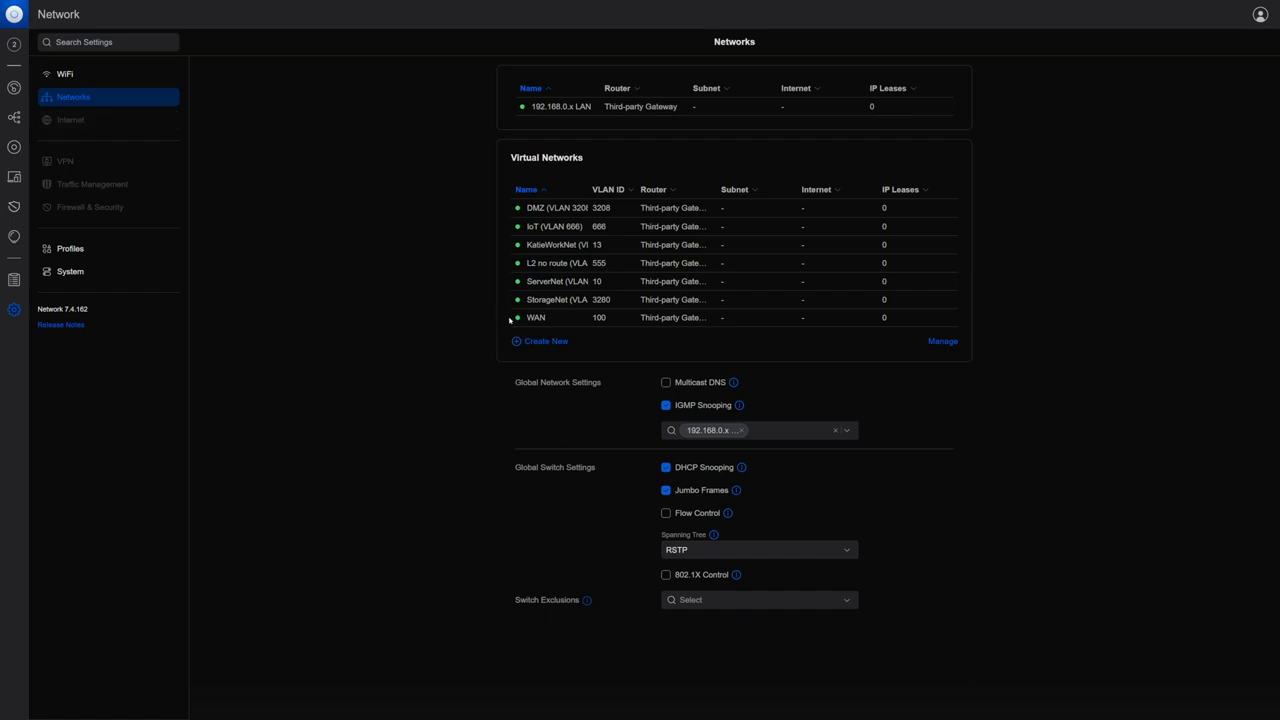
left_click(546, 341)
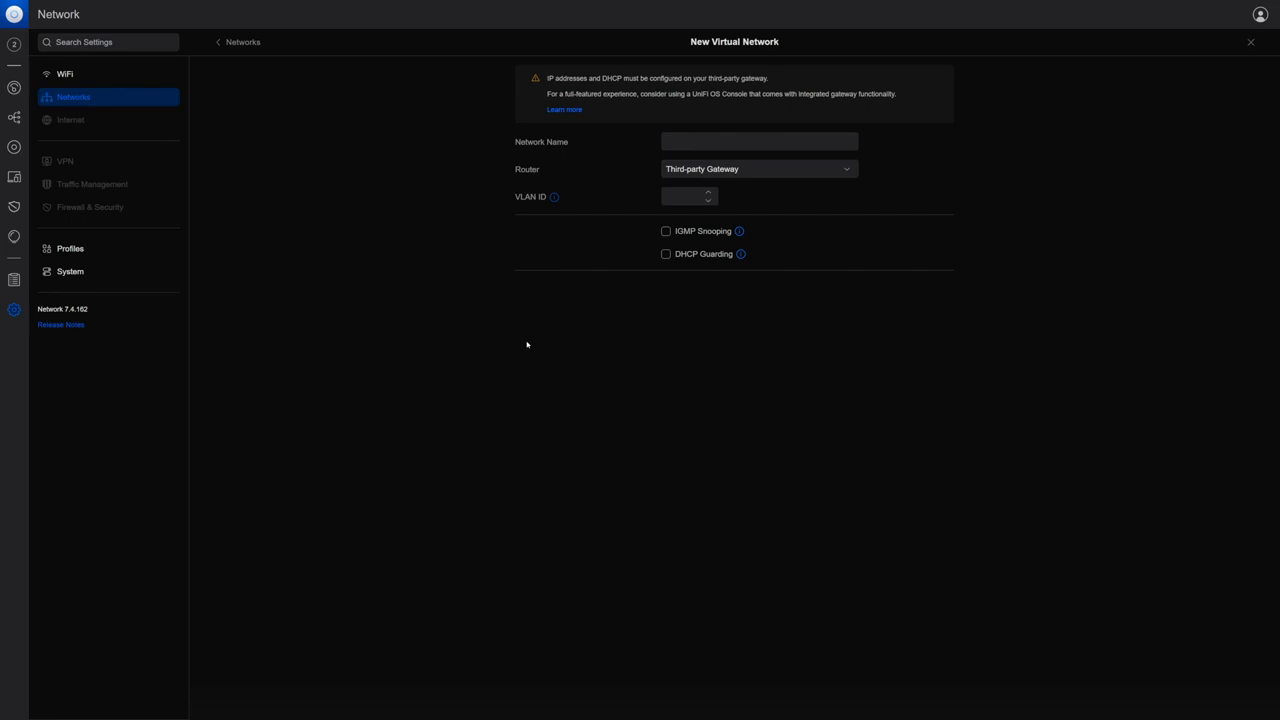
Step: Create the virtual network 'CameraNet (400)' with VLAN ID 400
left_click(759, 141)
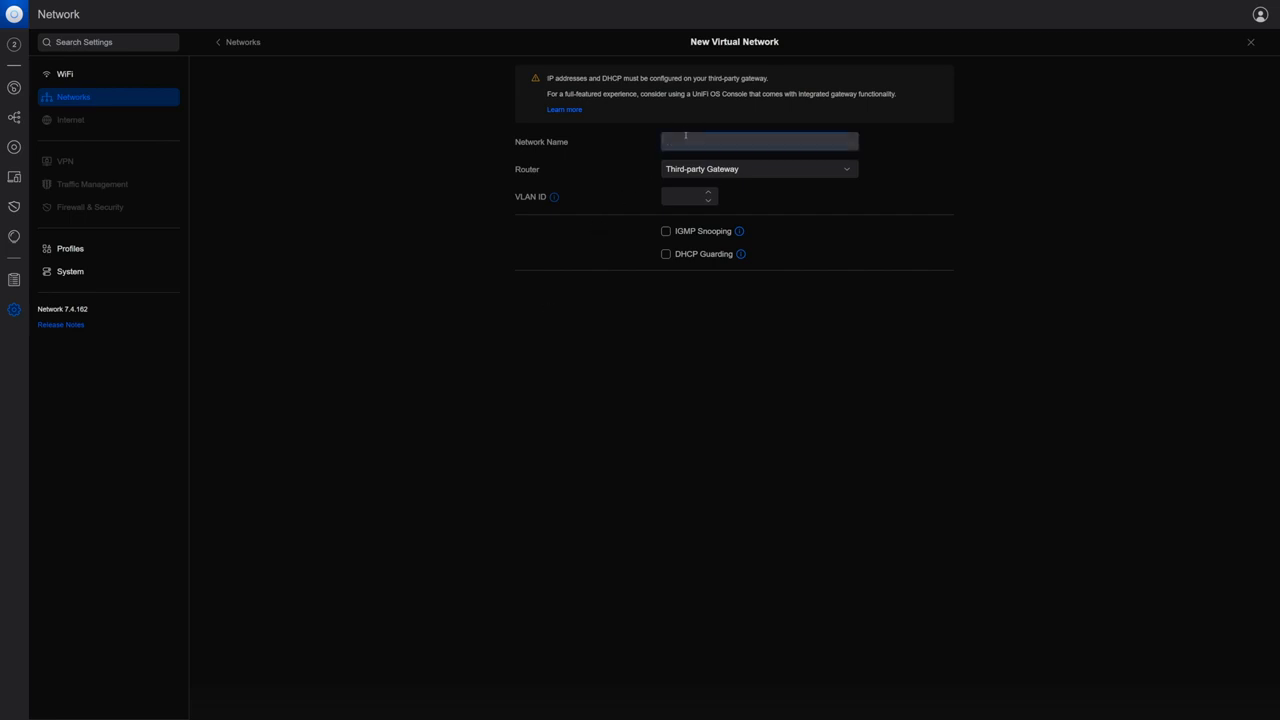
type("CameraNet")
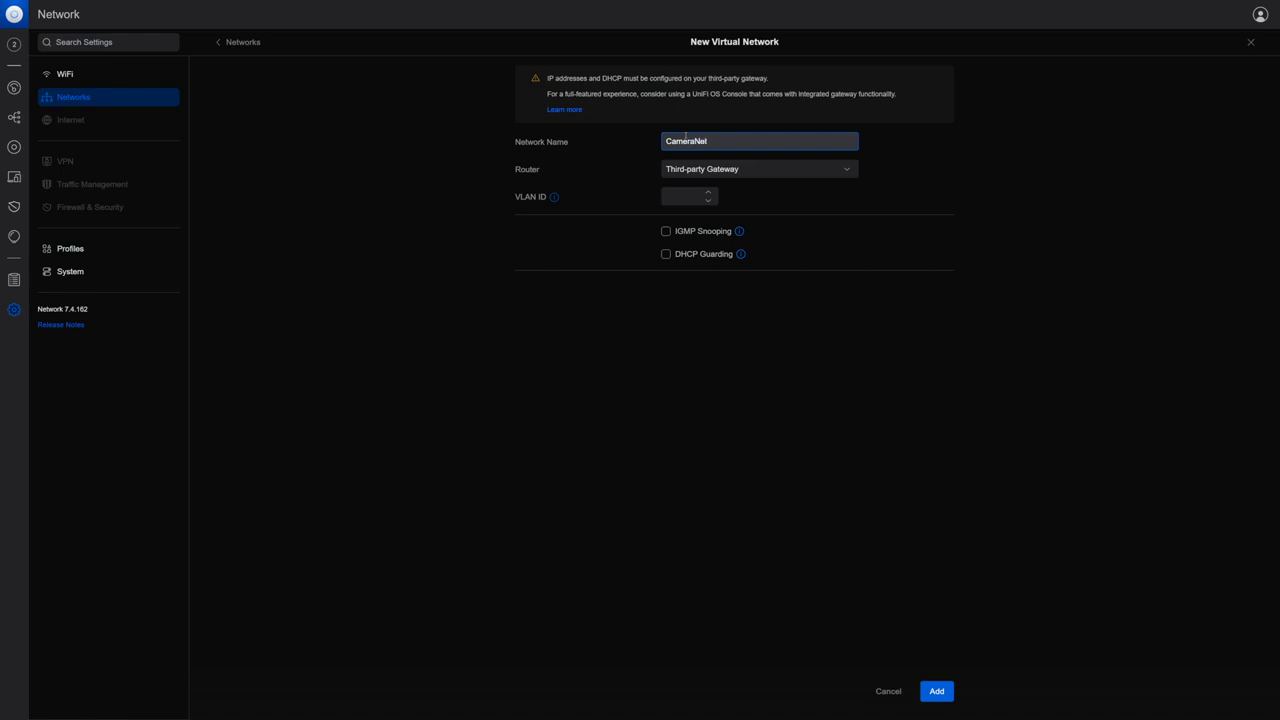
type("(")
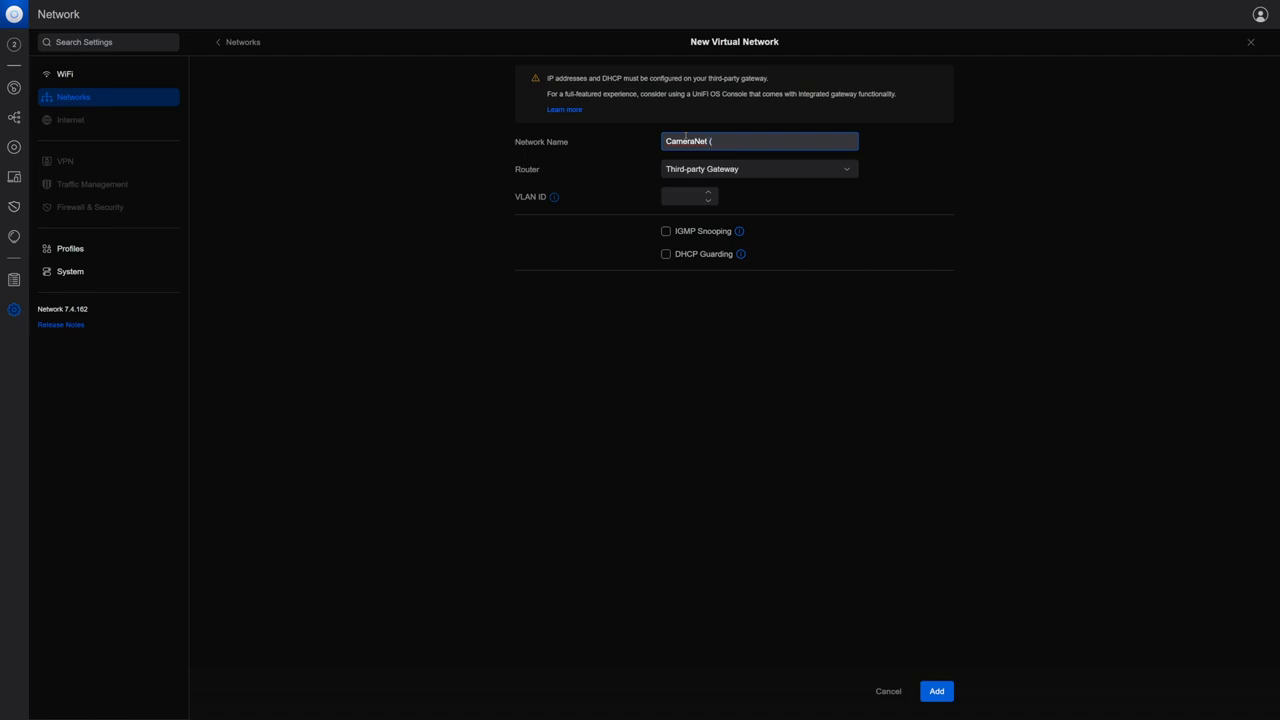
type("400")
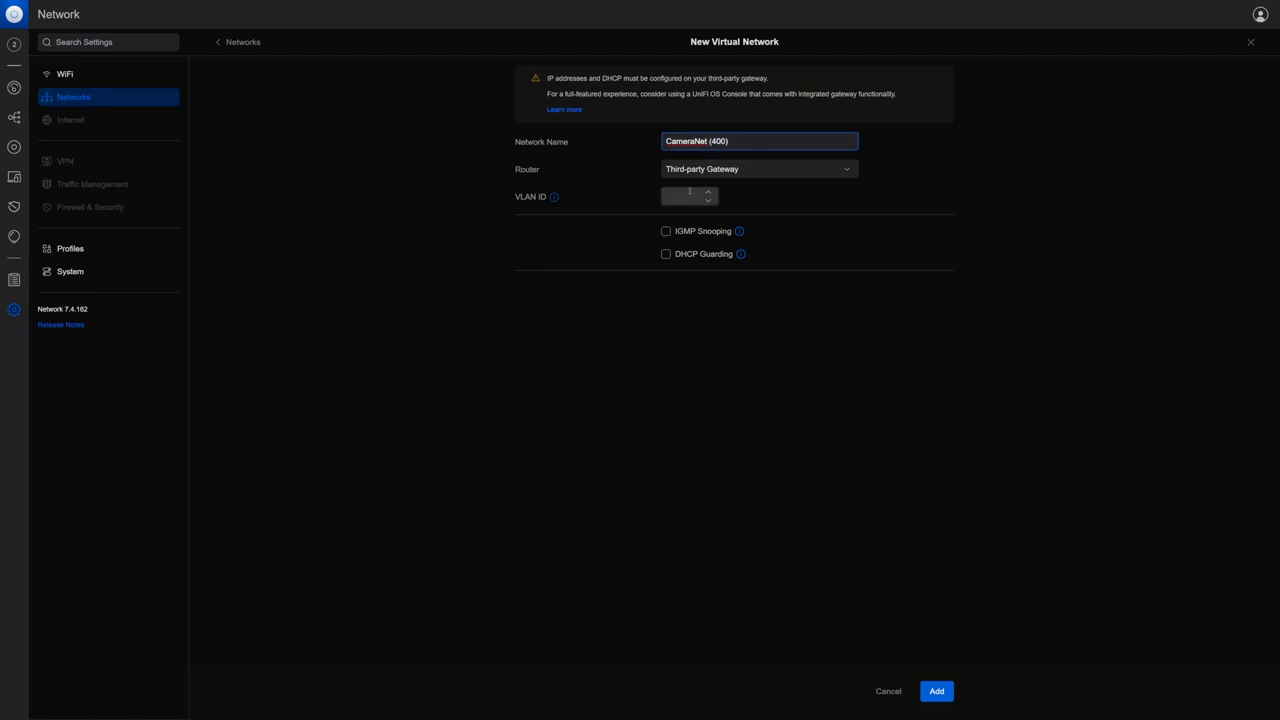
type("400")
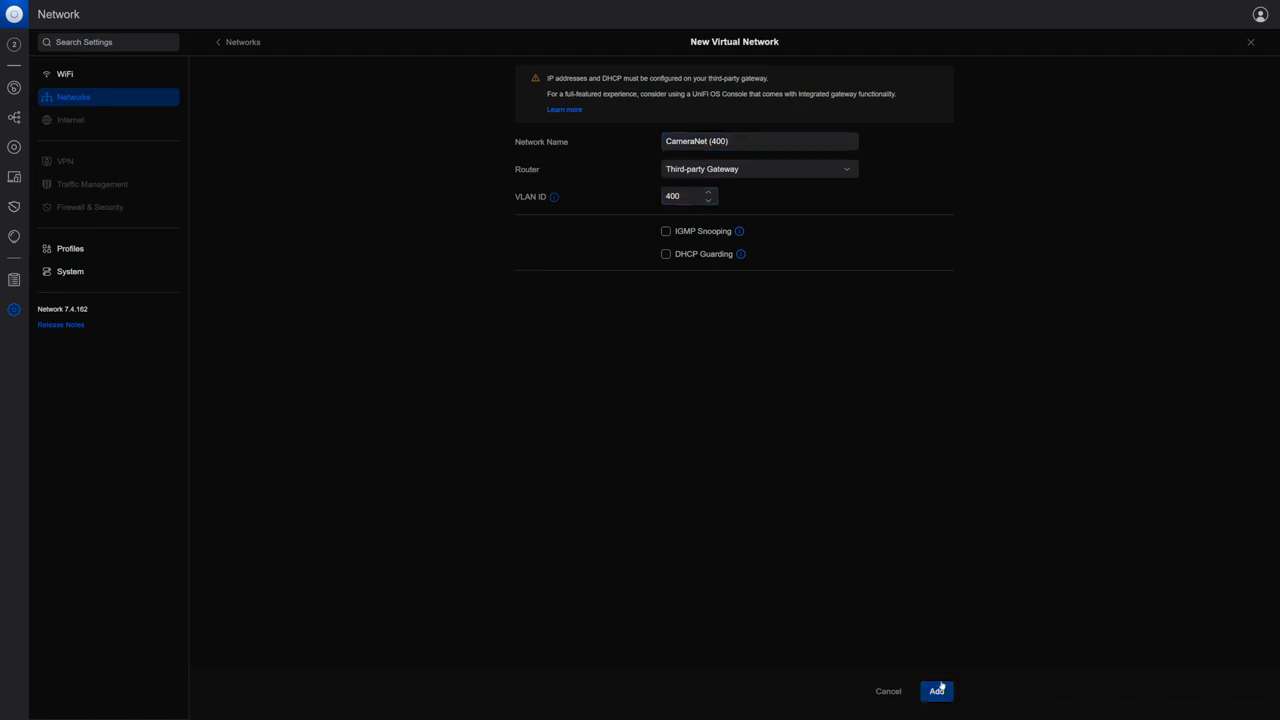
left_click(936, 691)
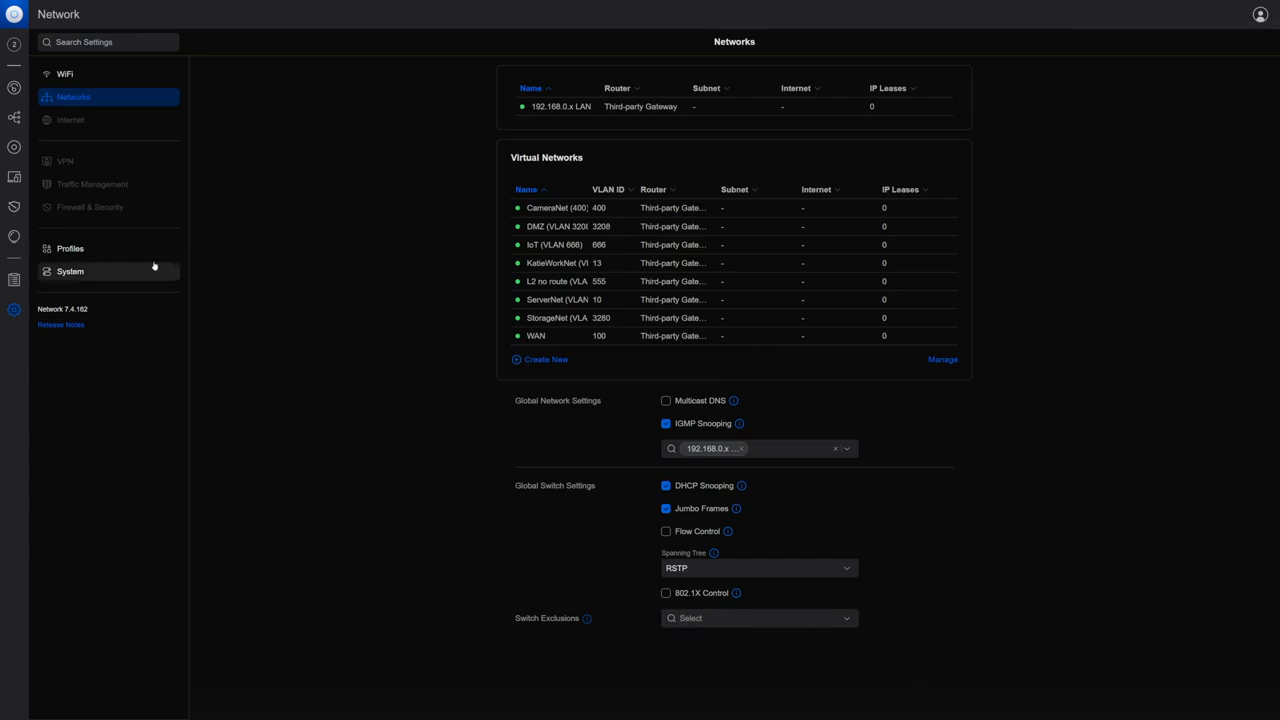
Step: Open the 2GT-NW-TOR switch's Port Manager and select the first camera port
left_click(14, 147)
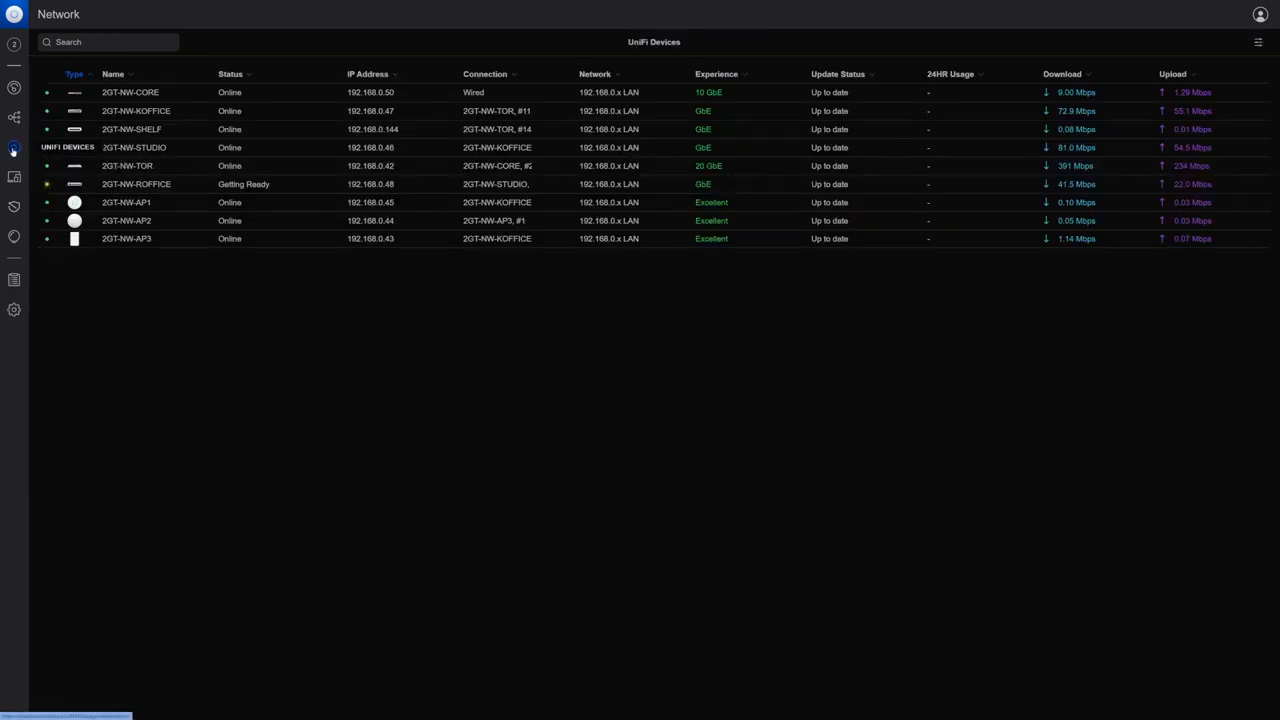
left_click(127, 165)
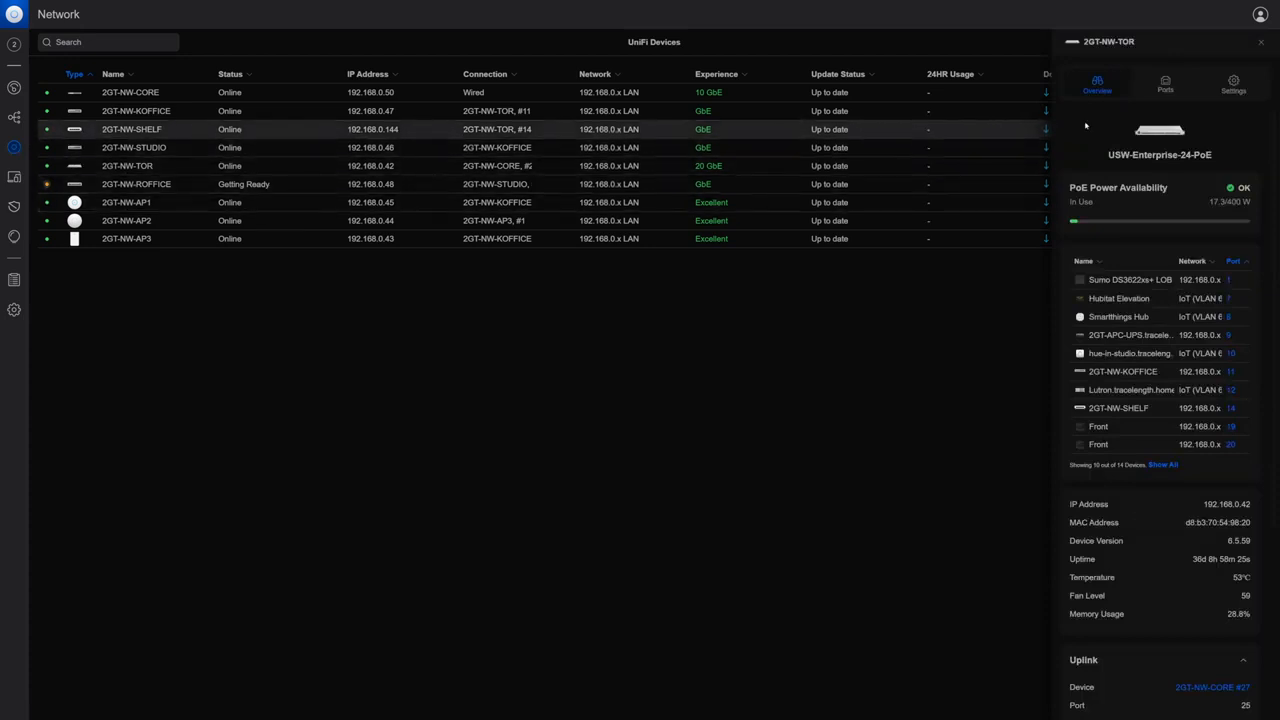
left_click(1164, 84)
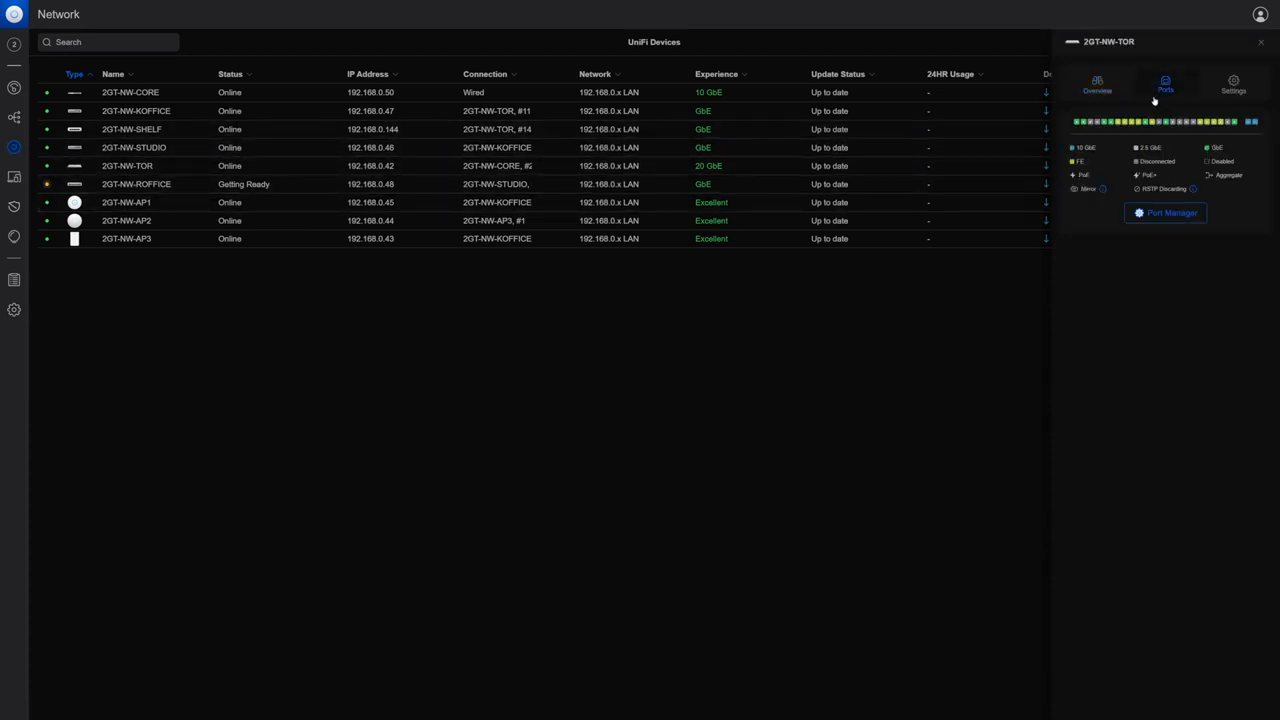
left_click(1166, 213)
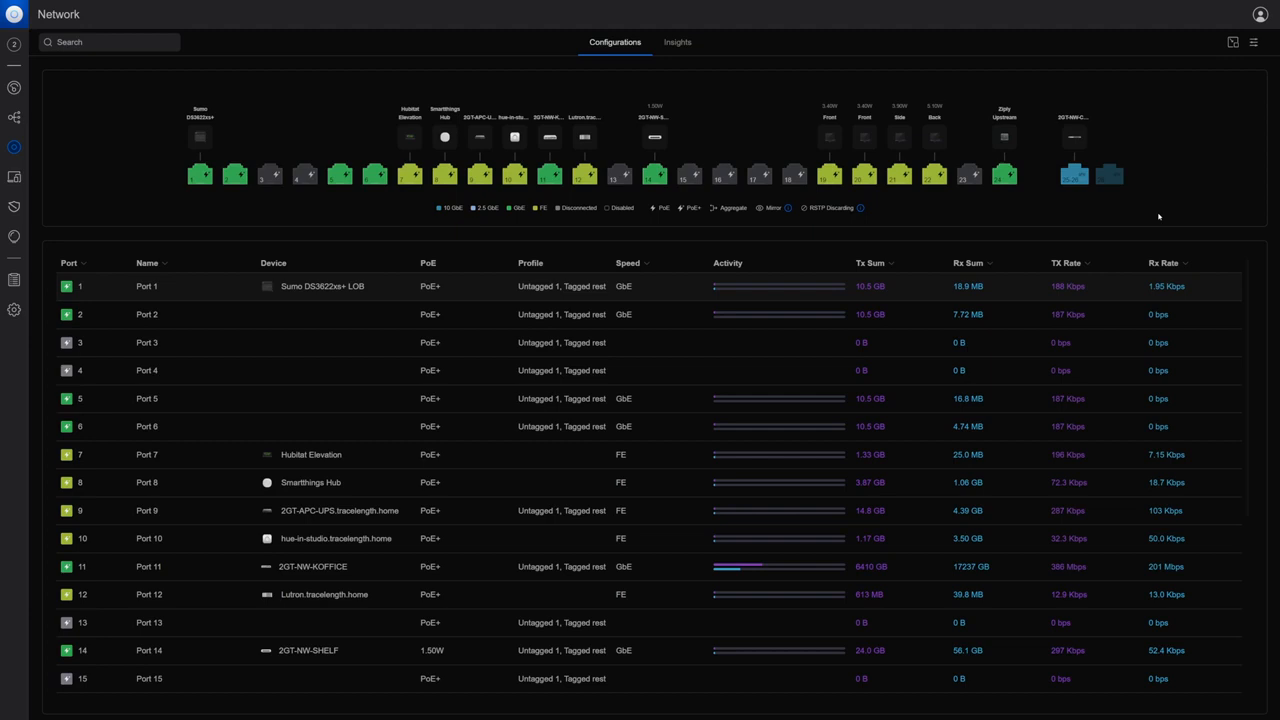
mouse_move(913, 215)
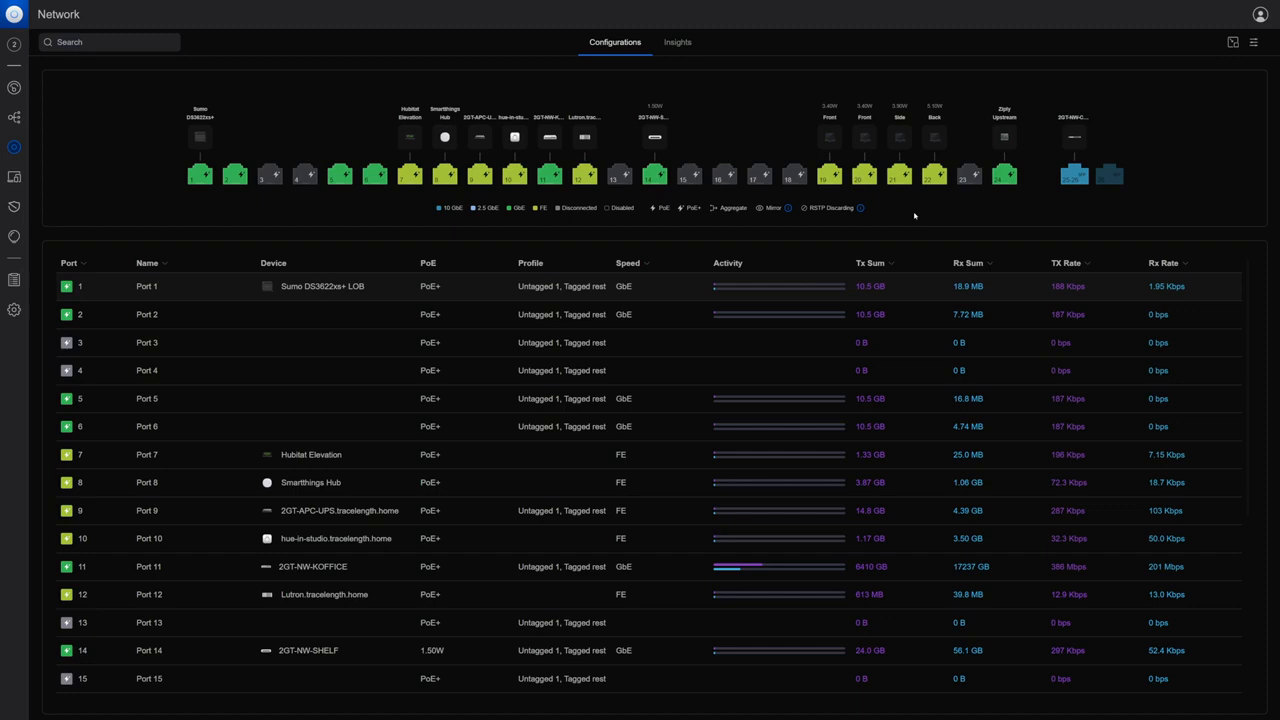
left_click(830, 177)
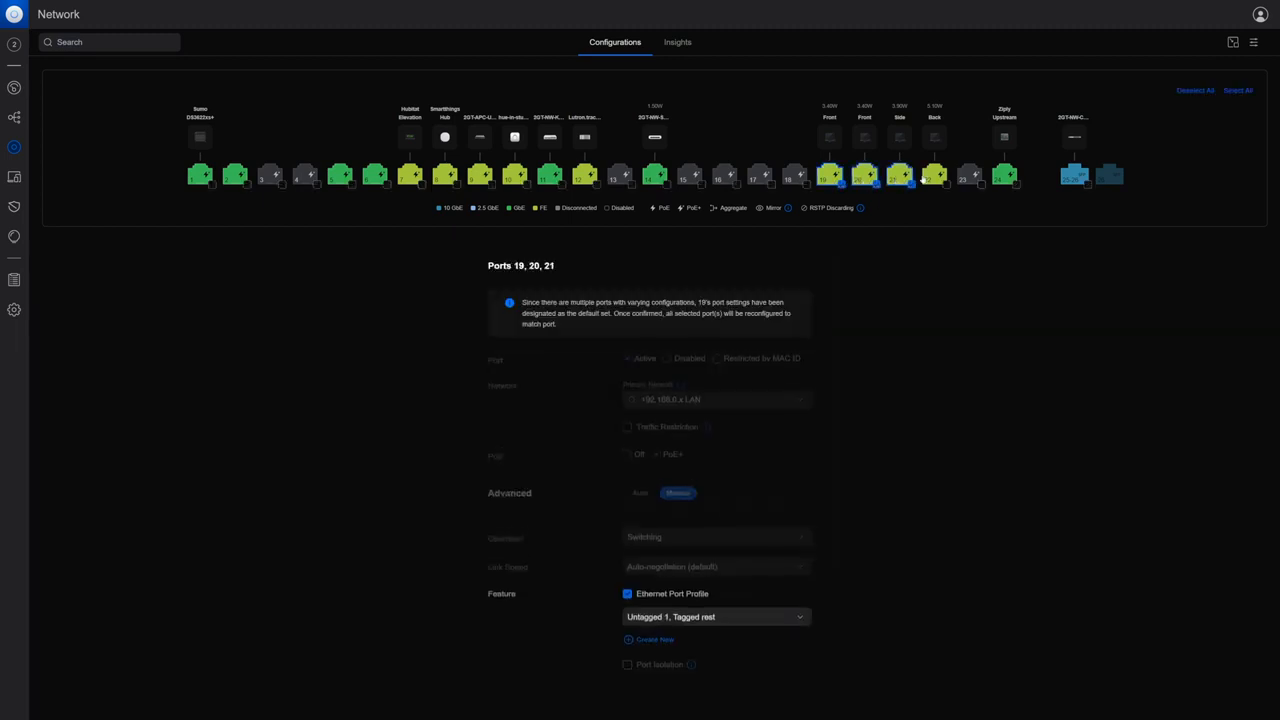
Step: Assign switch ports 18–22 to CameraNet (400) as primary network and confirm
left_click(936, 175)
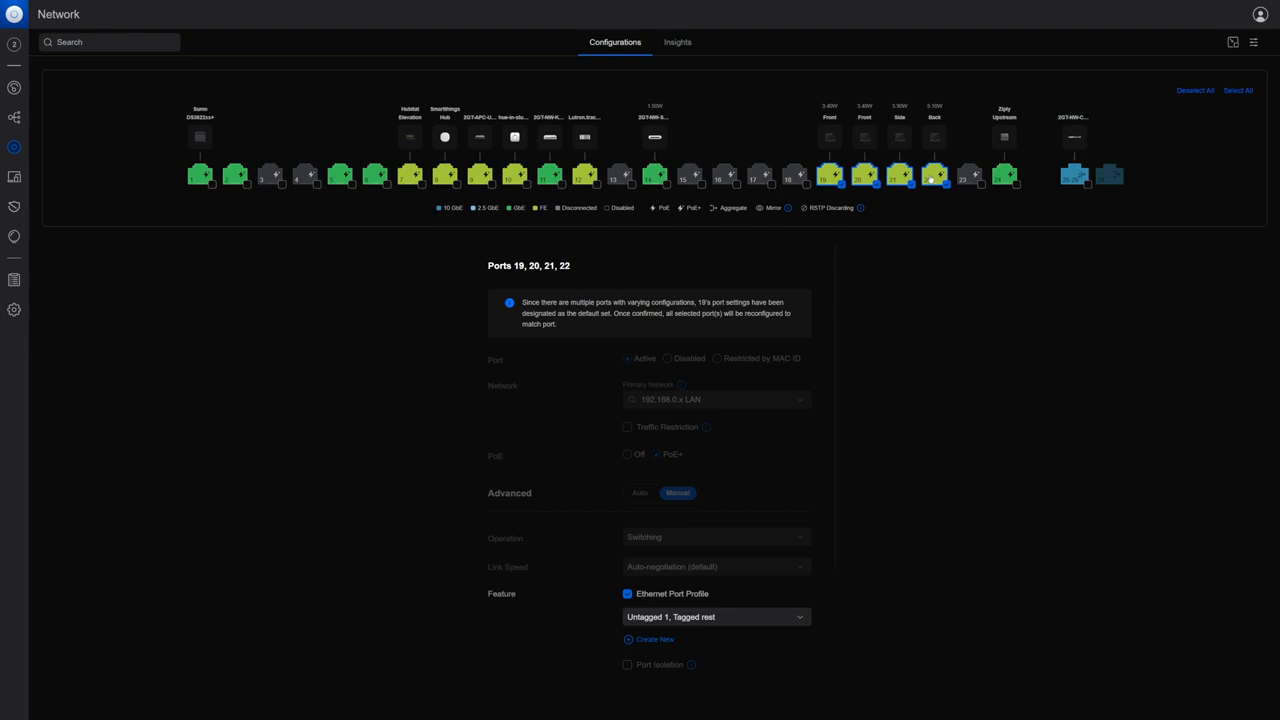
left_click(793, 175)
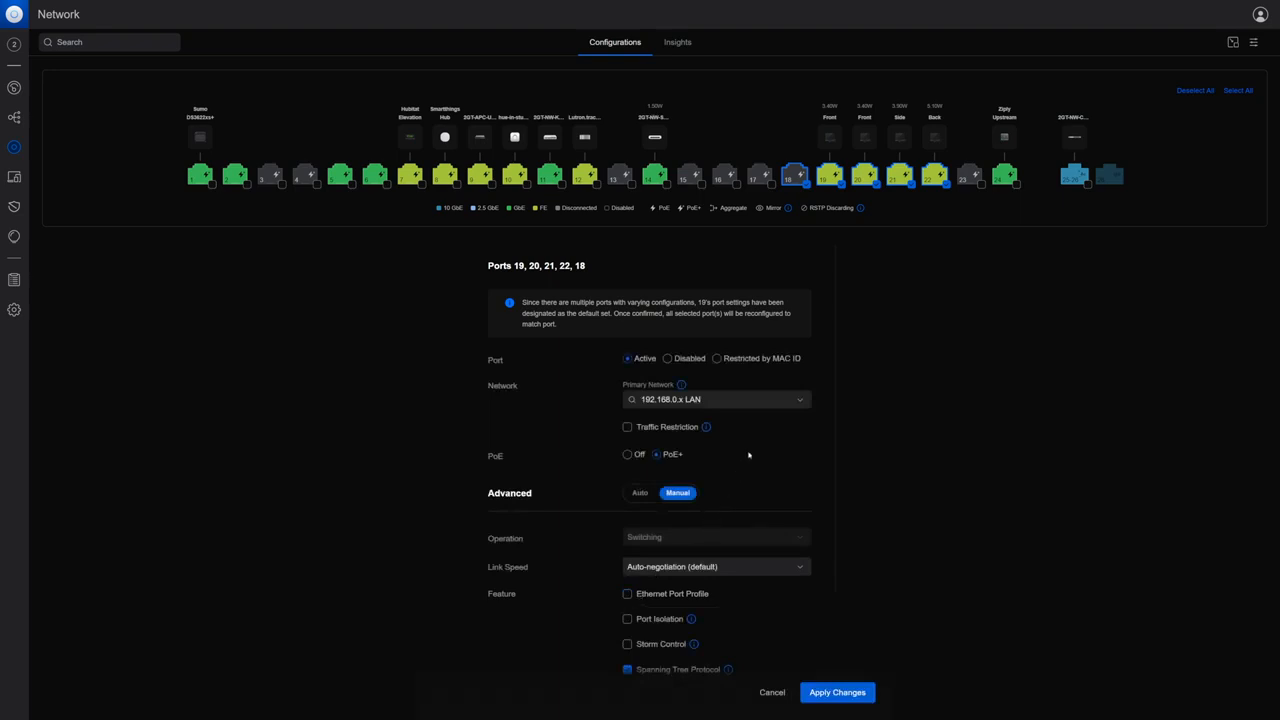
left_click(715, 399)
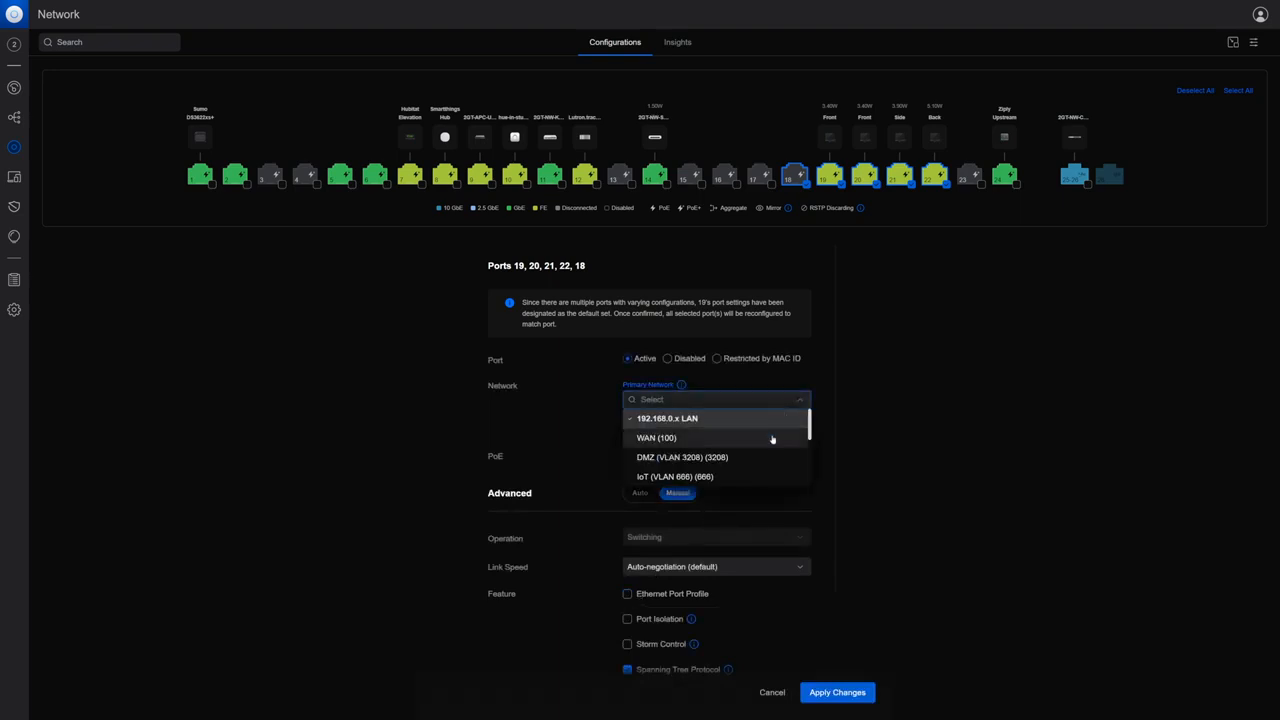
scroll("down", 3)
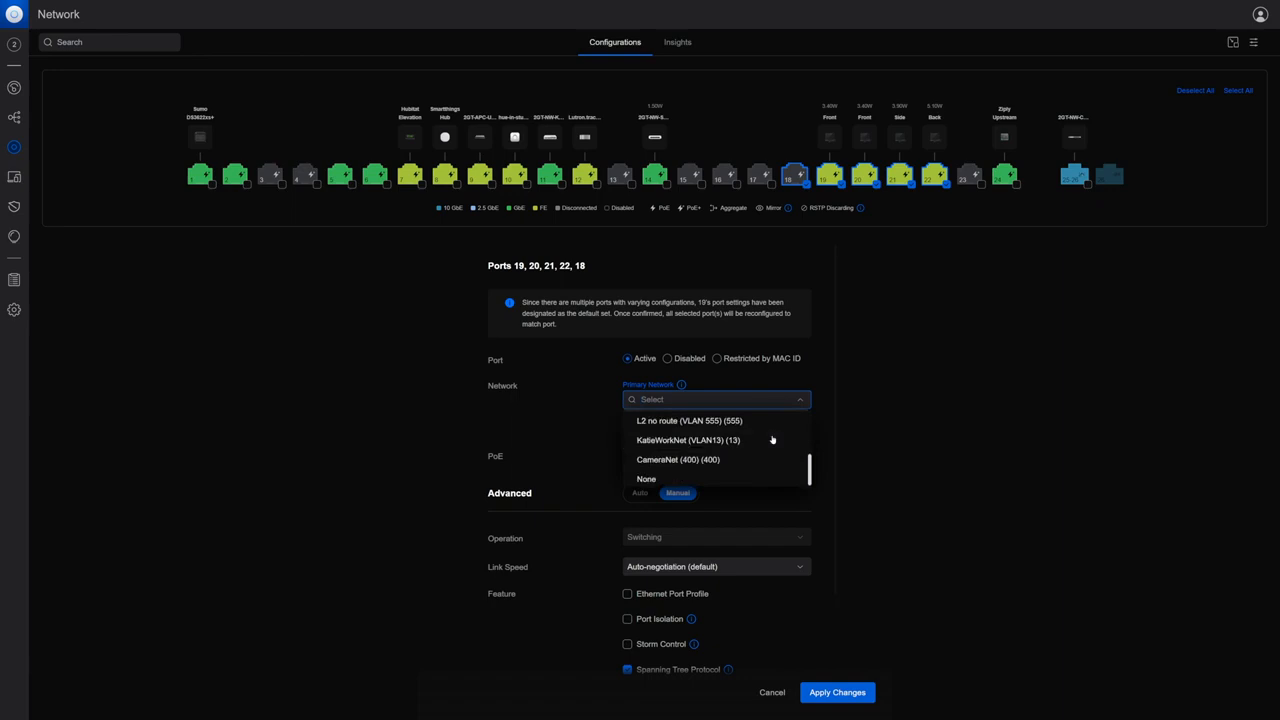
left_click(677, 459)
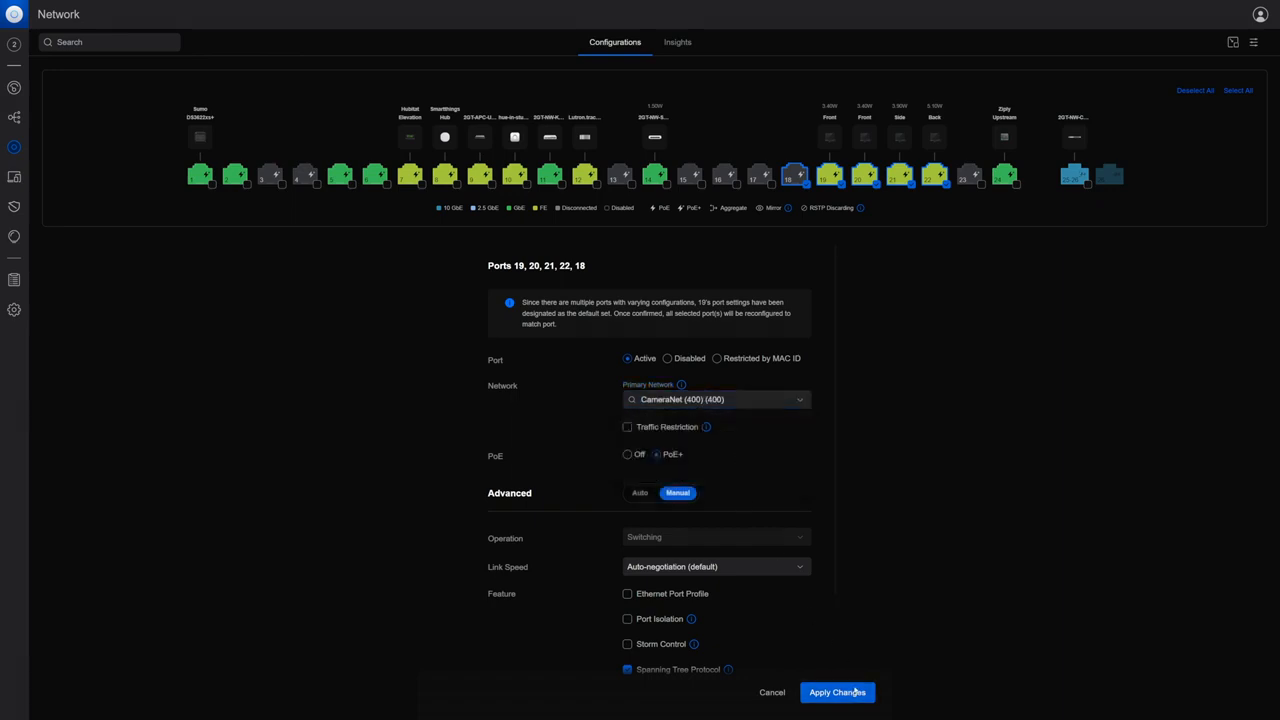
left_click(837, 692)
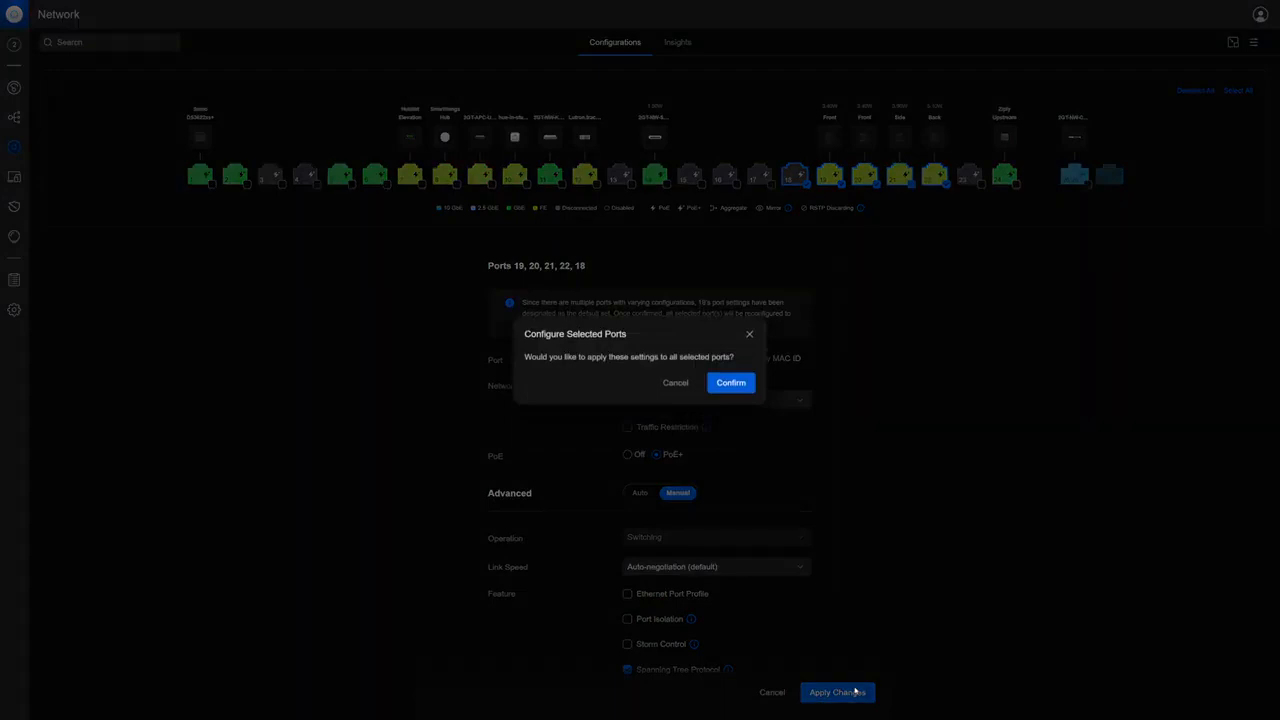
mouse_move(735, 468)
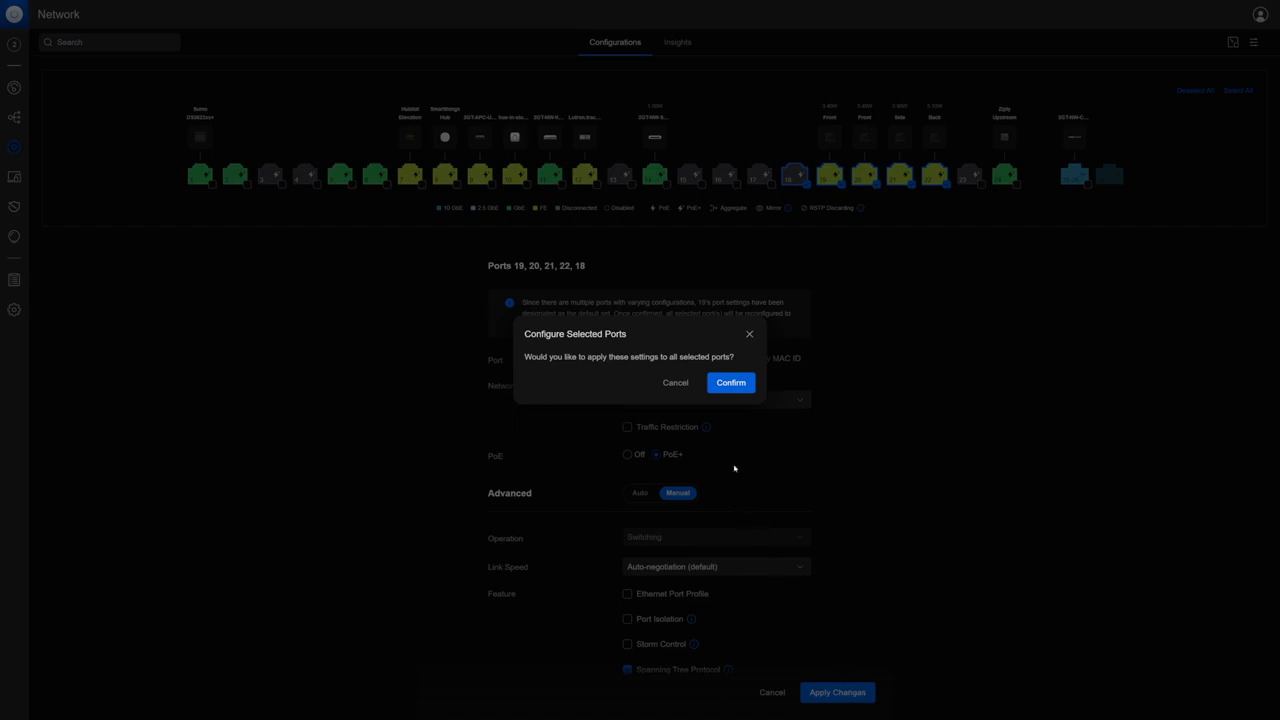
left_click(730, 382)
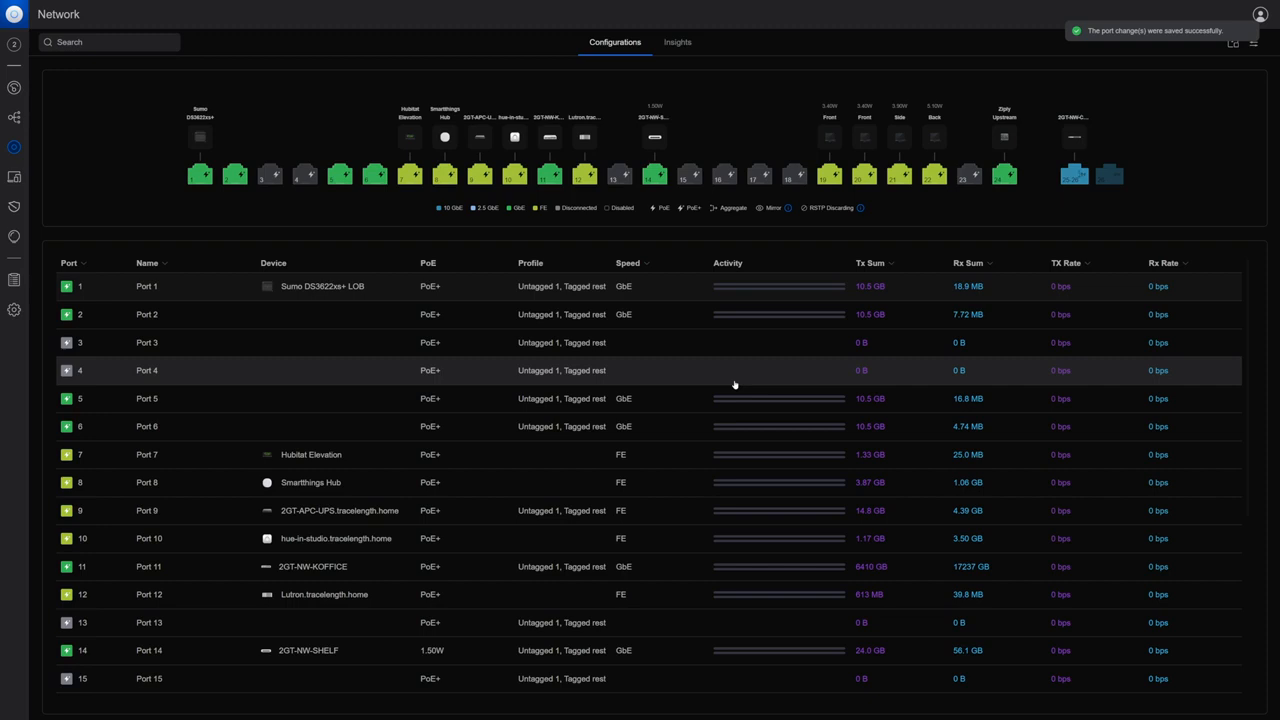
left_click(760, 175)
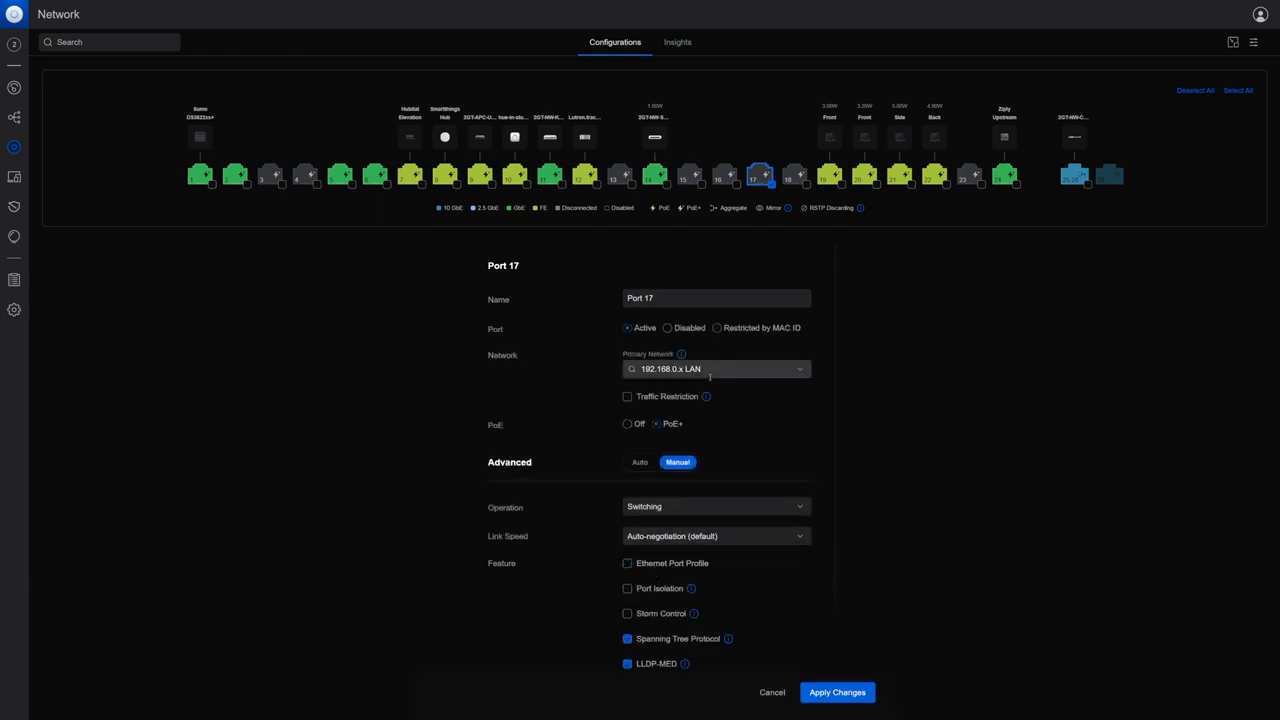
Step: Set port 17 to IoT (VLAN 666) with PoE+ and apply the change
left_click(715, 369)
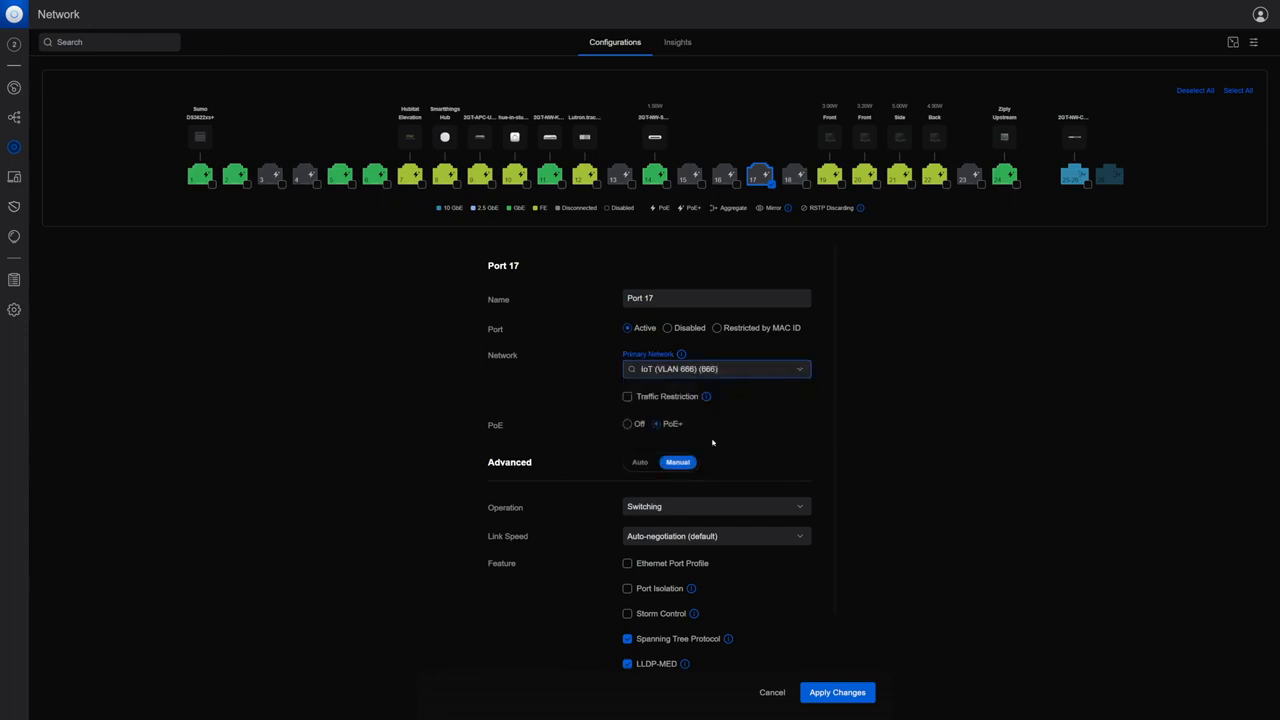
mouse_move(779, 537)
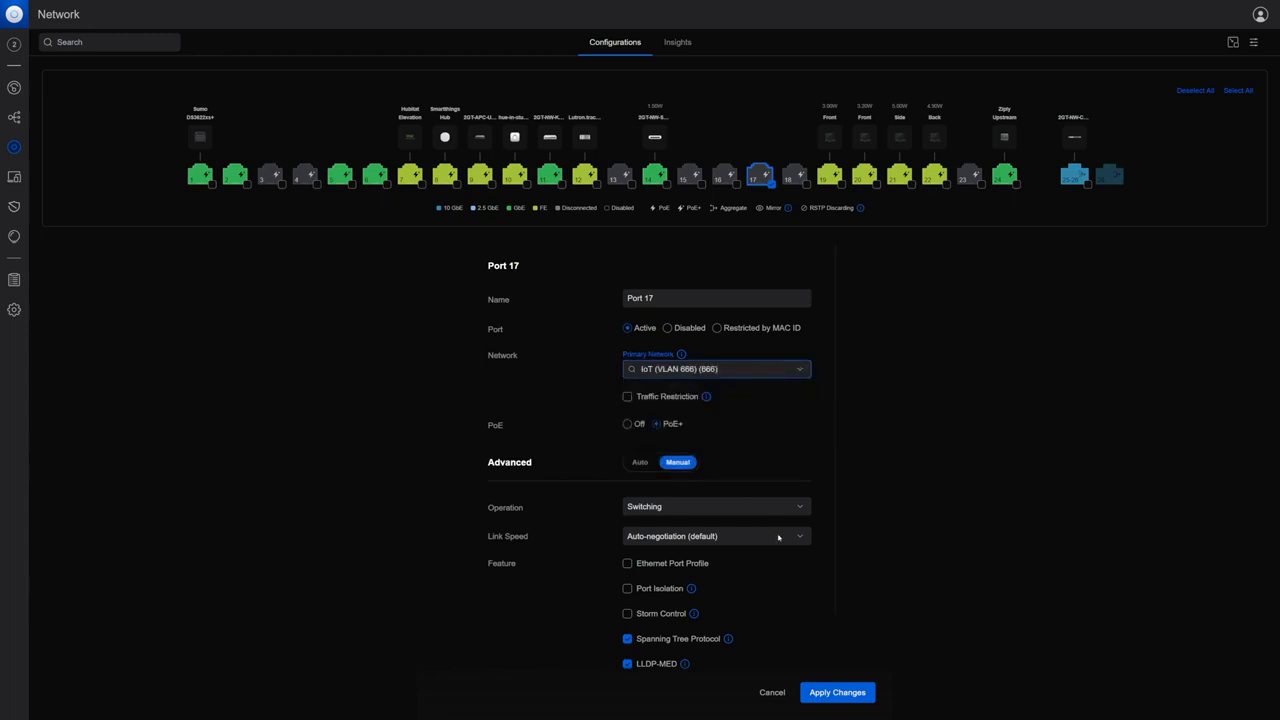
left_click(837, 692)
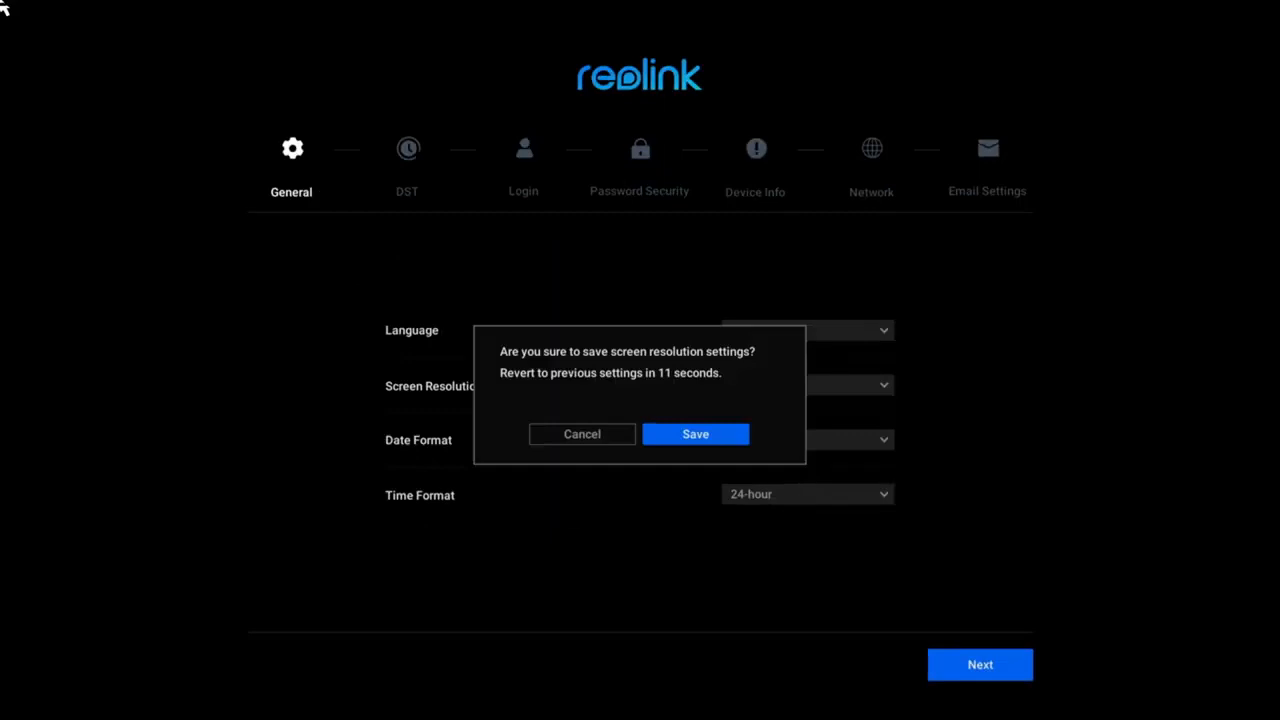
Step: Keep the 3840×2160 resolution, enable daylight saving time, and reach the Login step
left_click(695, 434)
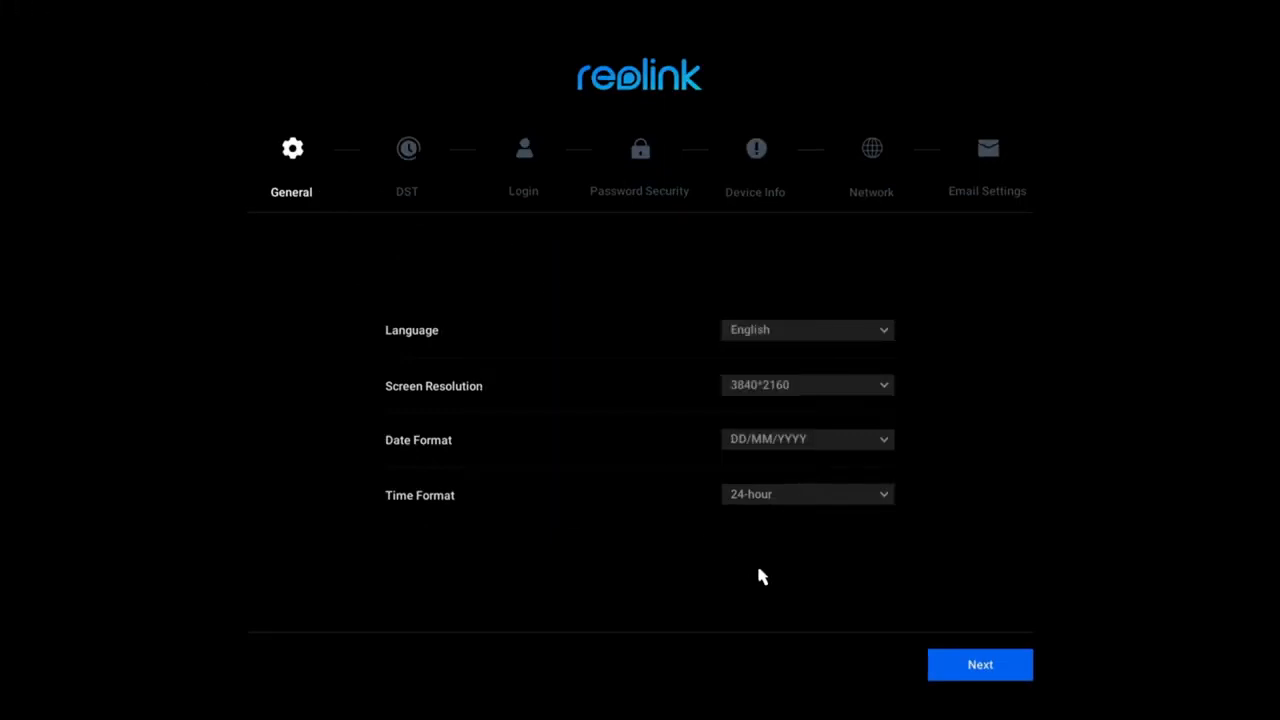
left_click(979, 664)
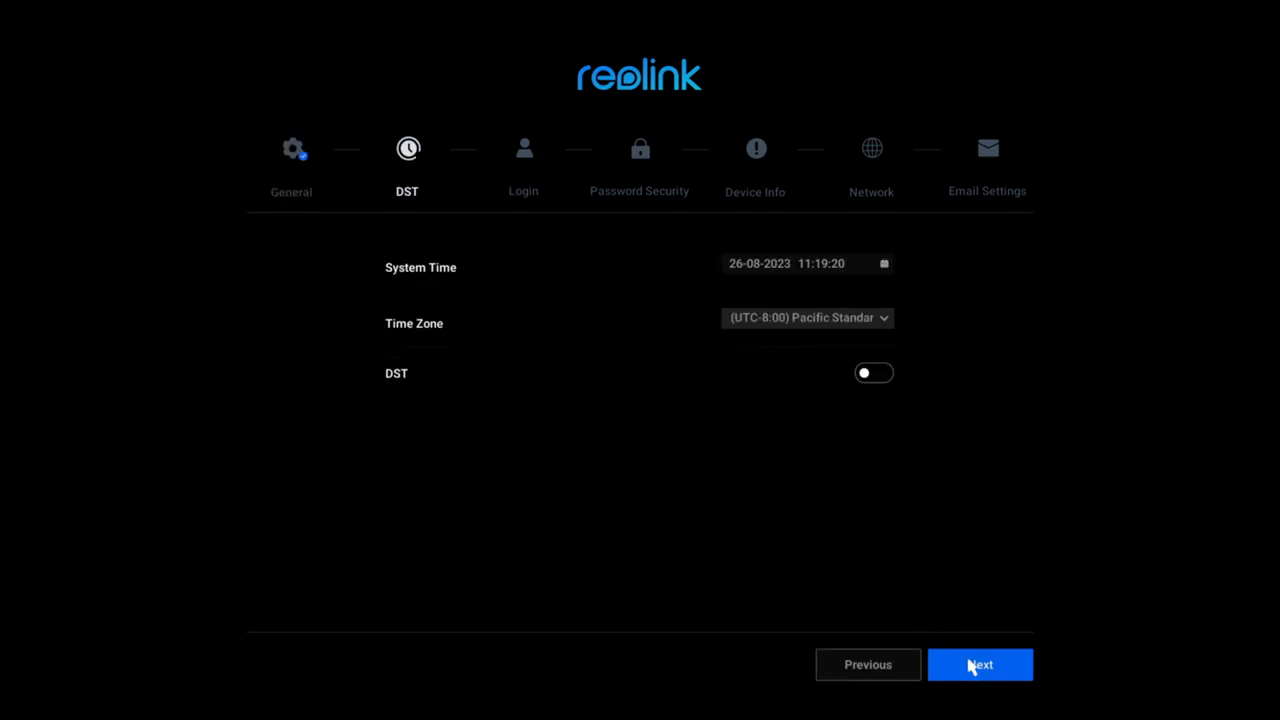
left_click(873, 372)
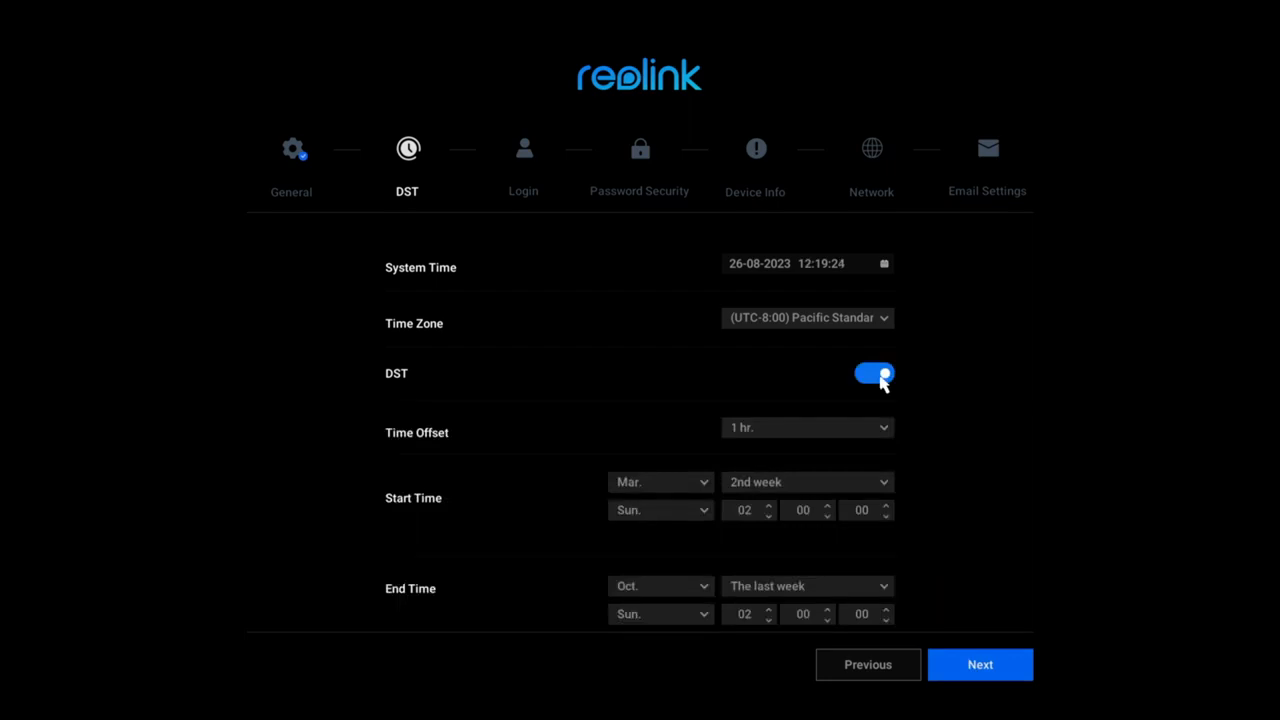
left_click(873, 373)
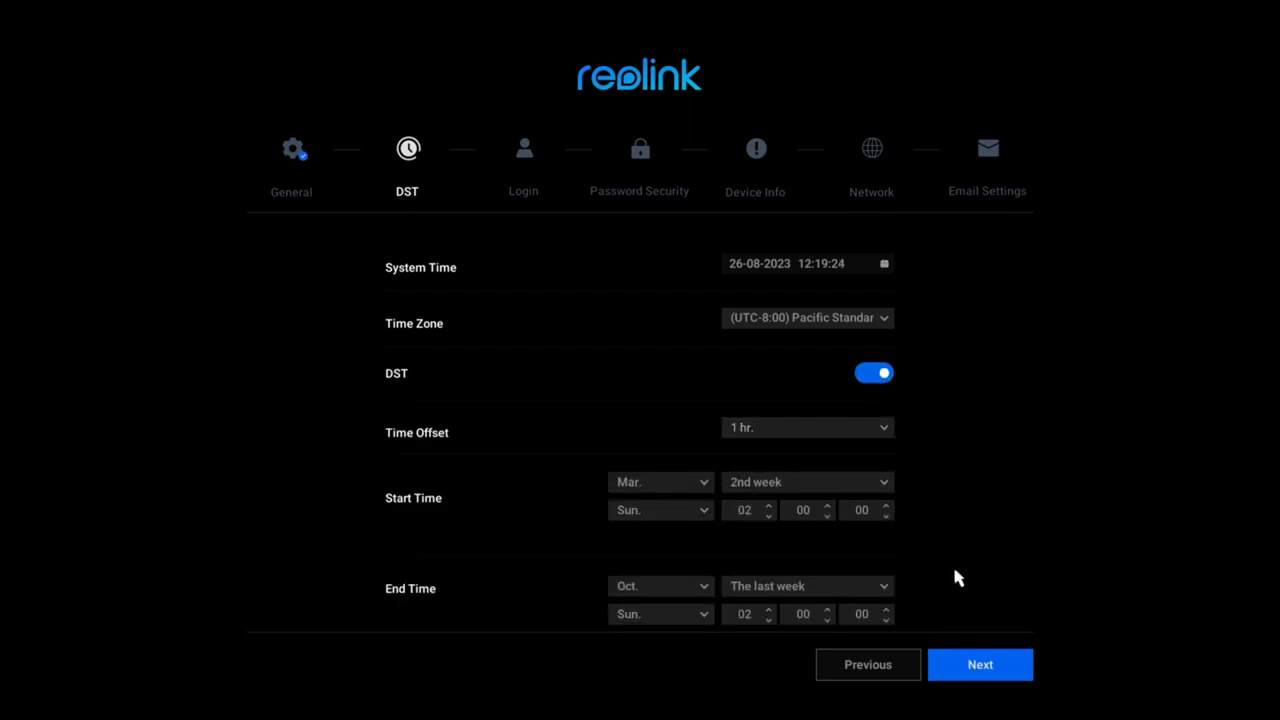
left_click(979, 664)
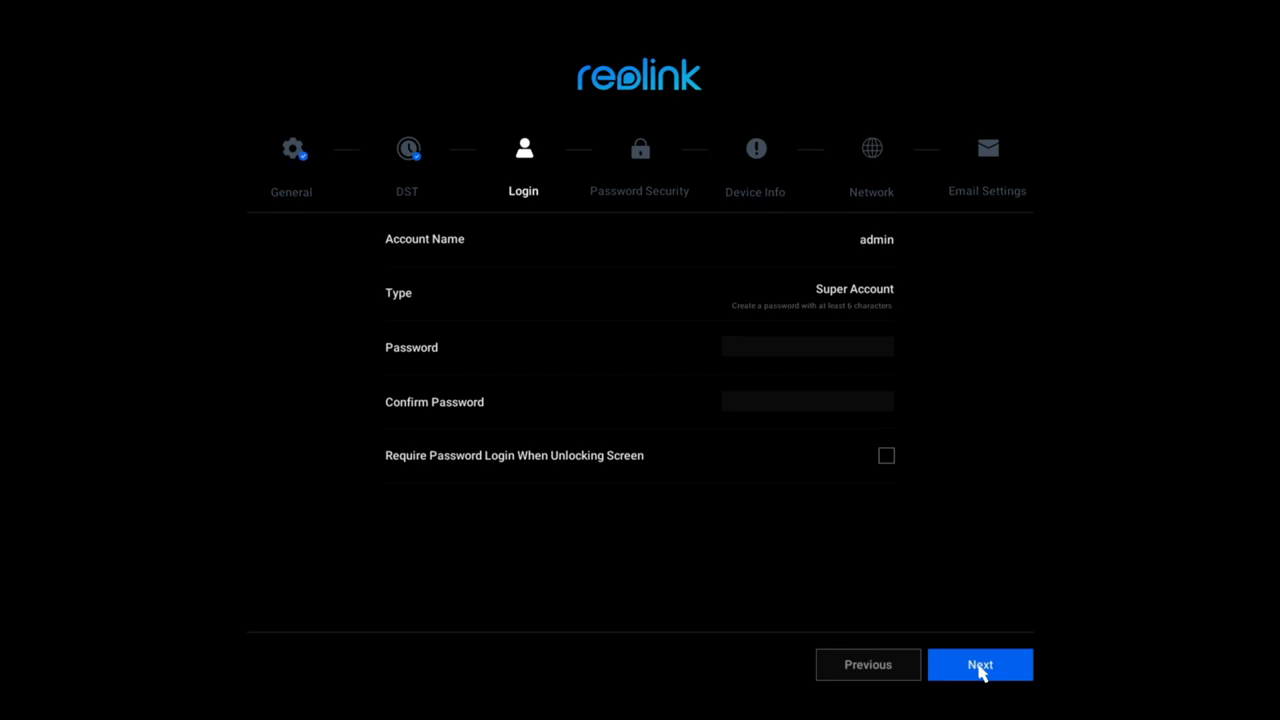
Step: Set and confirm the admin password using the on-screen keyboard
left_click(800, 347)
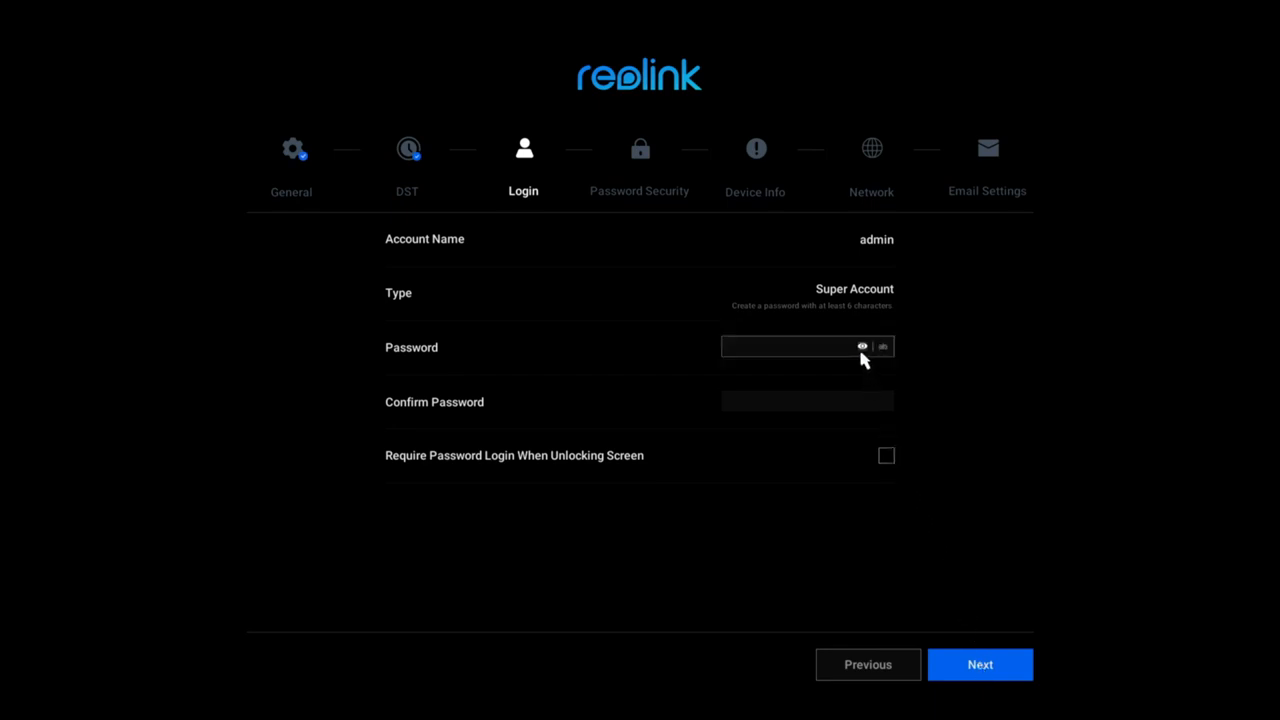
left_click(790, 347)
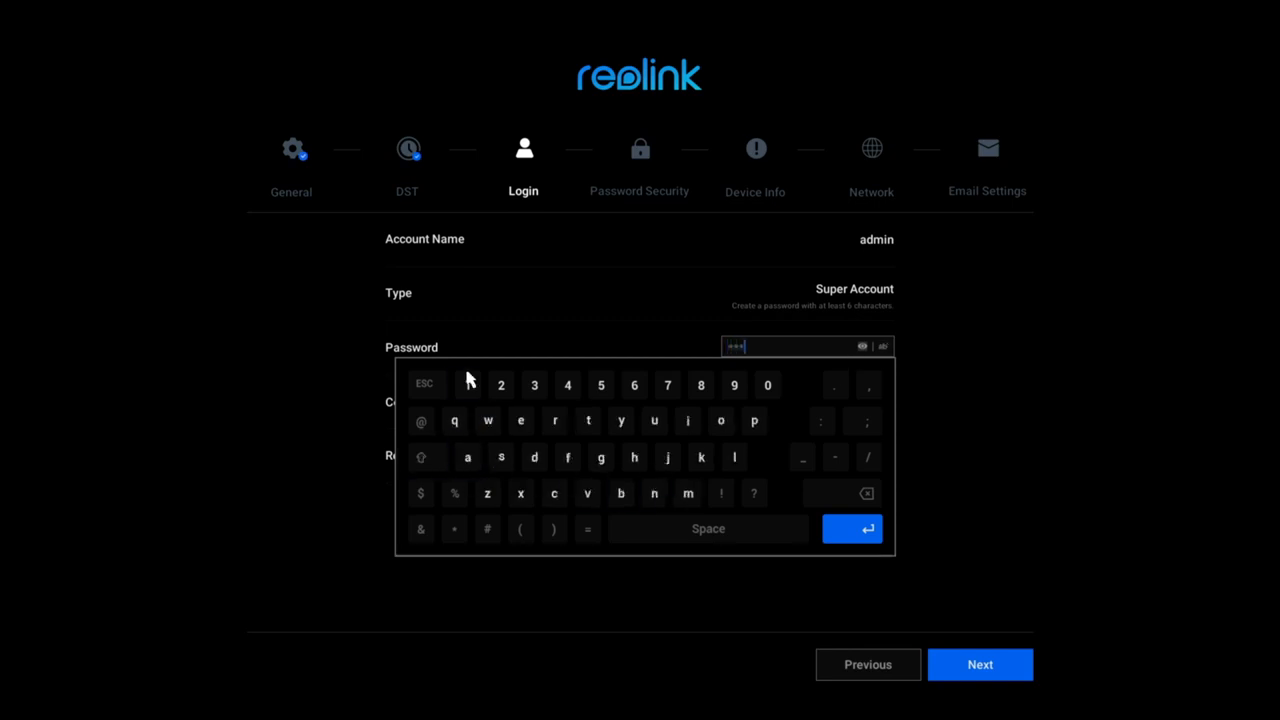
left_click(708, 528)
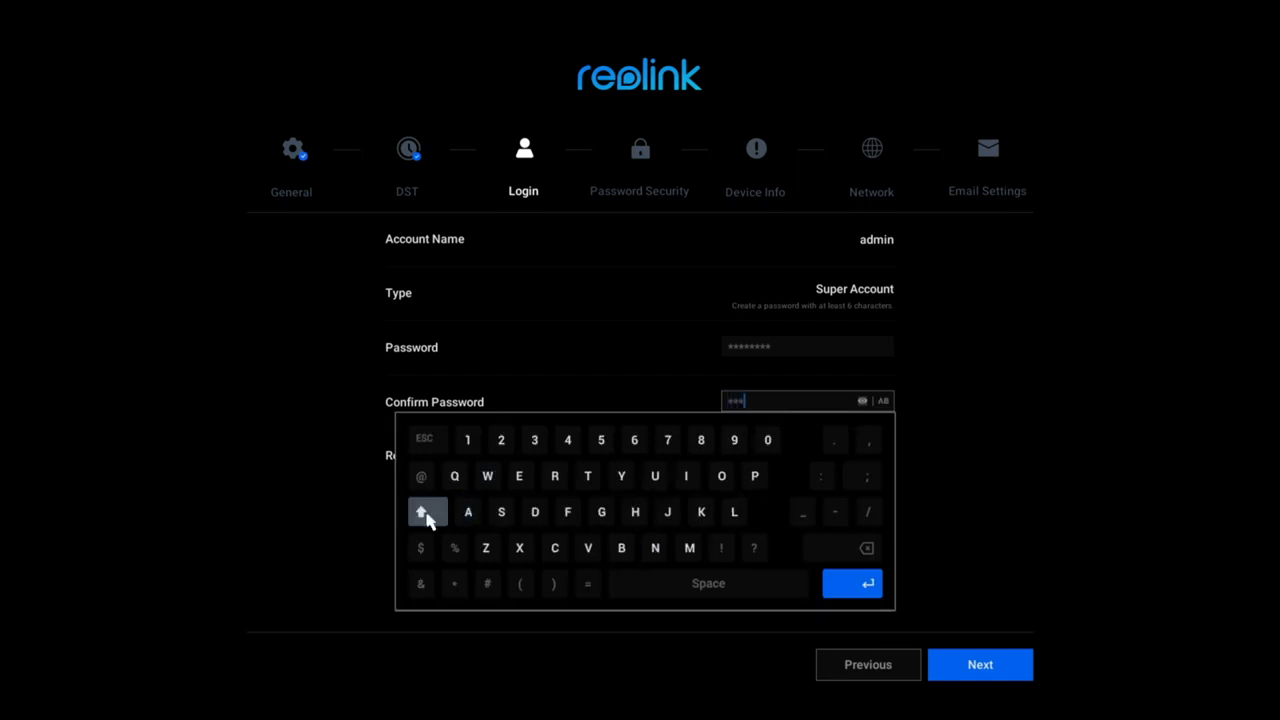
left_click(979, 664)
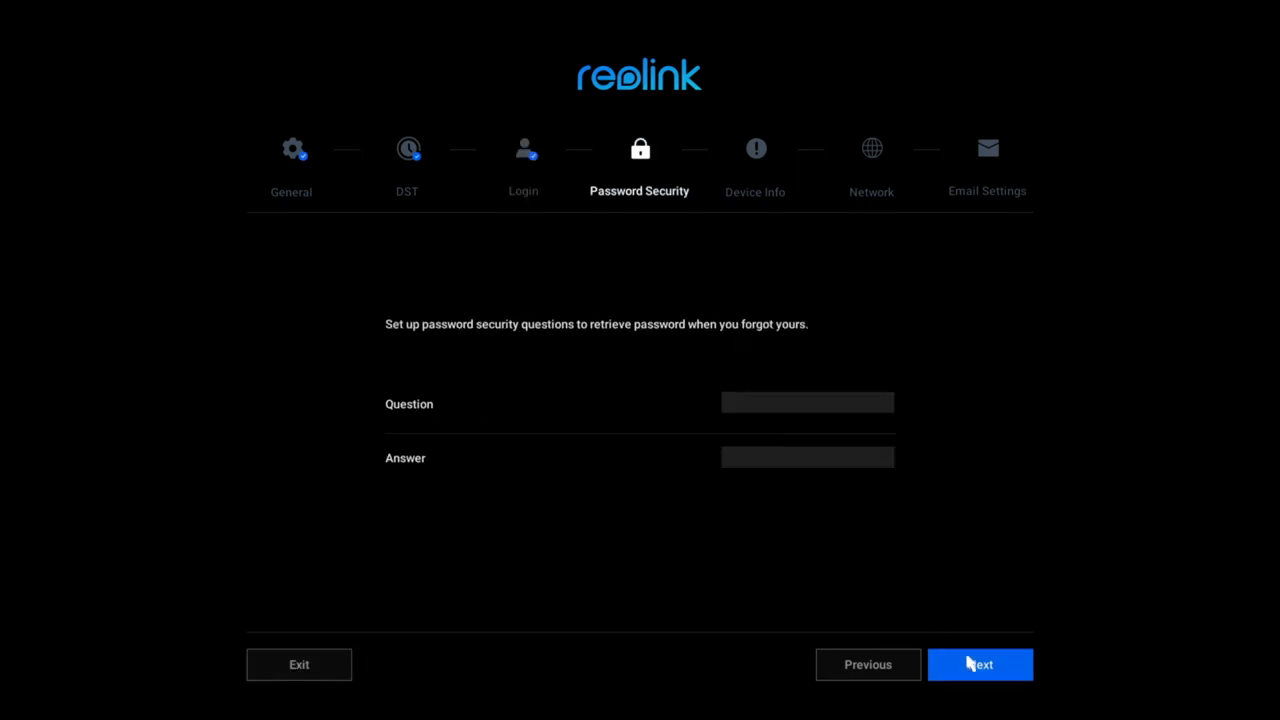
mouse_move(835, 586)
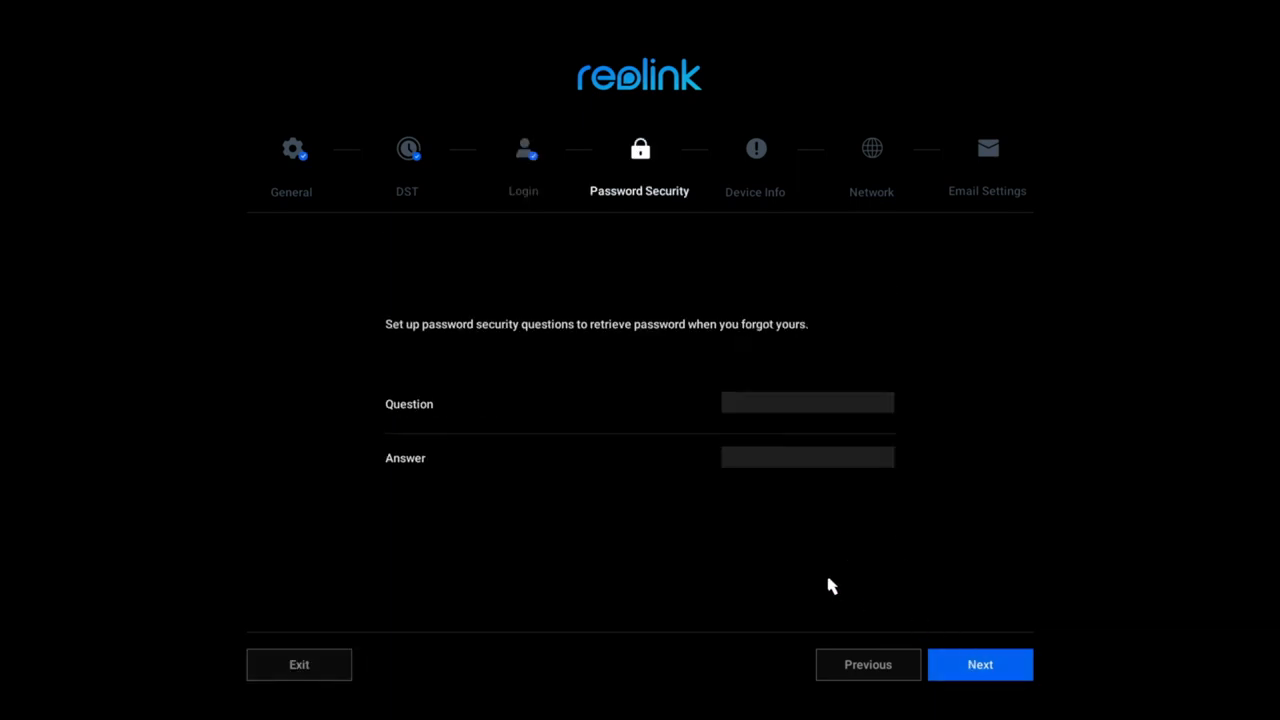
Step: Fill in a security question and answer and pass the Device Info step
left_click(980, 664)
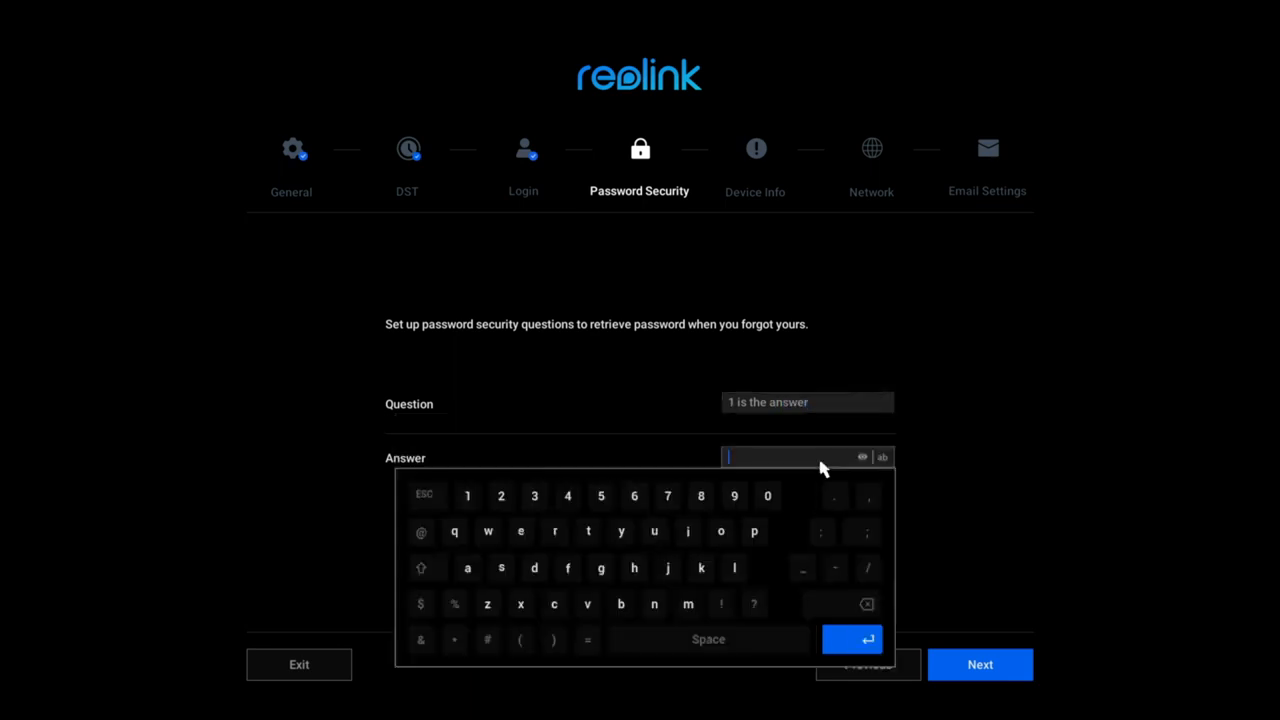
left_click(979, 664)
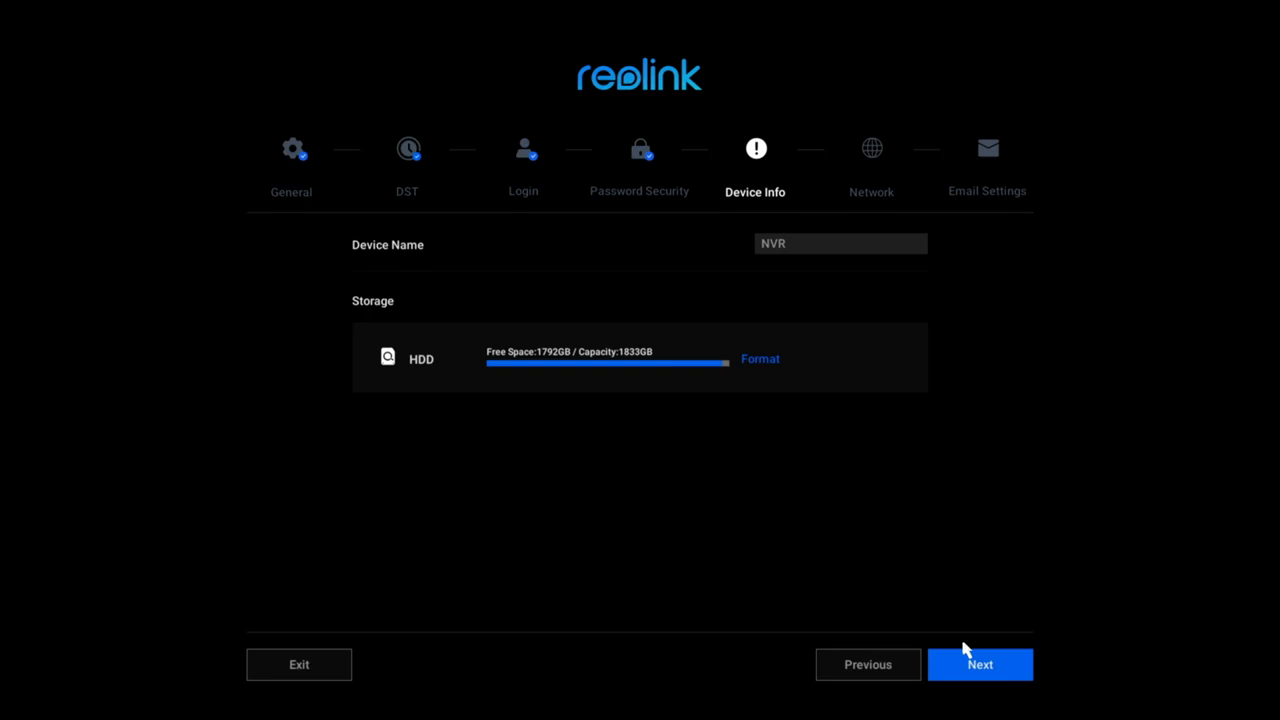
left_click(979, 664)
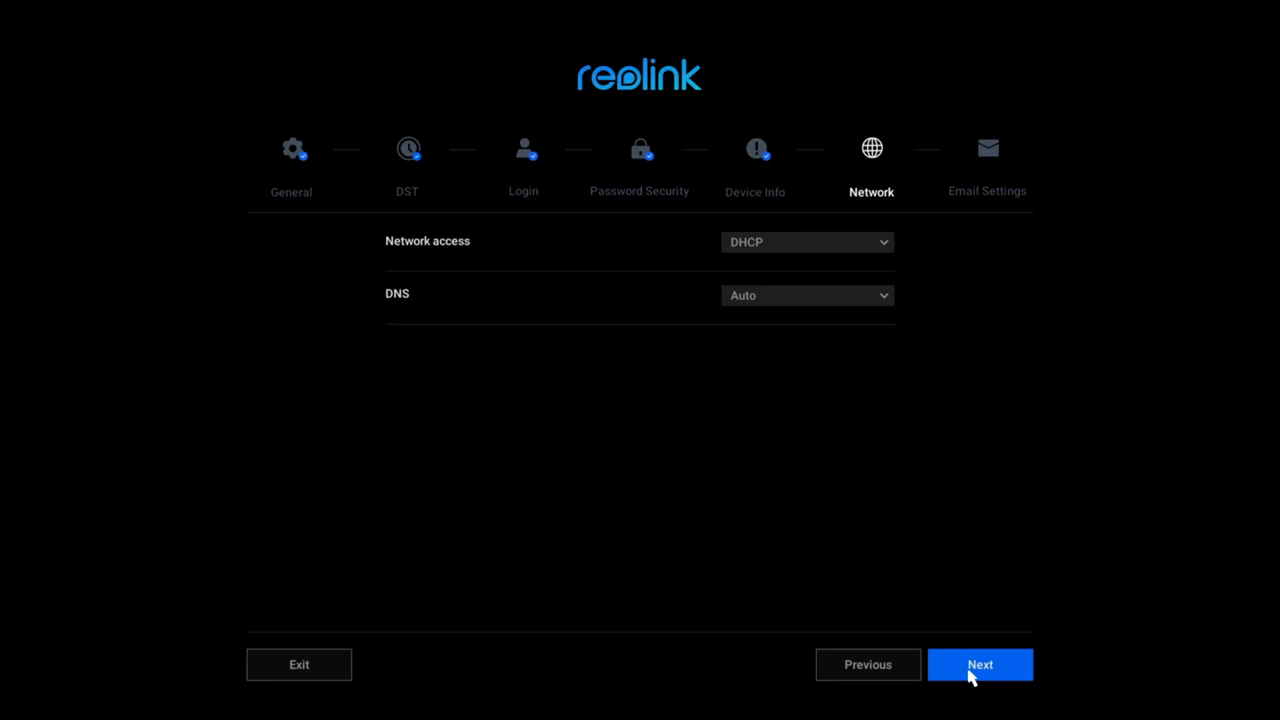
Step: Keep DHCP with automatic DNS and skip the Email Settings page
left_click(979, 664)
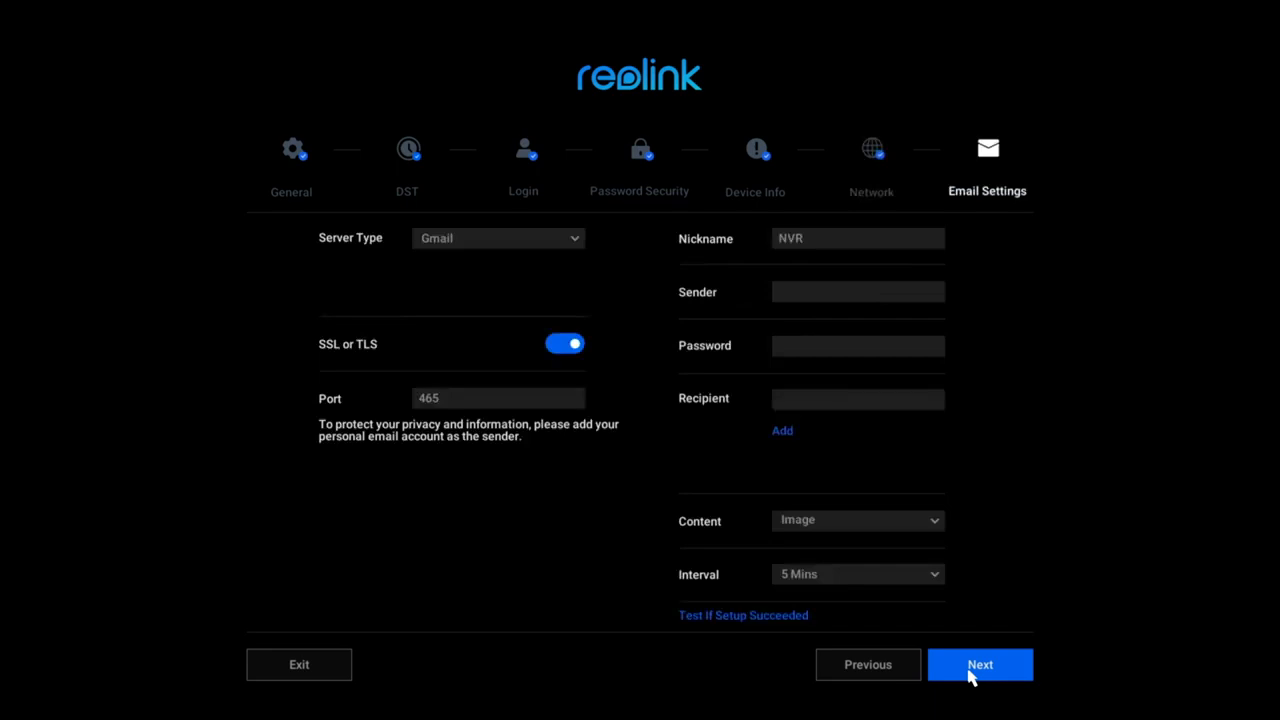
mouse_move(966, 636)
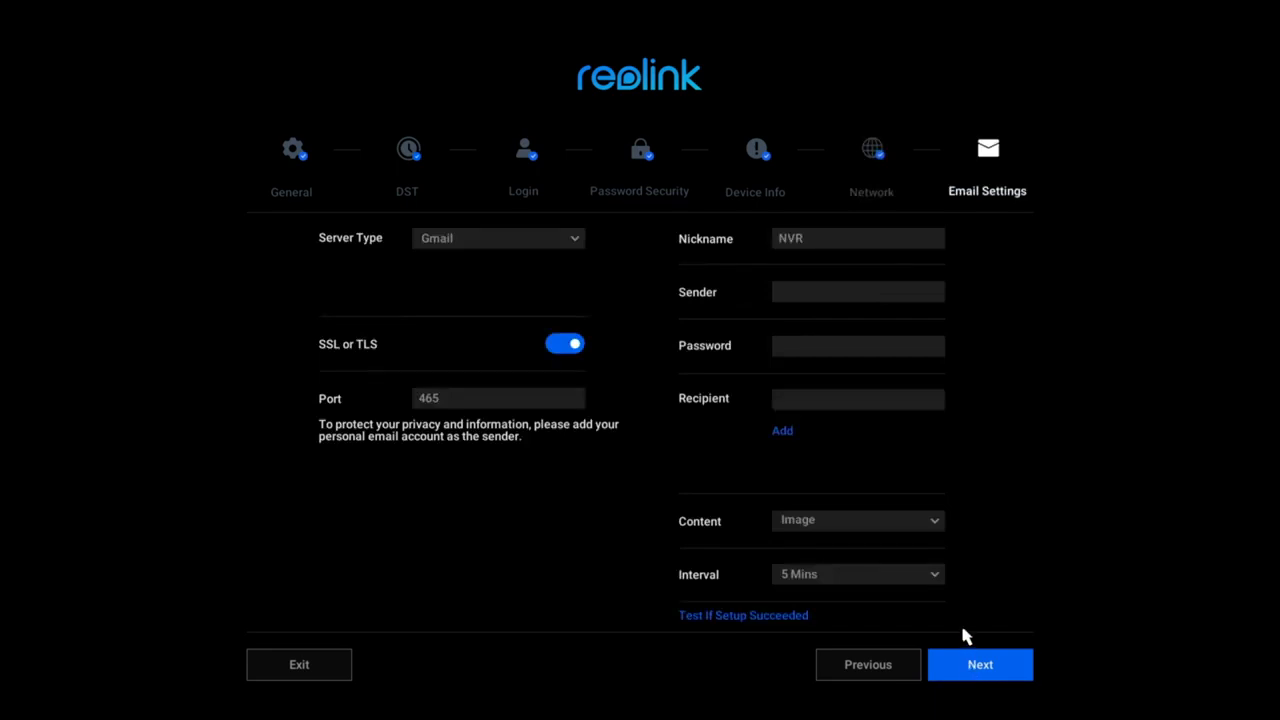
mouse_move(680, 570)
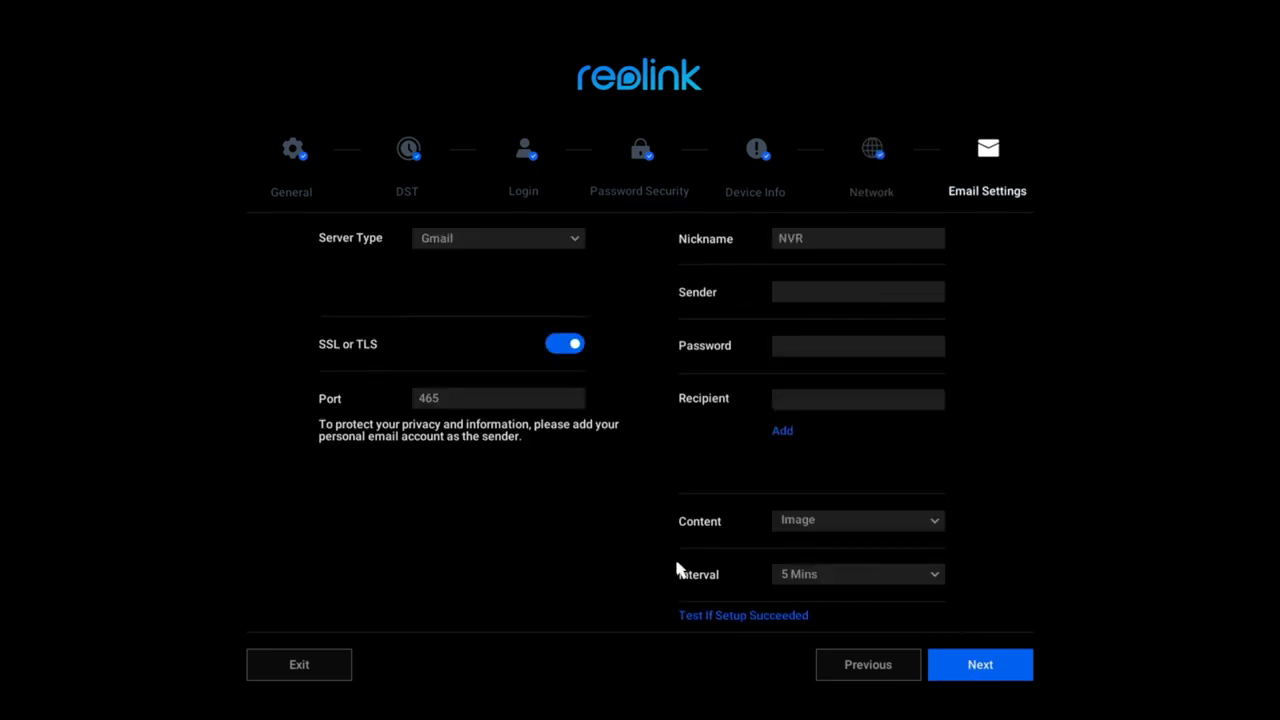
mouse_move(867, 664)
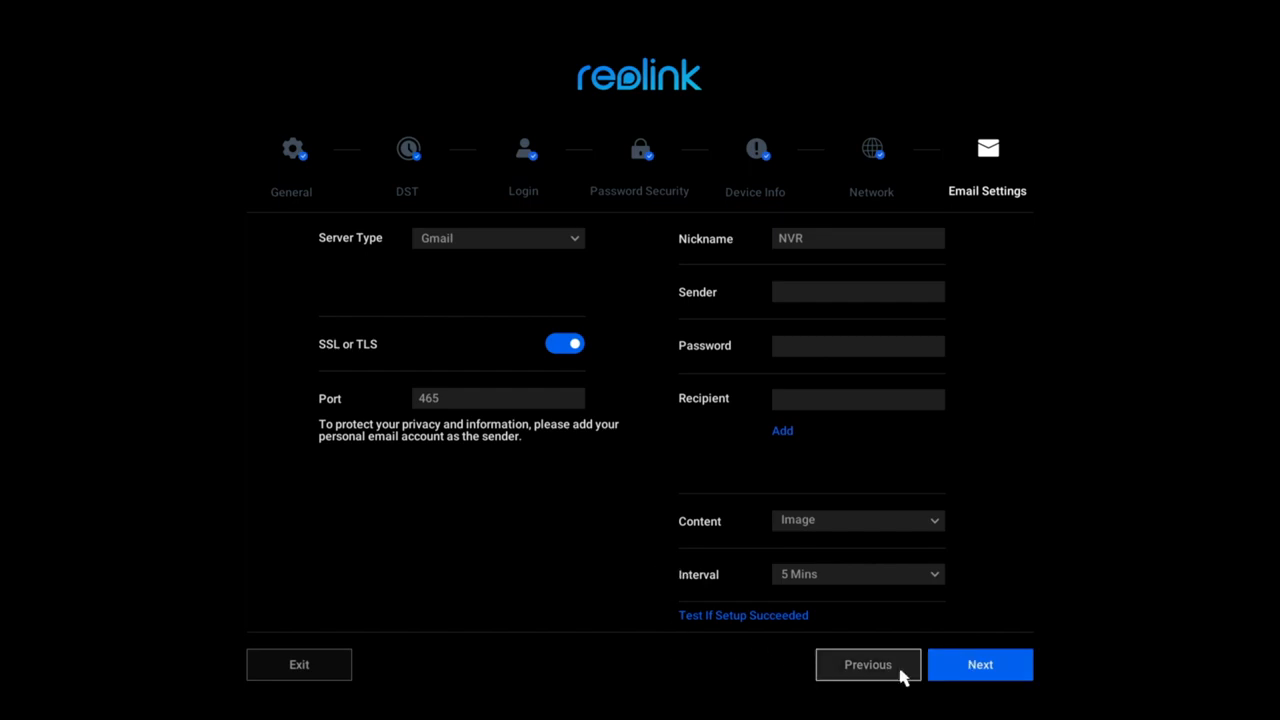
left_click(979, 664)
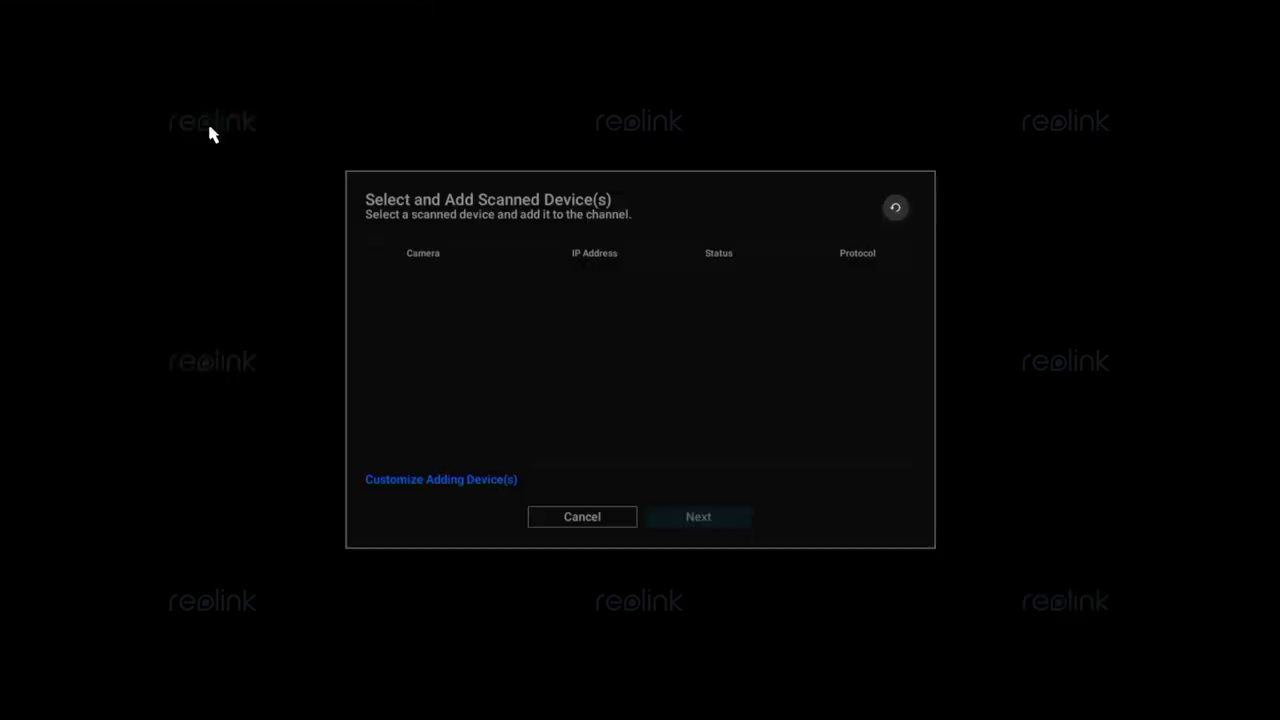
mouse_move(351, 451)
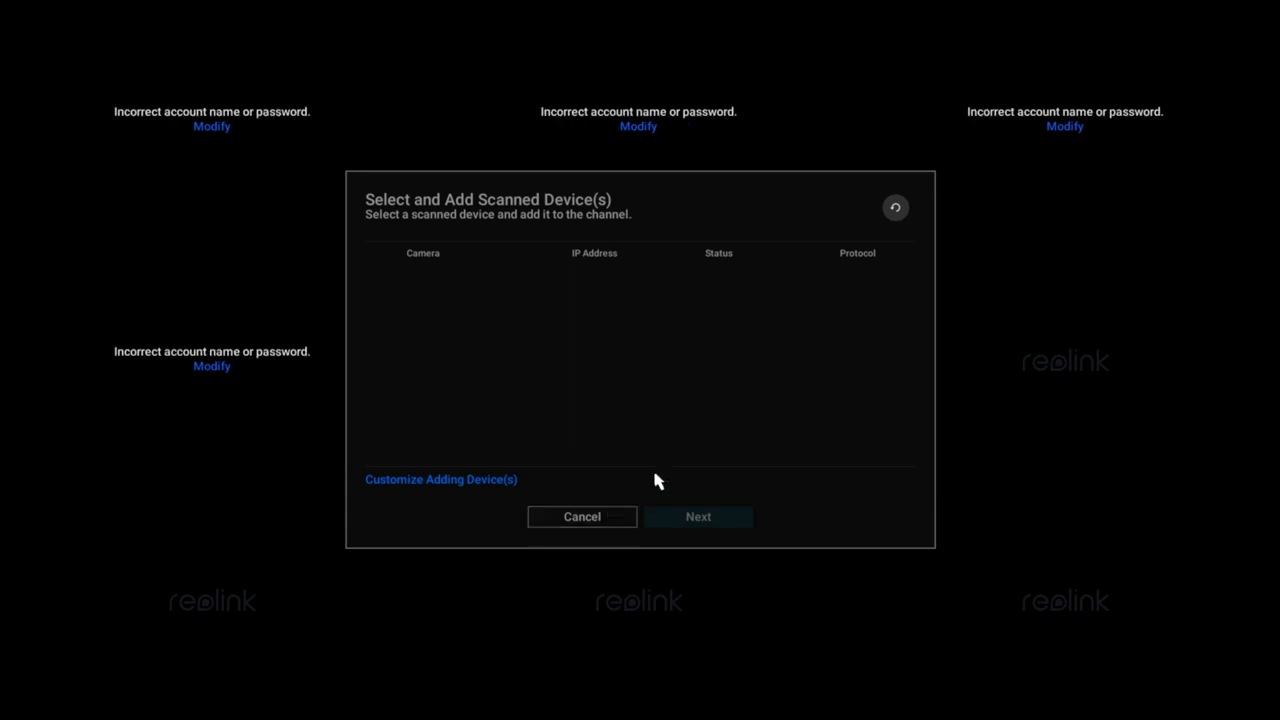
Step: Log in the cameras so Back Yard, Front Door, Side and Front of House show live
left_click(440, 479)
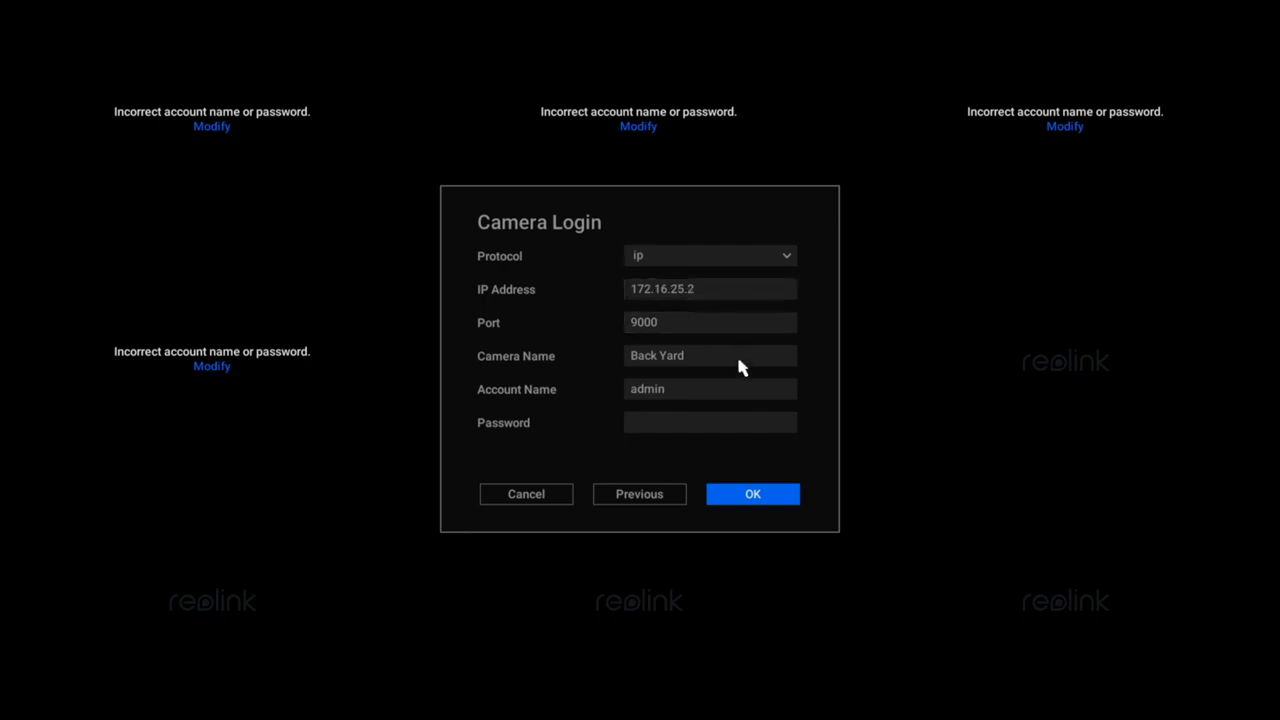
left_click(710, 422)
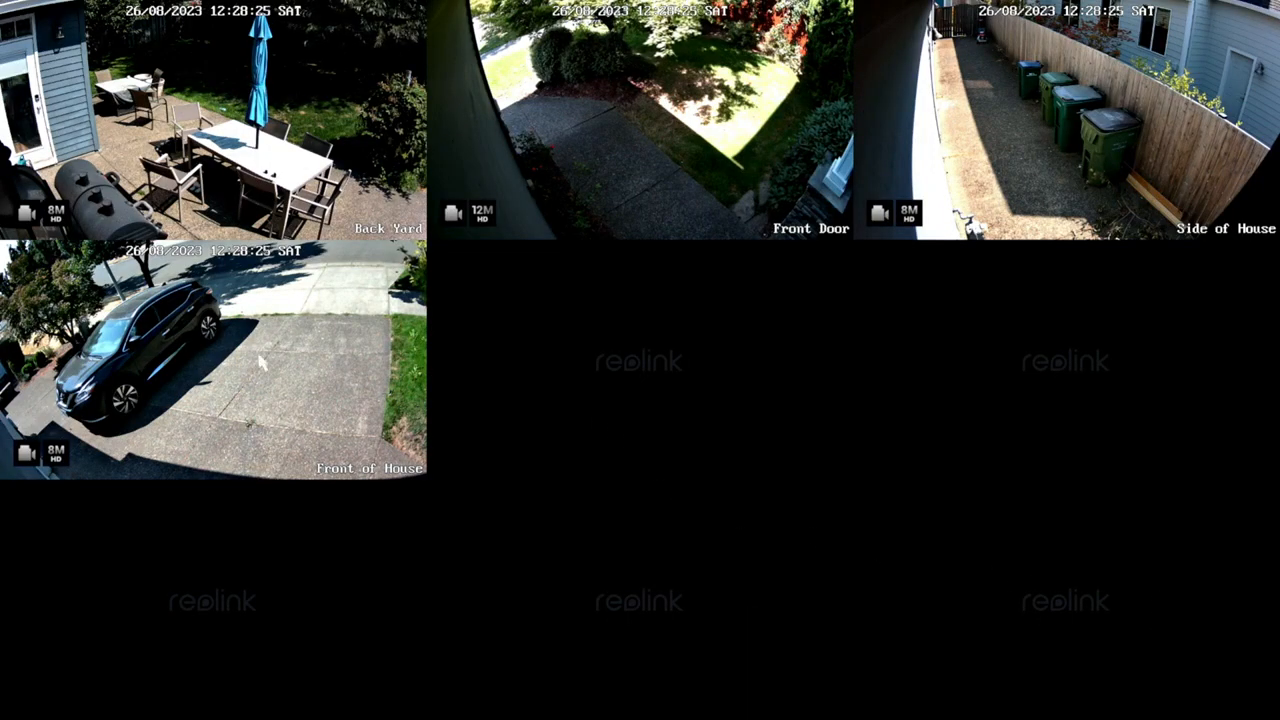
double_click(213, 360)
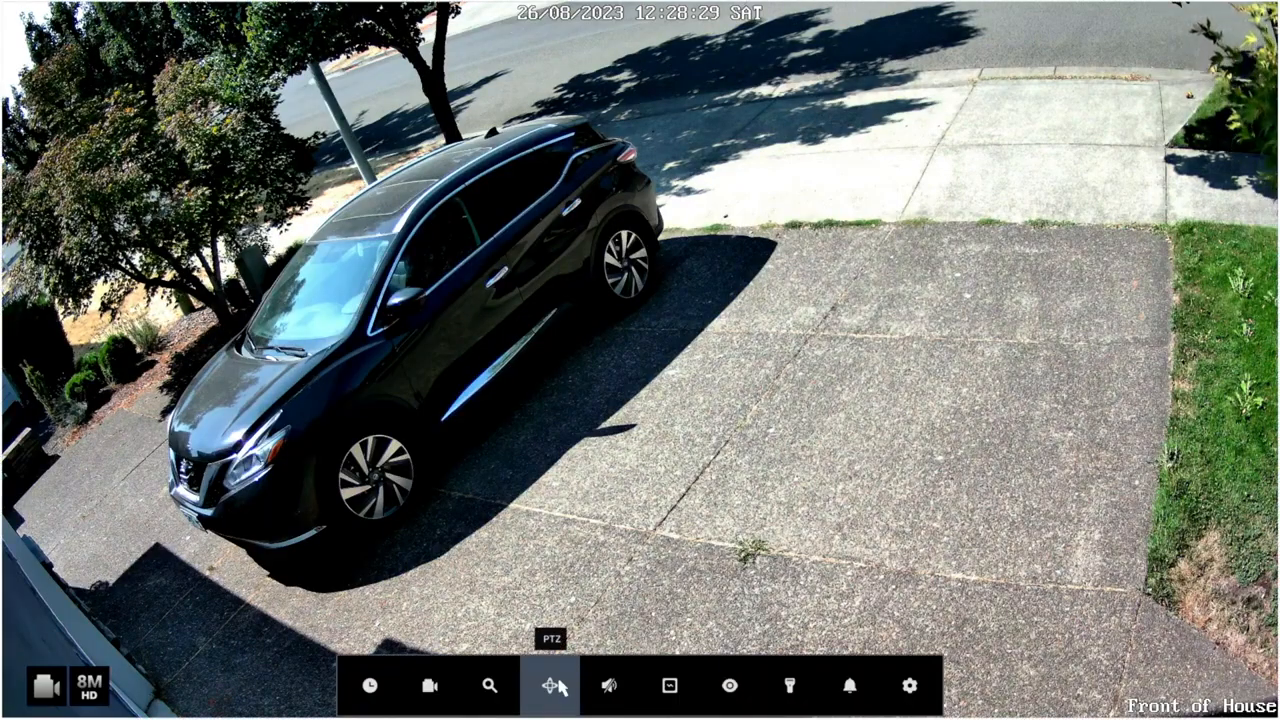
left_click(551, 686)
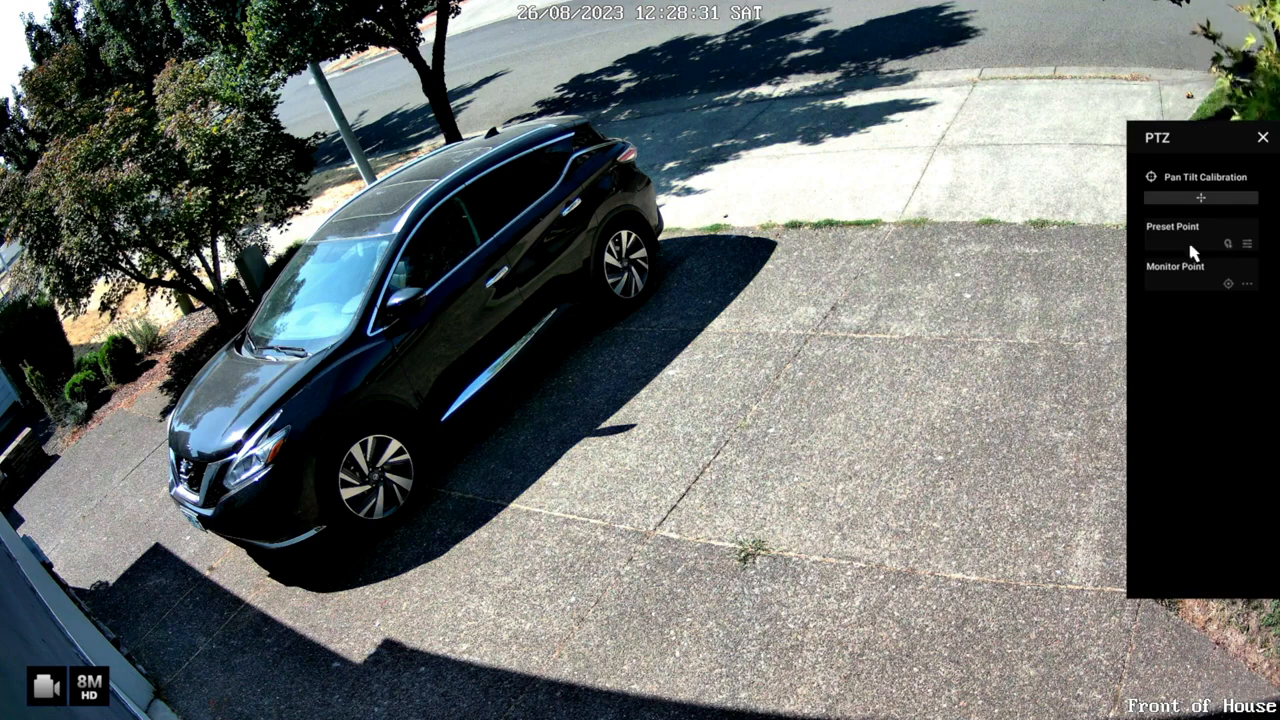
left_click(1200, 198)
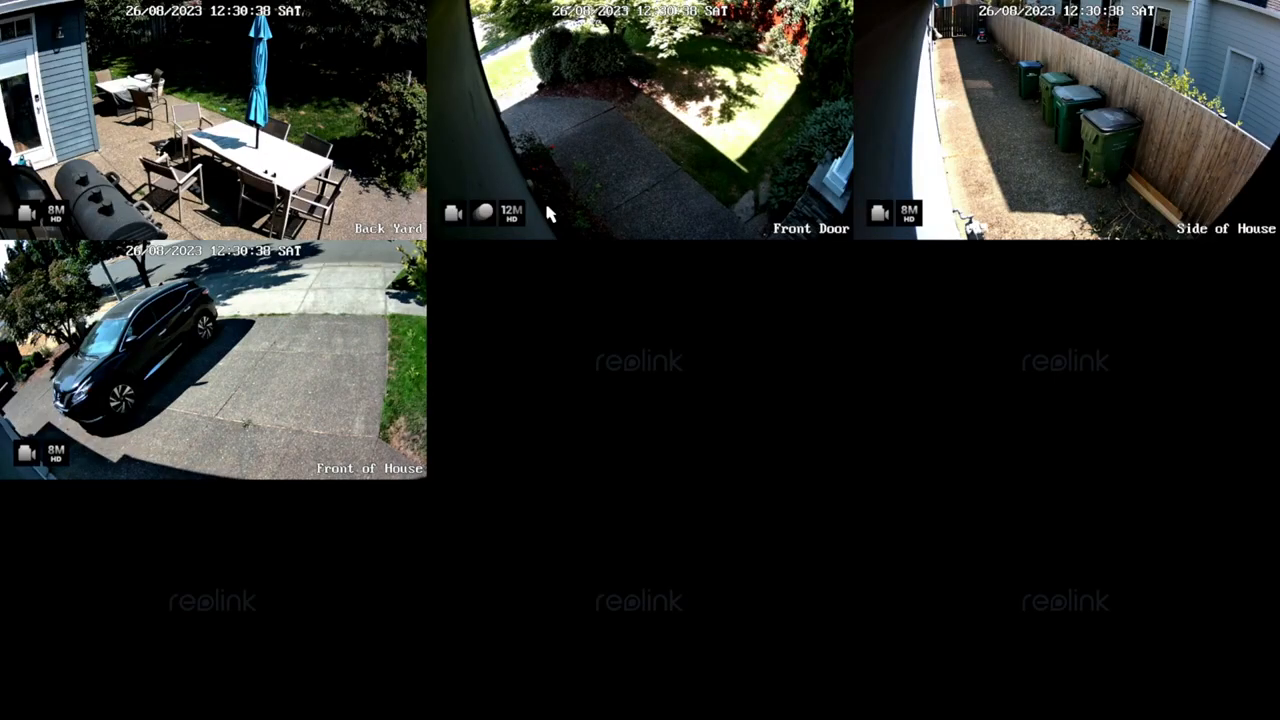
Step: Play back Front Door footage from 26/08/2023, zooming the timeline and jumping near 12:28 at 2x backward
double_click(640, 115)
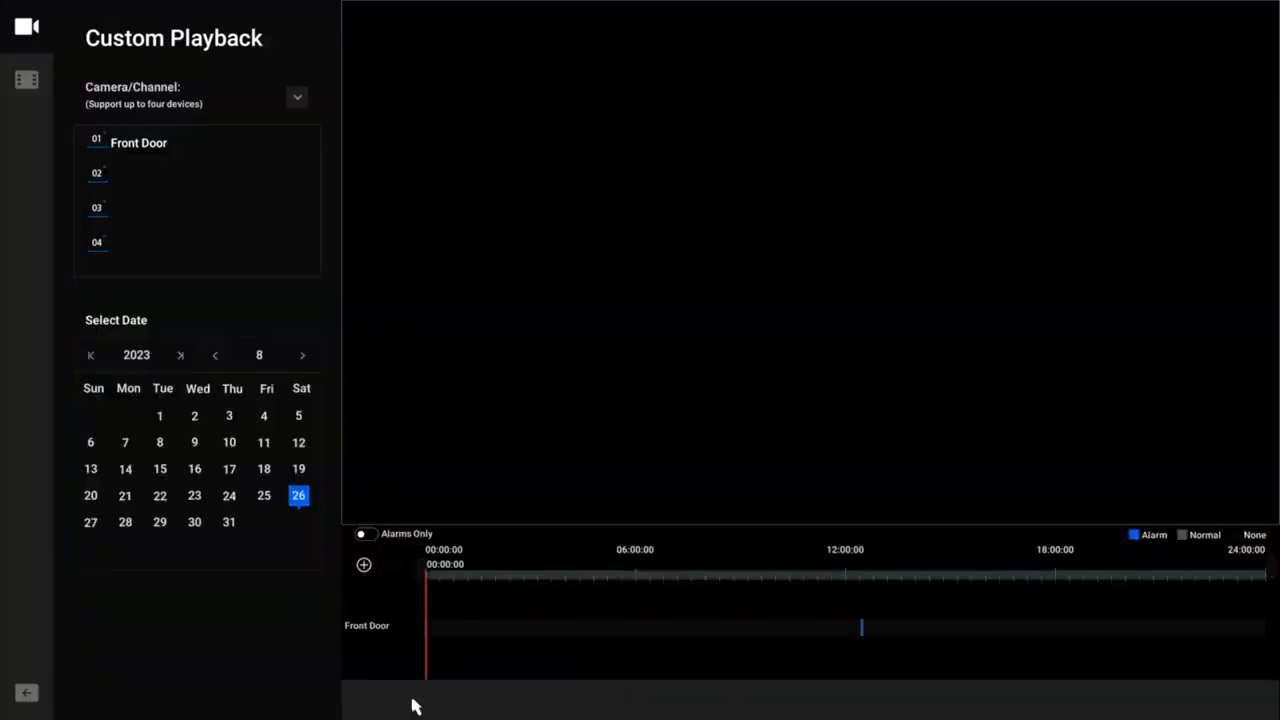
left_click(862, 628)
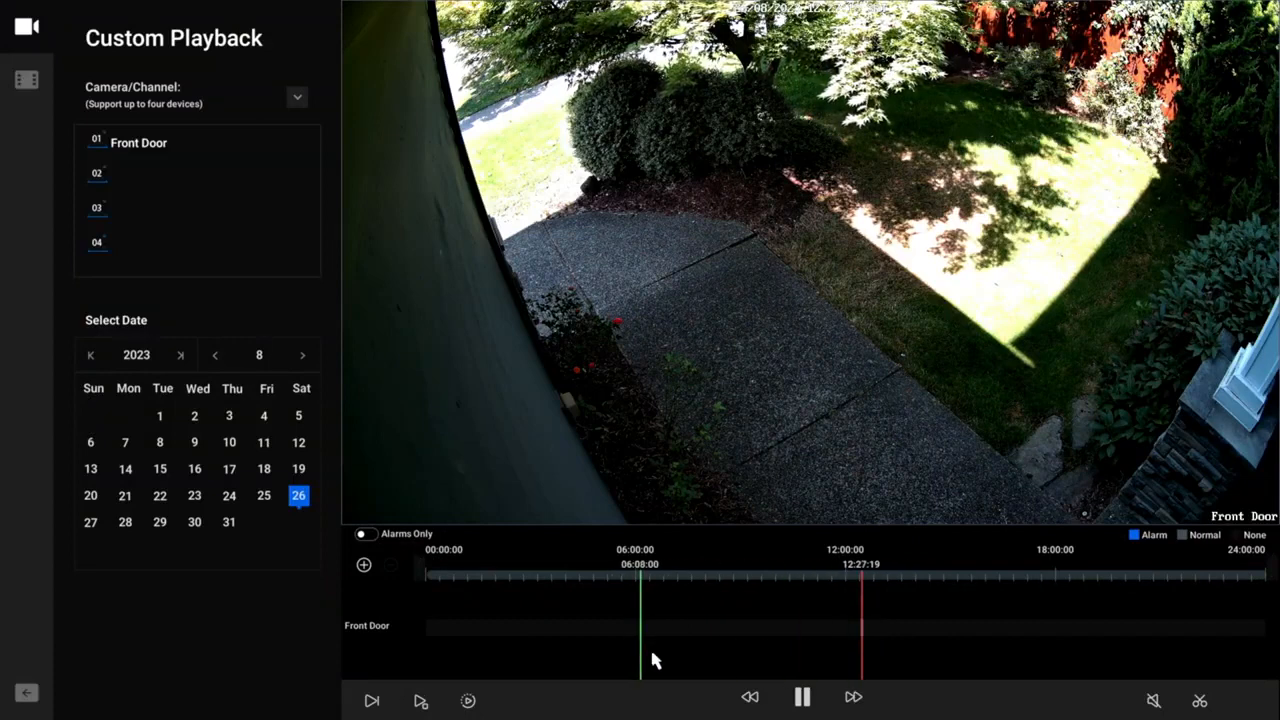
left_click(865, 575)
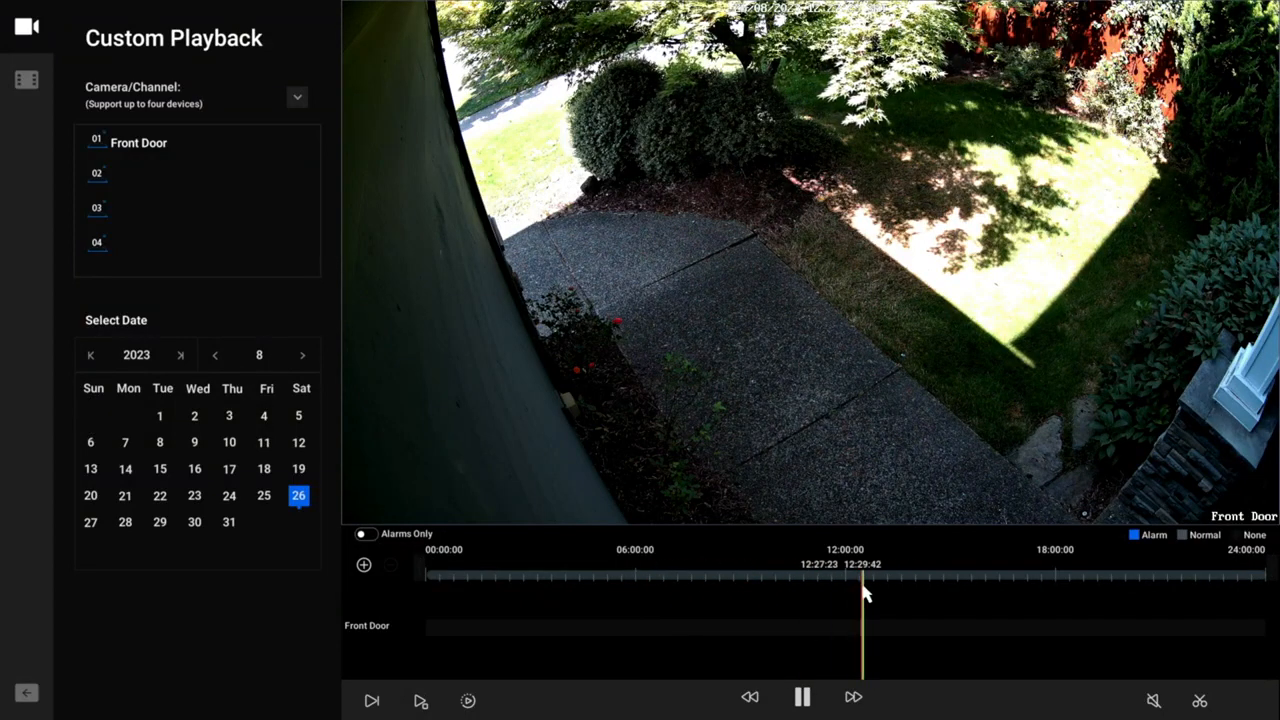
left_click(364, 565)
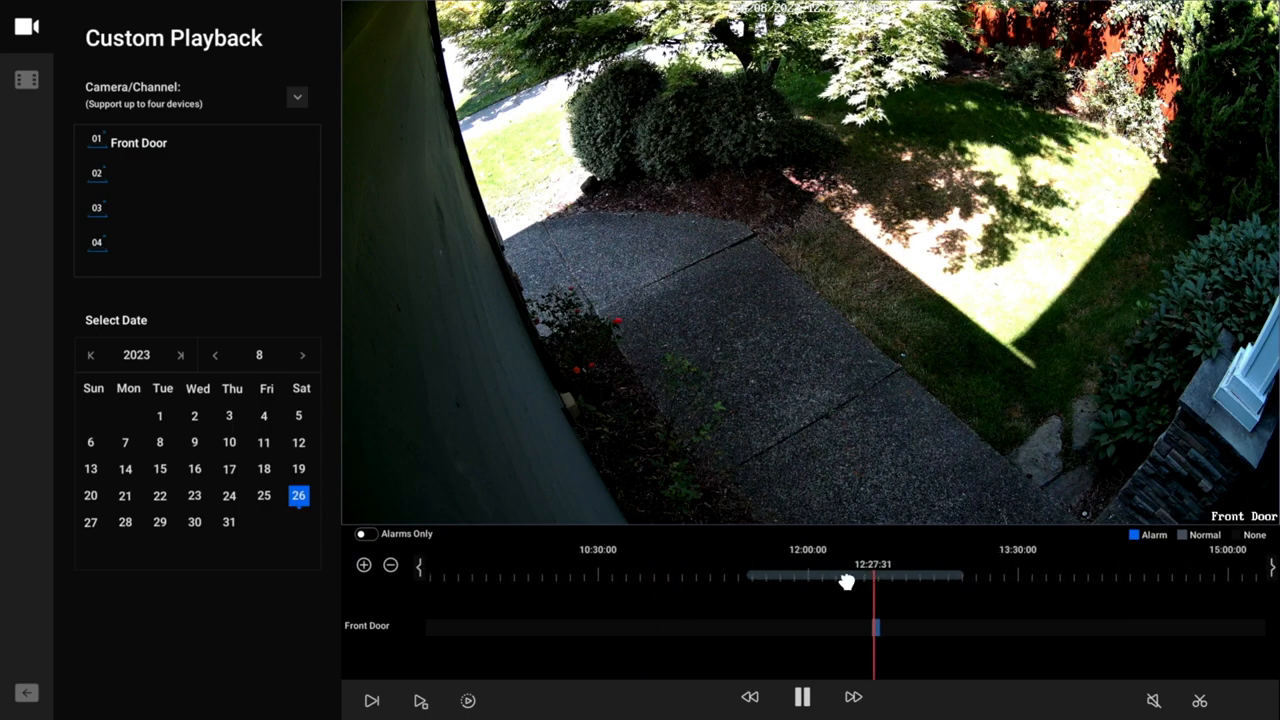
left_click(750, 697)
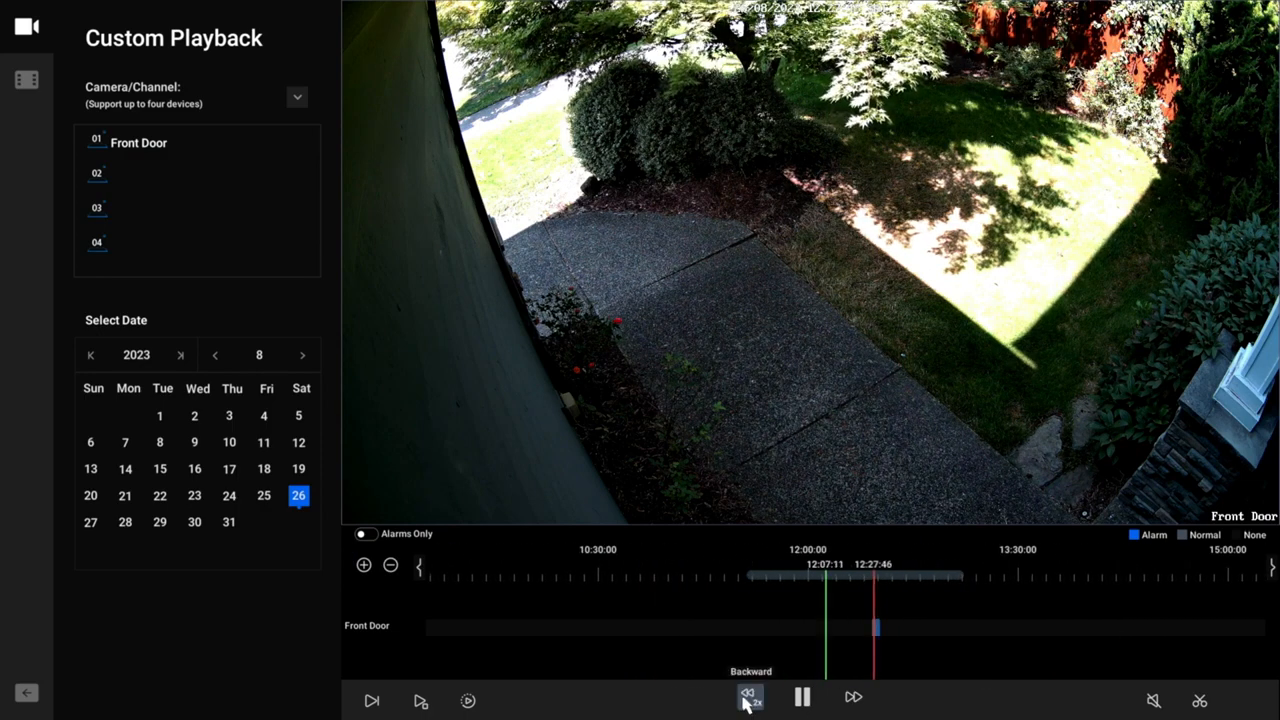
left_click(801, 697)
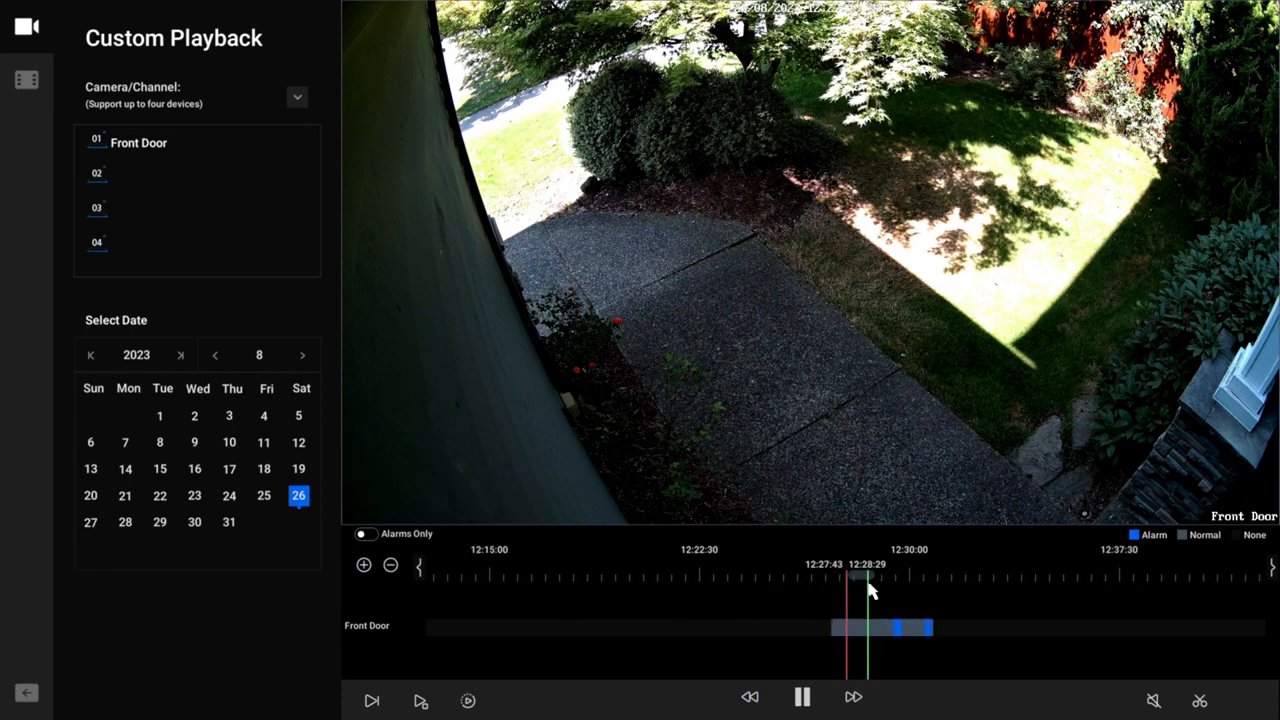
left_click(853, 697)
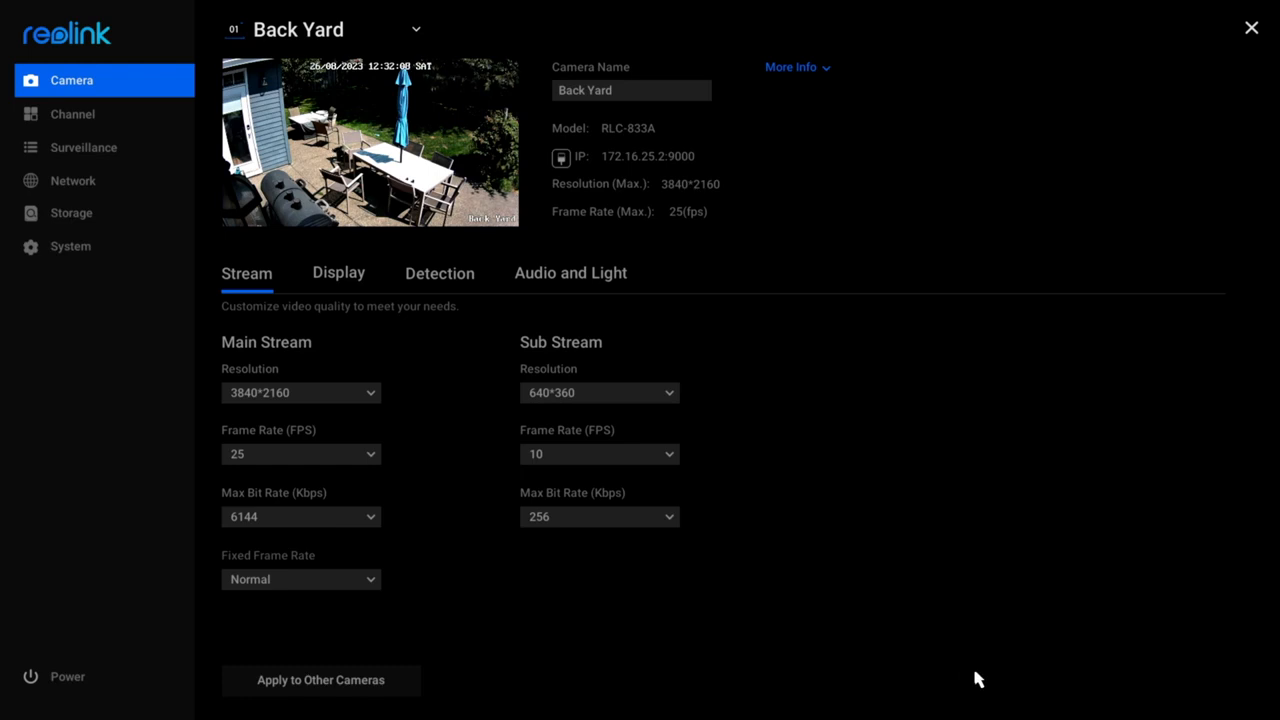
mouse_move(970, 668)
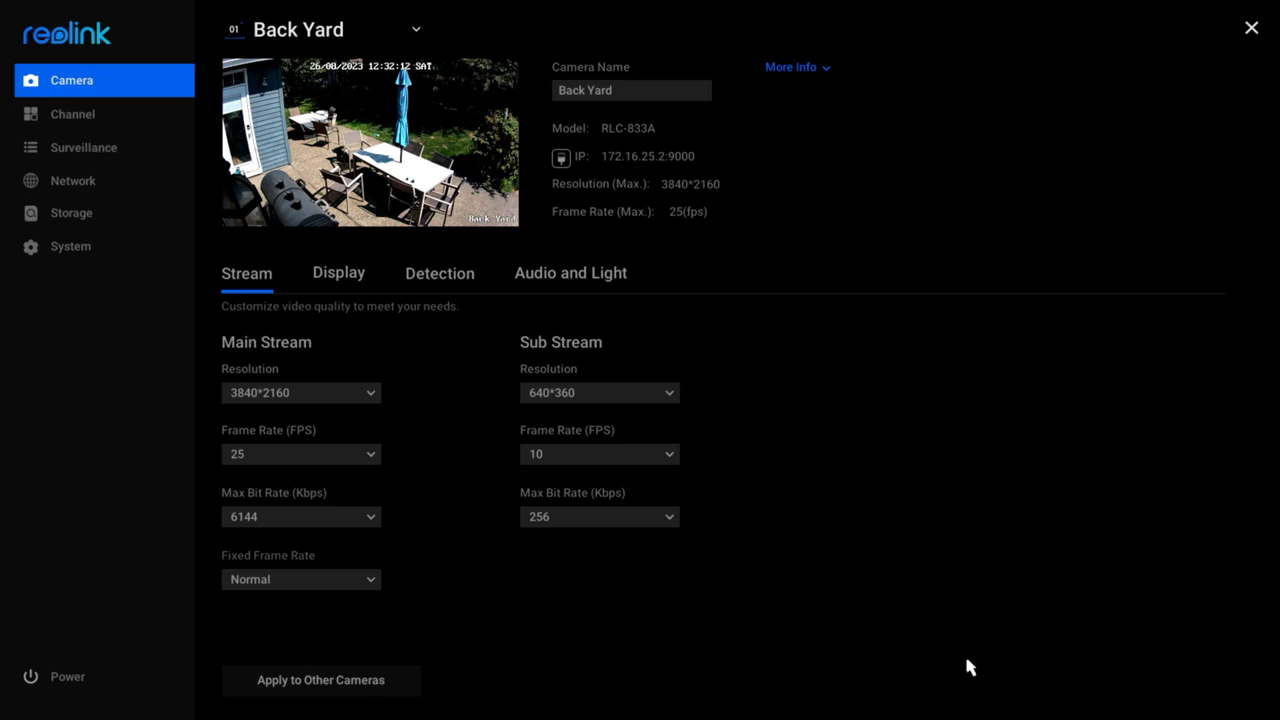
mouse_move(84, 147)
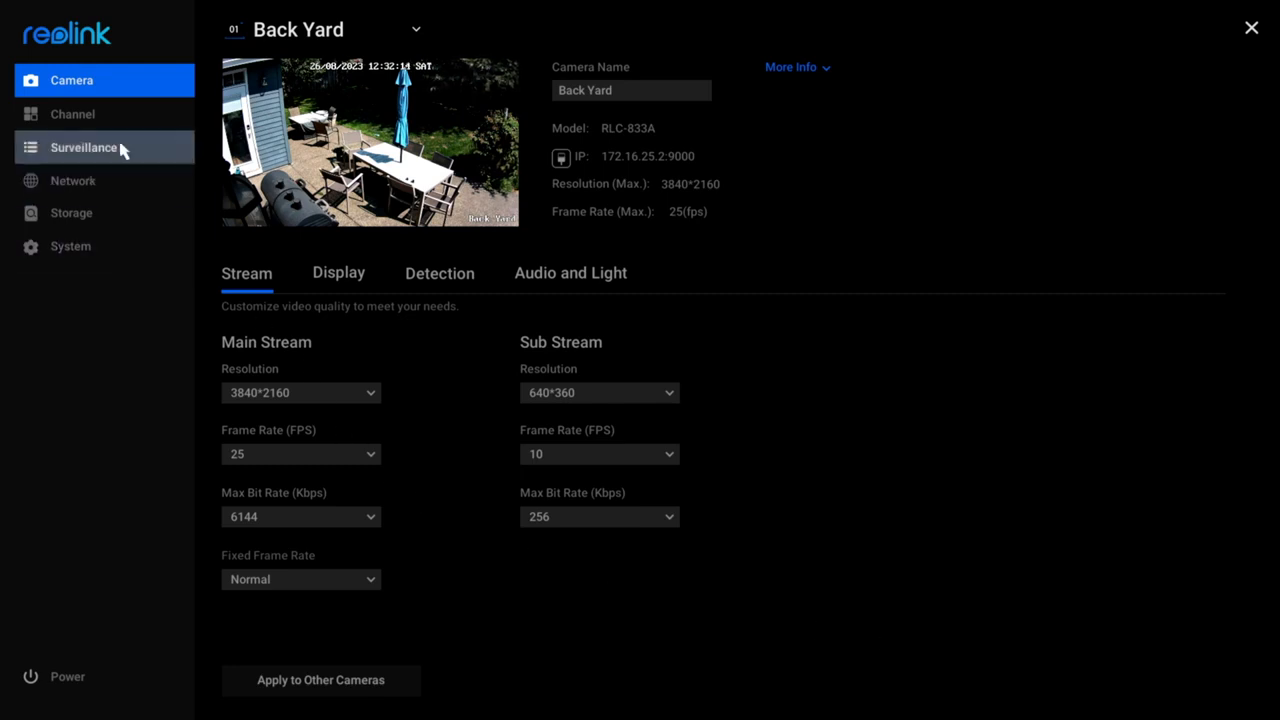
Step: View the NVR's channel list, surveillance settings and network status
left_click(72, 113)
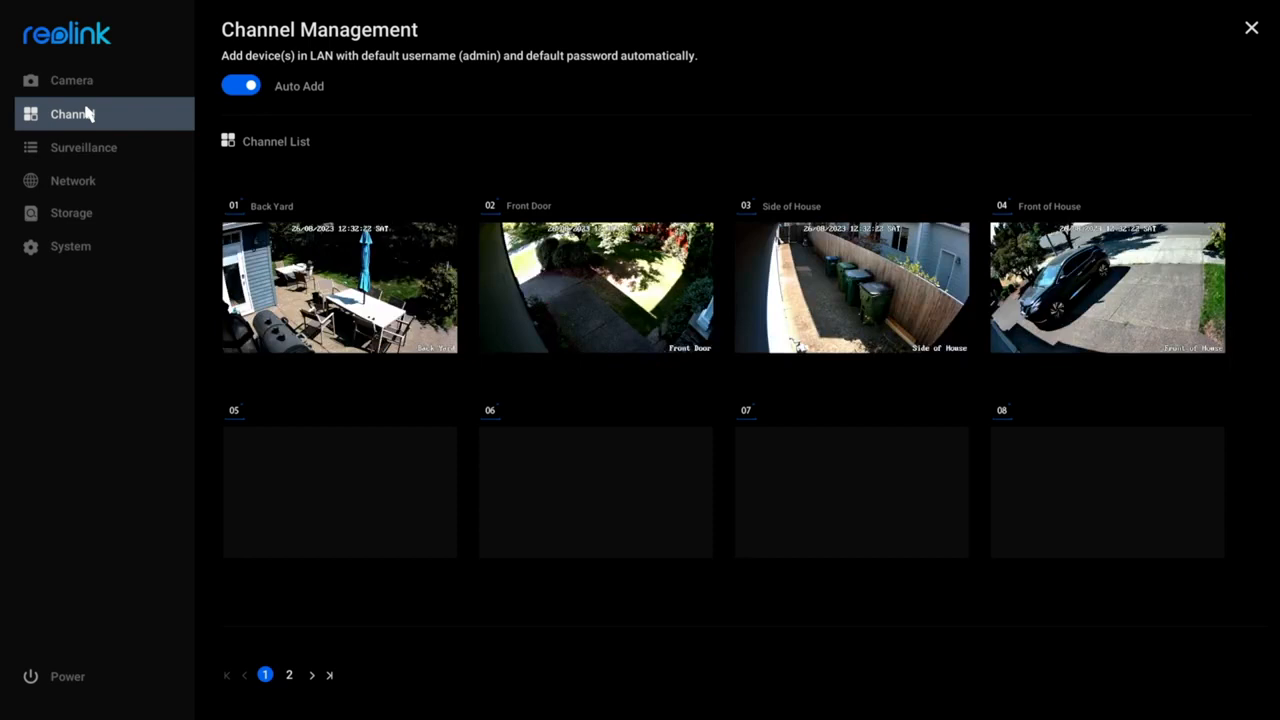
left_click(84, 147)
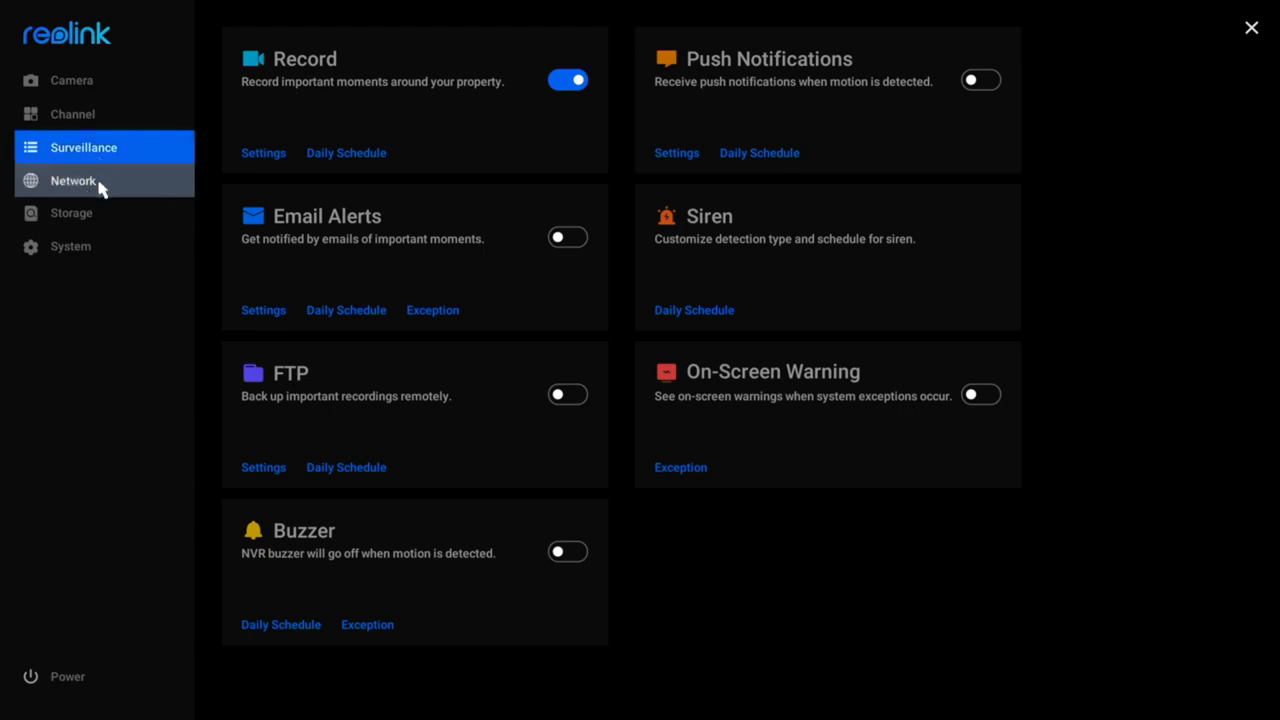
left_click(73, 181)
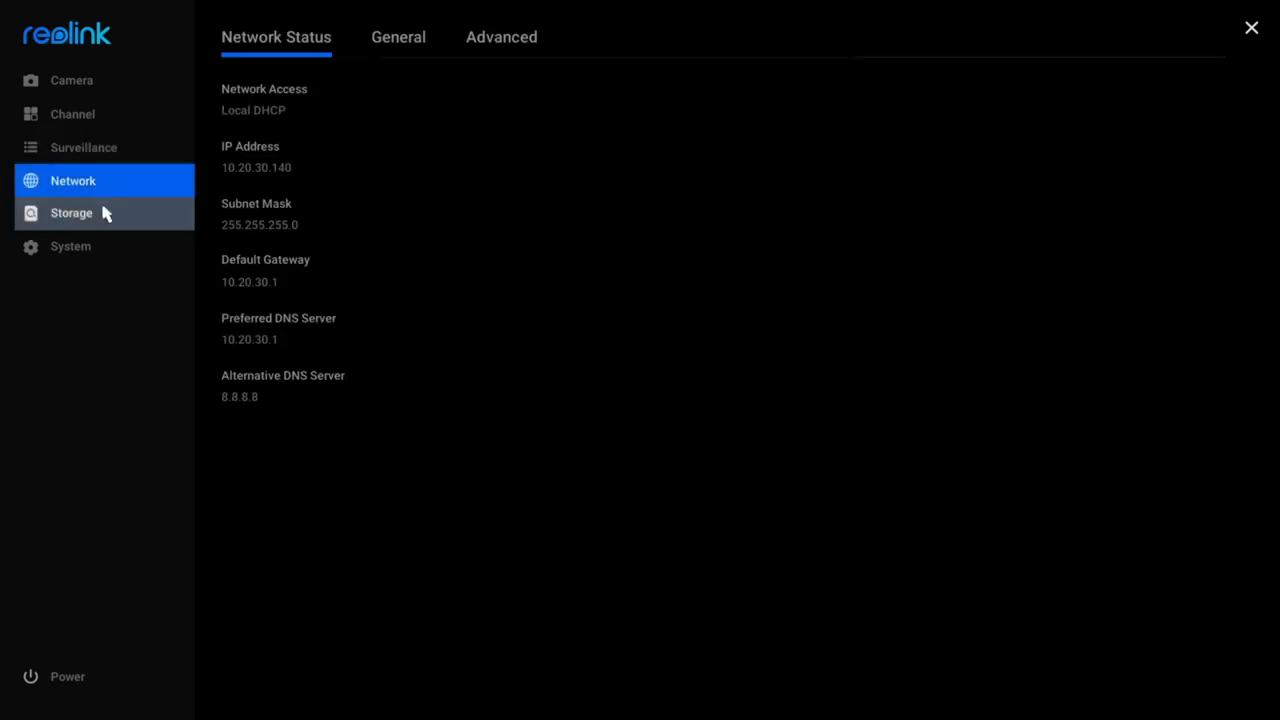
Step: Open Storage and view the hard drive's detailed disk info report
left_click(71, 212)
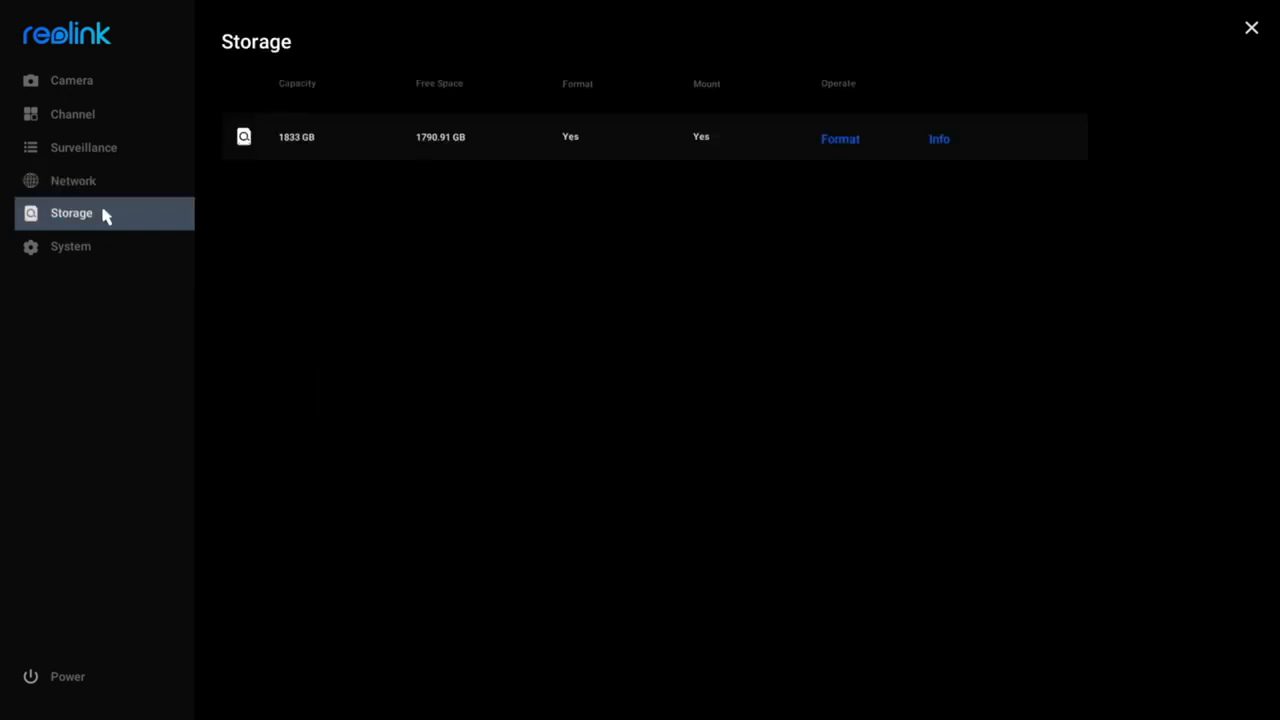
left_click(71, 213)
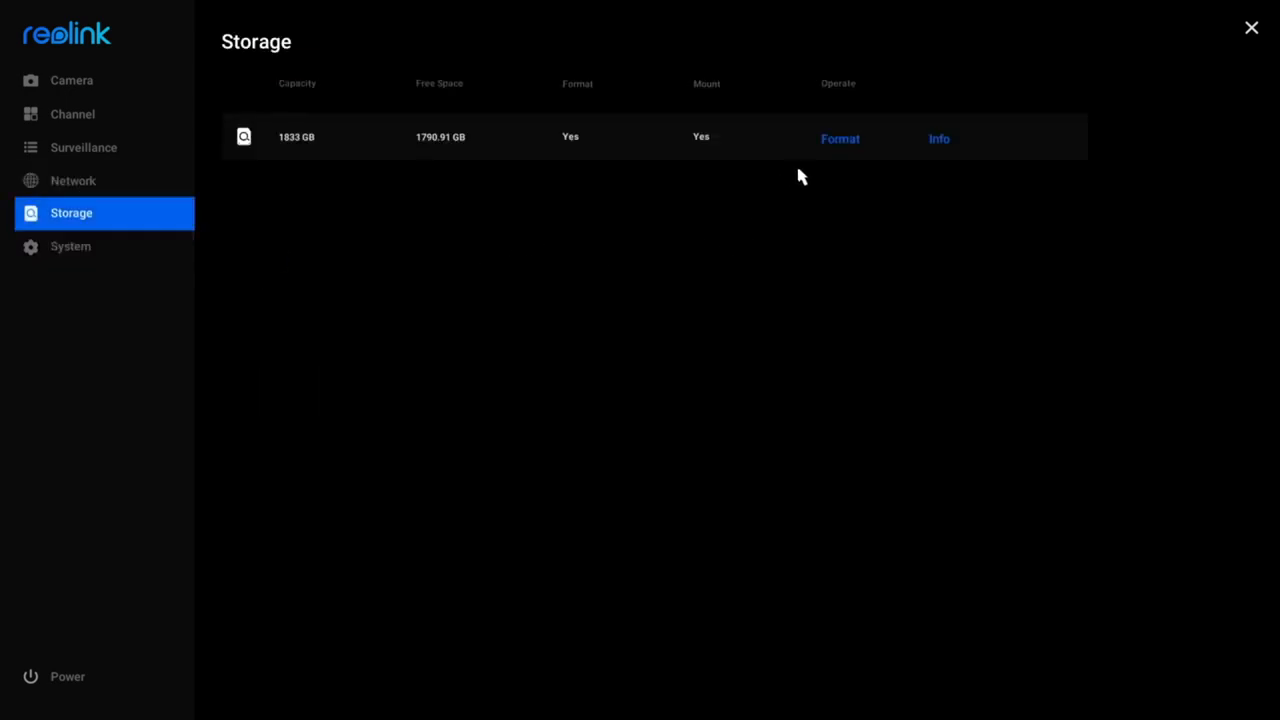
left_click(938, 138)
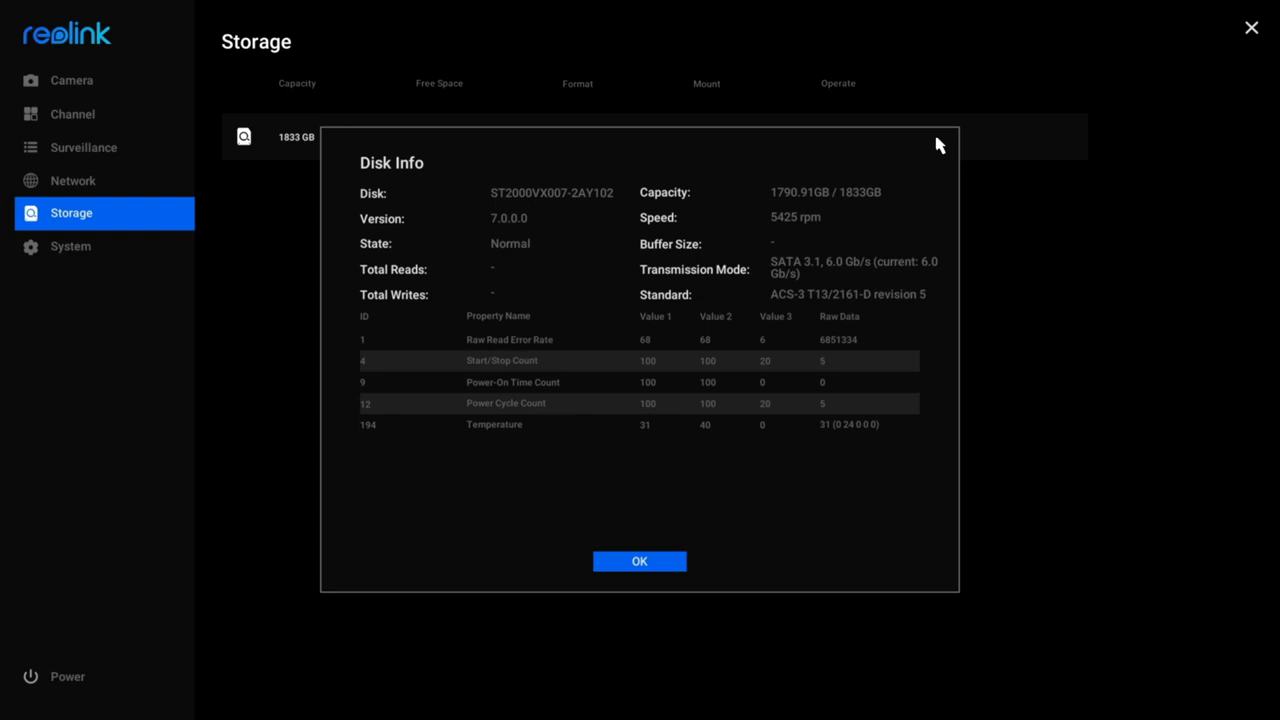
left_click(70, 246)
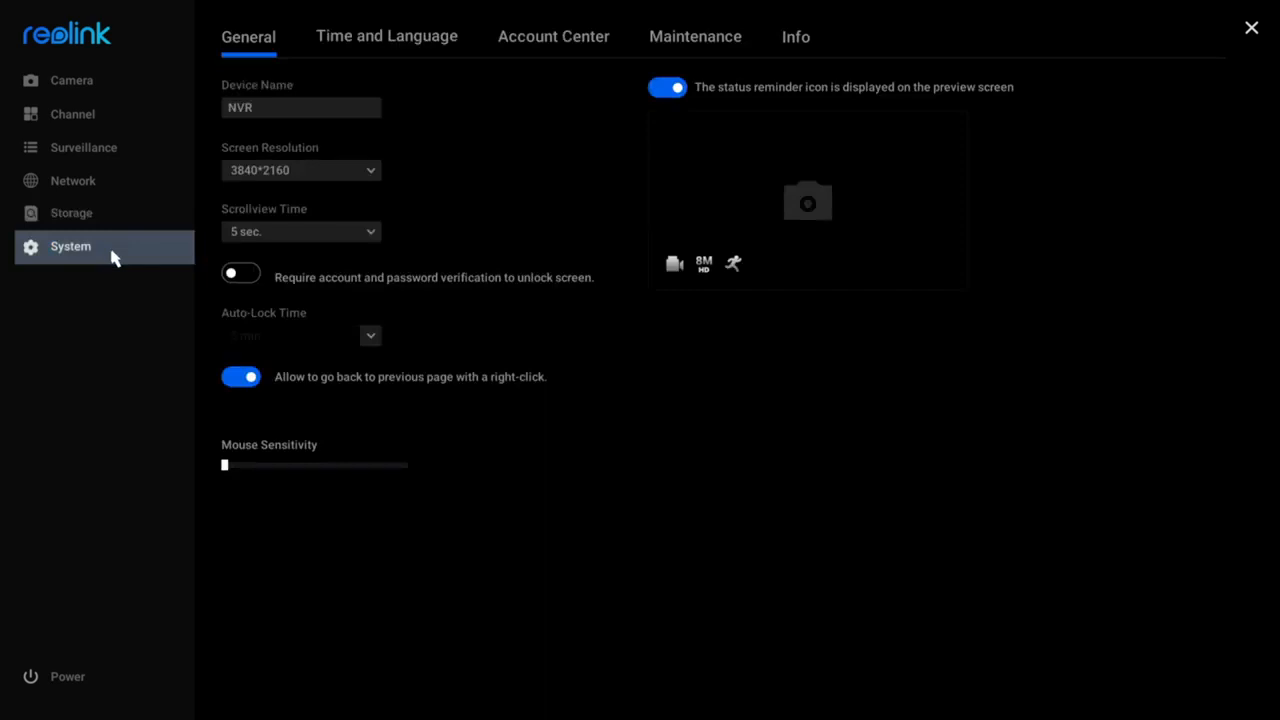
Step: Check Account Center, cancel adding an account, then view Maintenance: Sunday 02:00 reboot, auto update
left_click(70, 246)
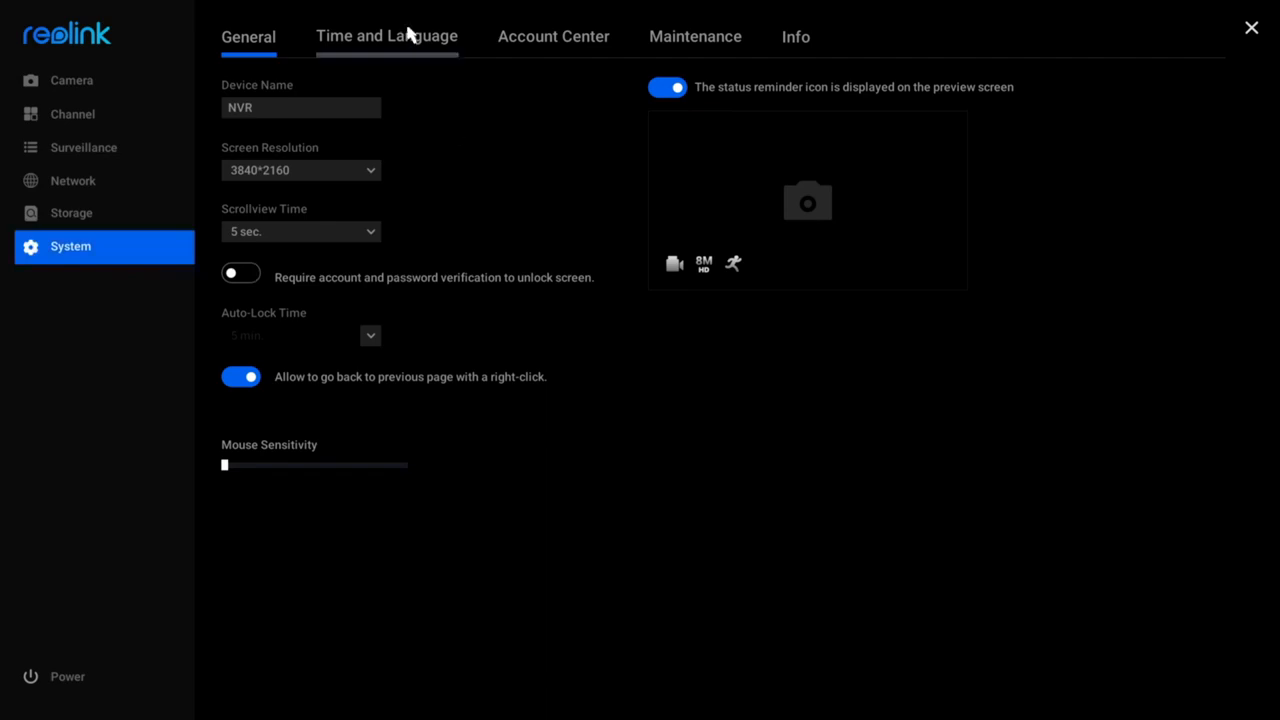
left_click(553, 36)
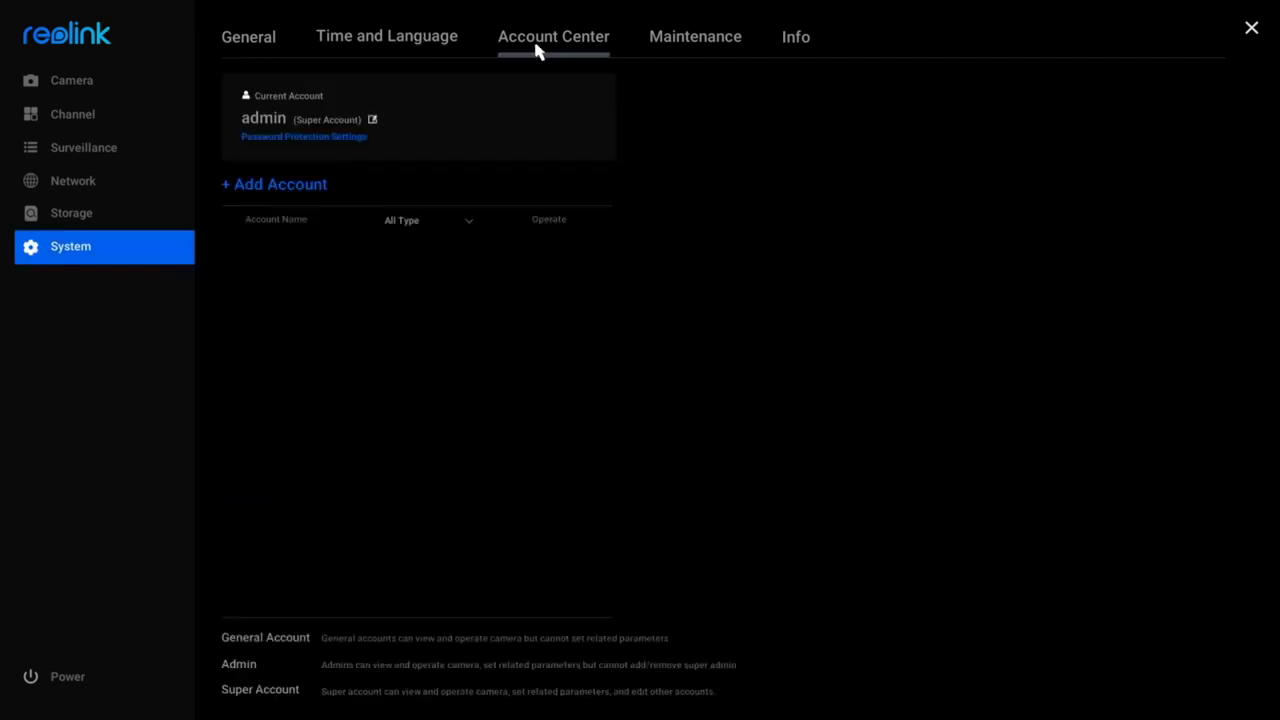
left_click(553, 36)
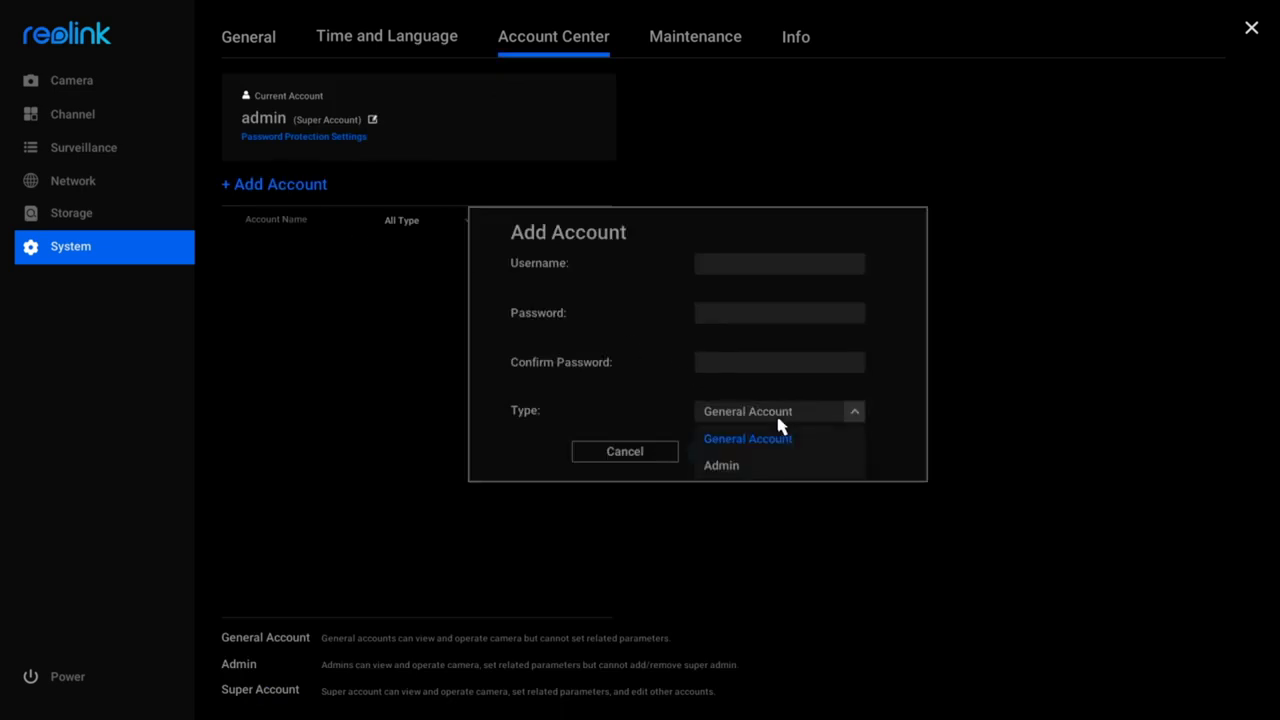
left_click(624, 451)
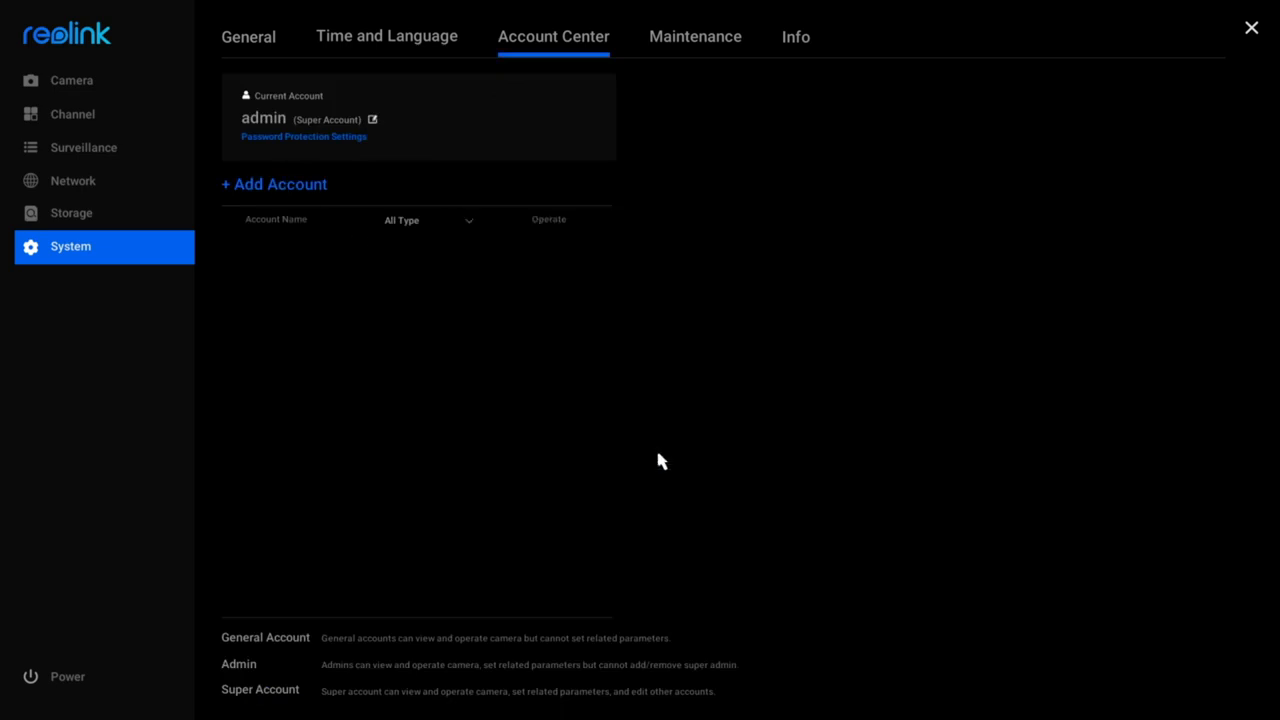
mouse_move(689, 62)
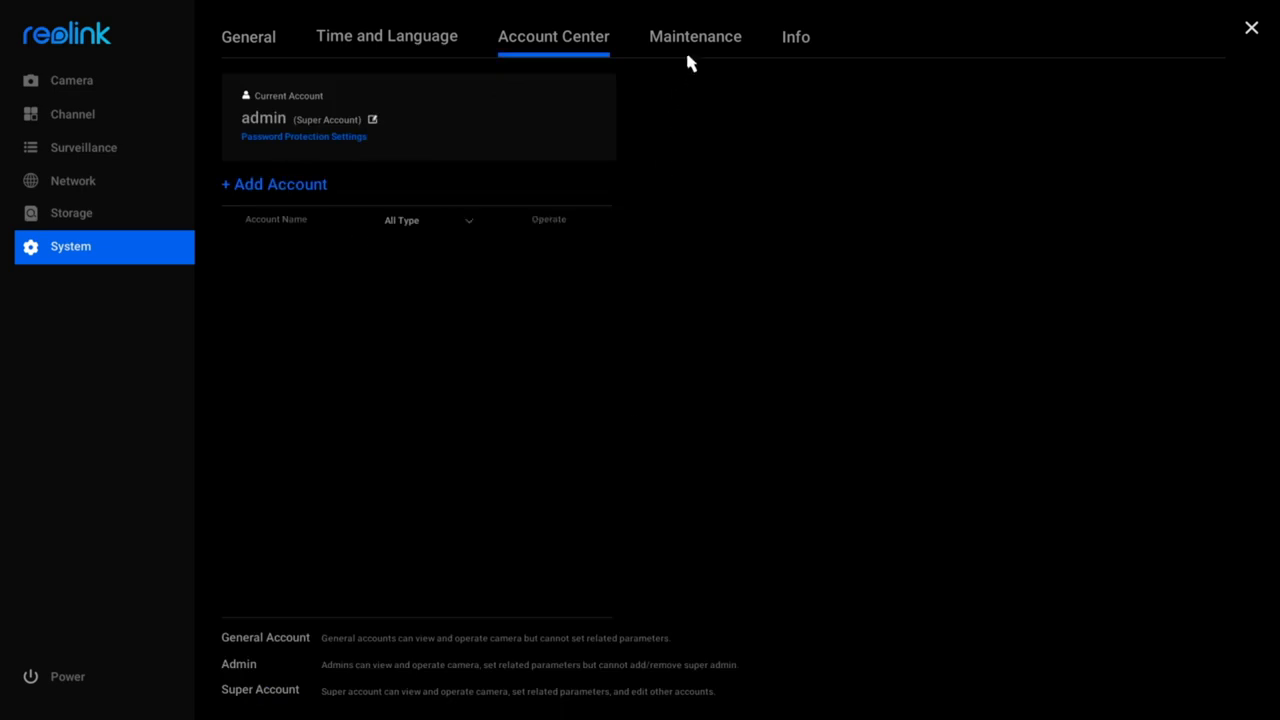
left_click(694, 36)
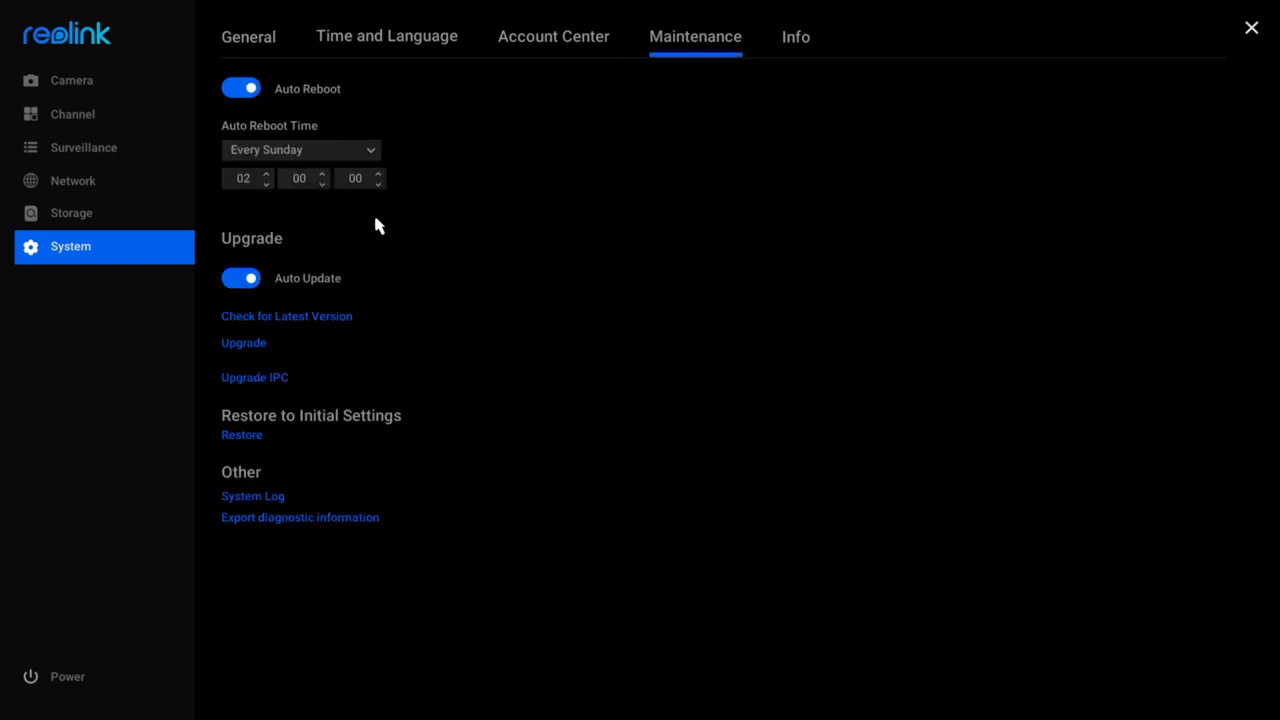
left_click(286, 316)
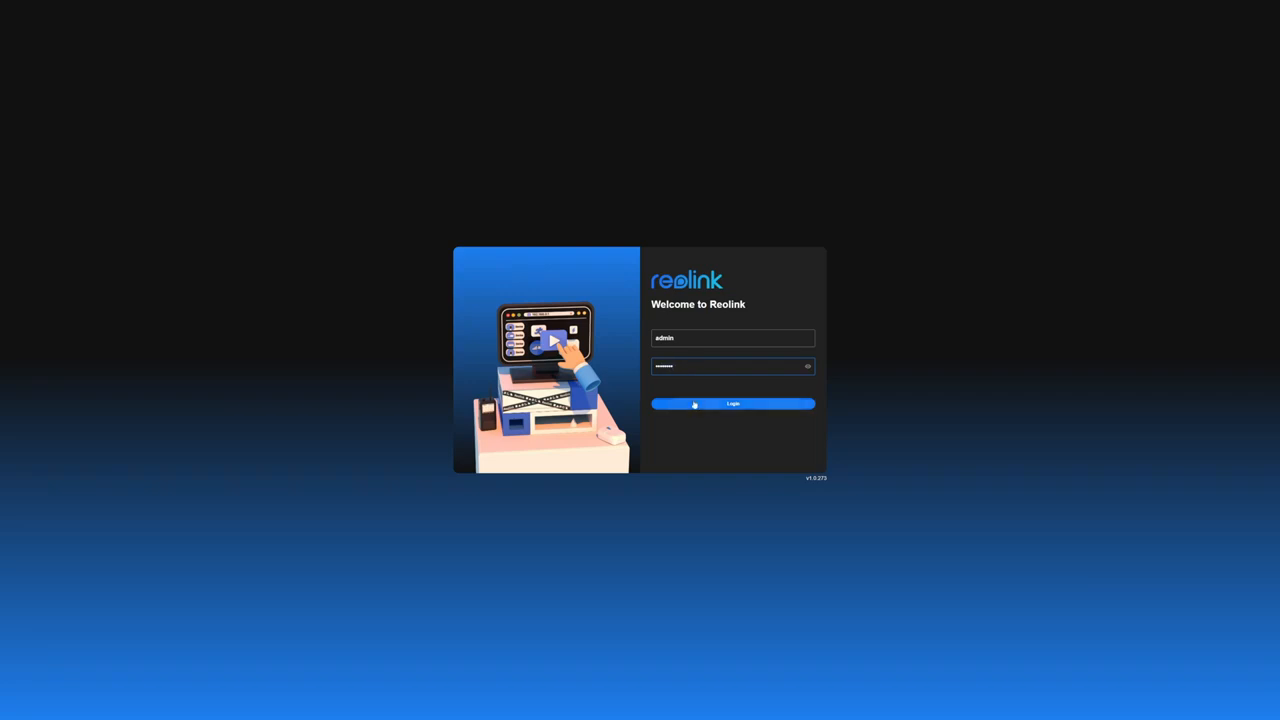
Step: Log in as admin, watch Back Yard live at a lower stream quality, then open settings
left_click(732, 404)
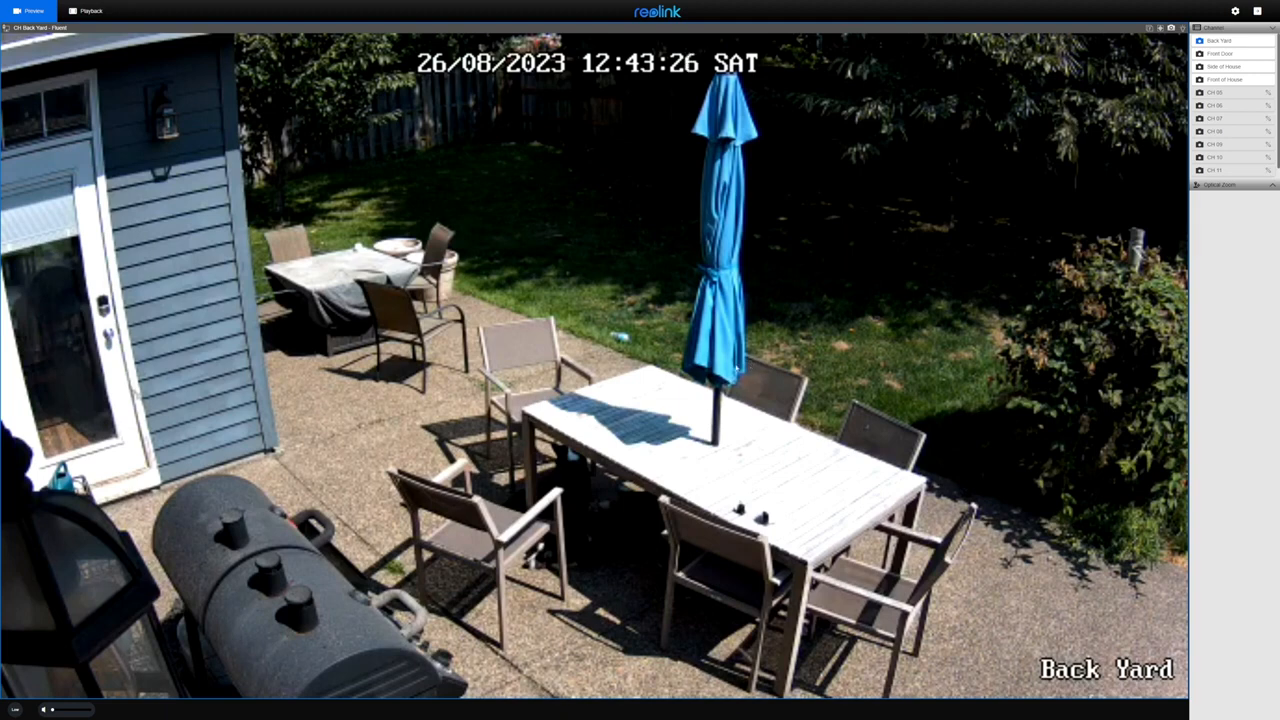
mouse_move(205, 541)
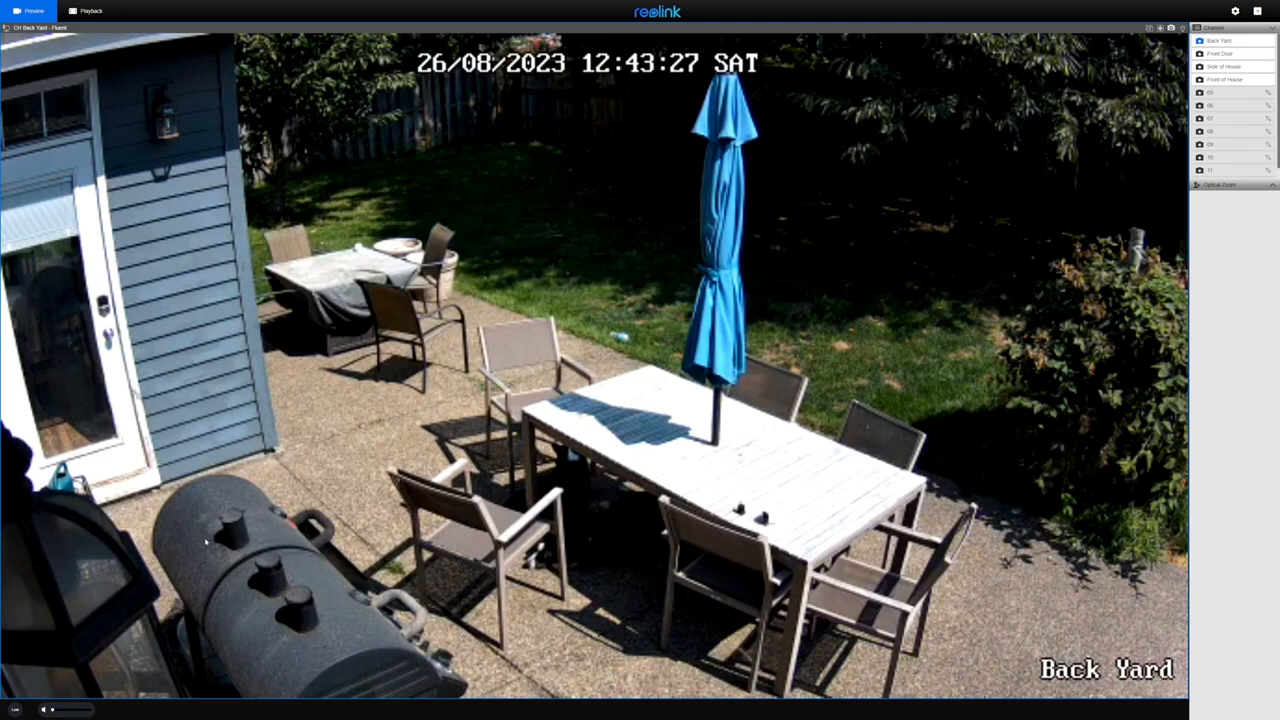
left_click(15, 709)
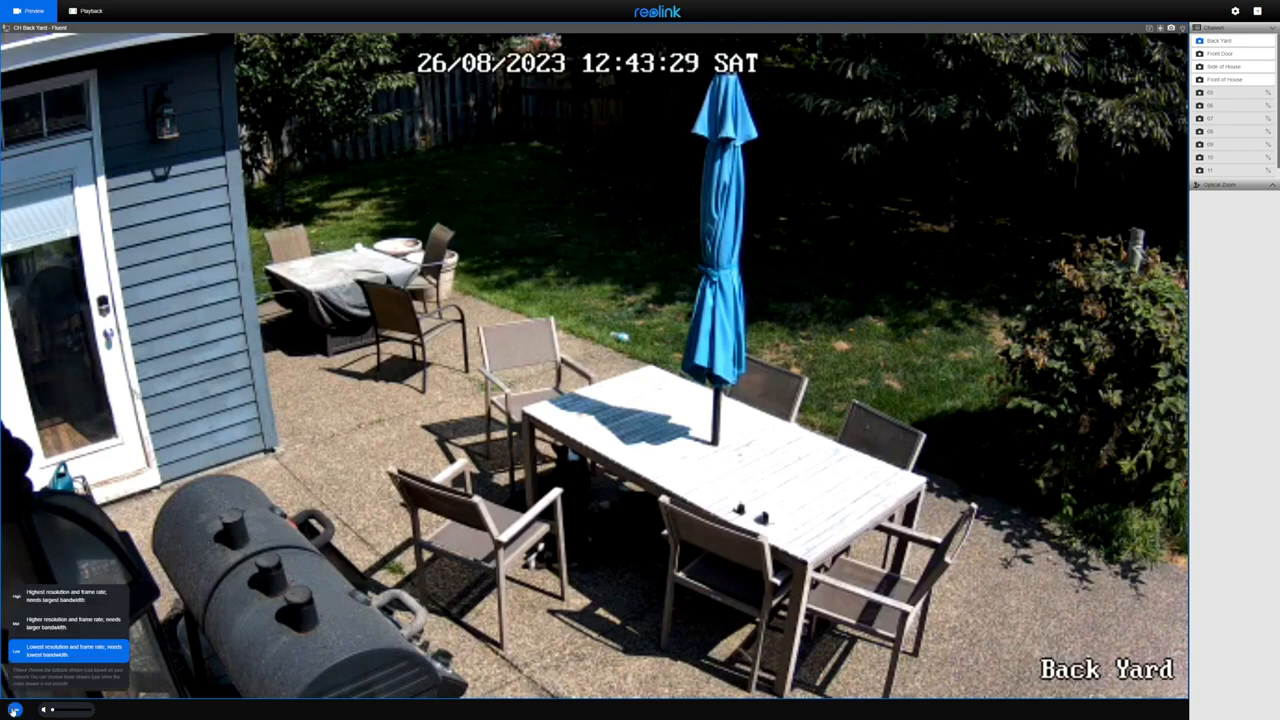
left_click(1235, 11)
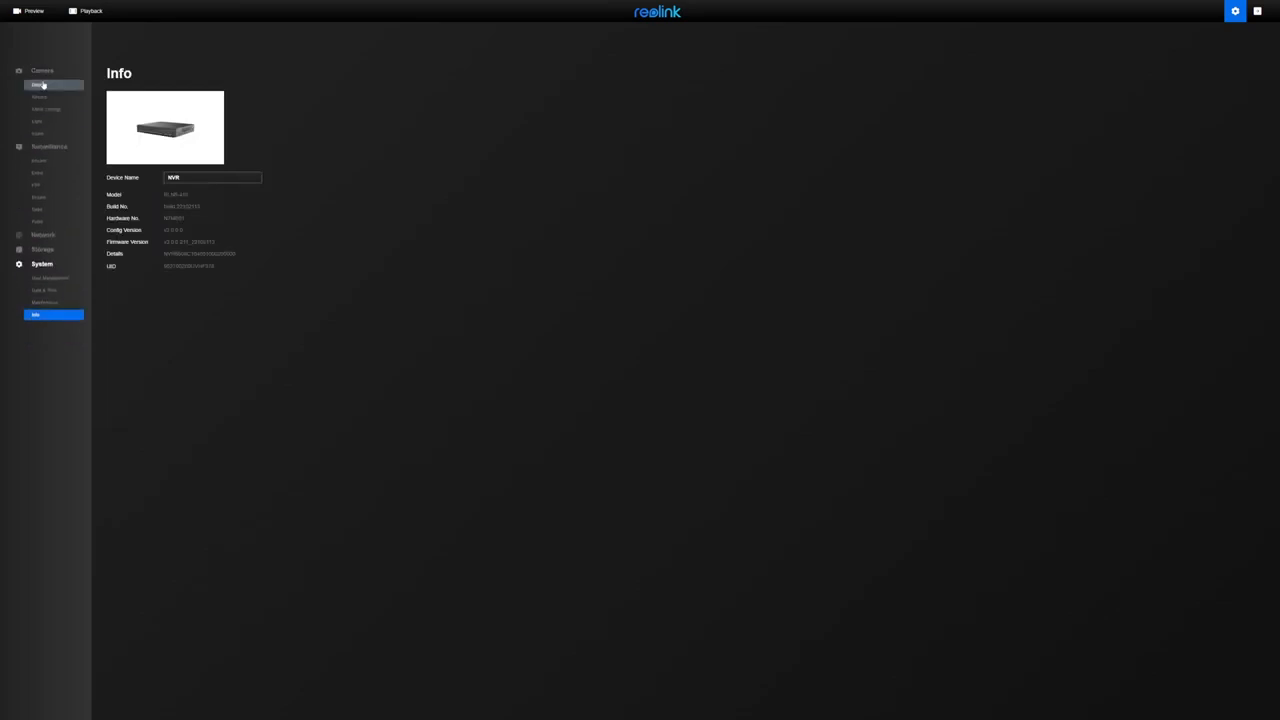
left_click(32, 11)
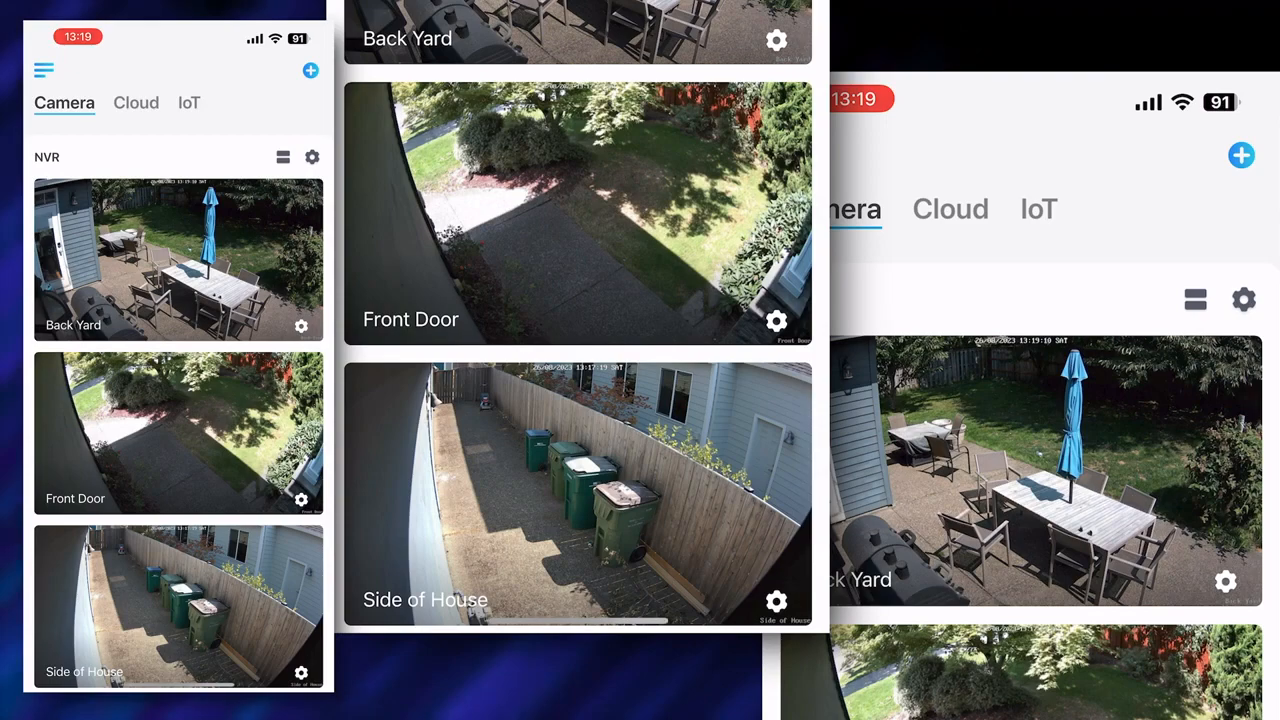
Step: Scroll the Reolink app's camera list down to the Front of House feed
scroll("down", 3)
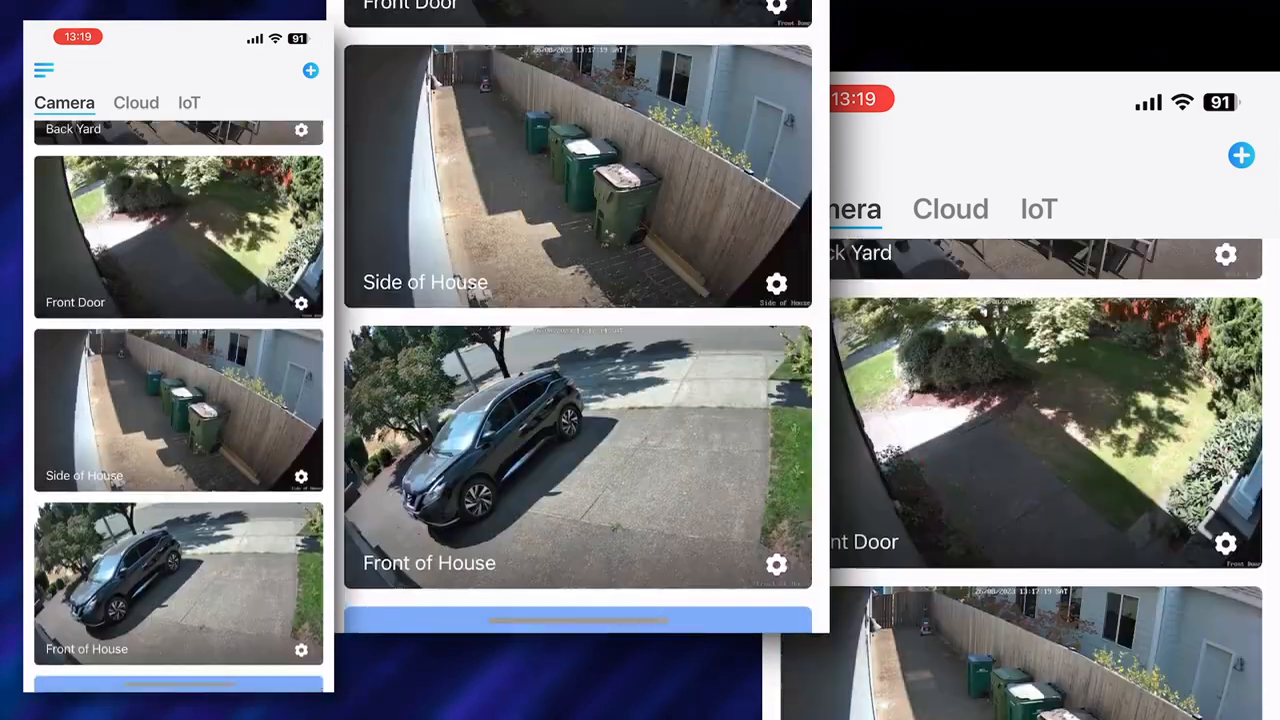